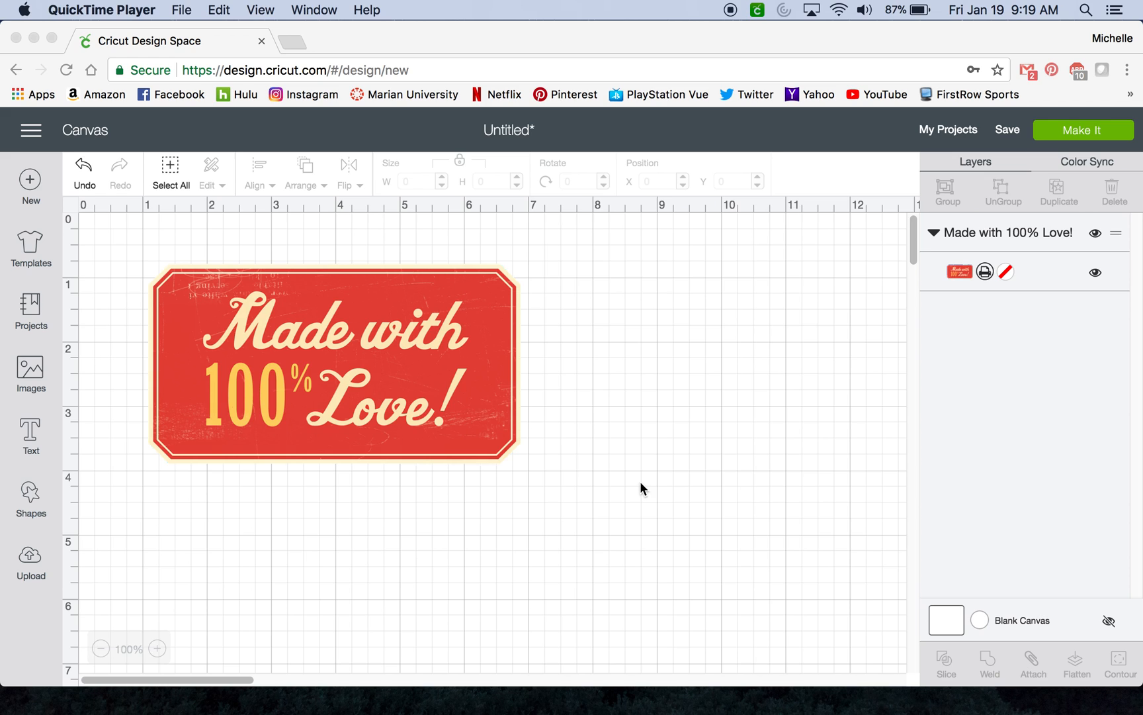
mouse_move(512, 359)
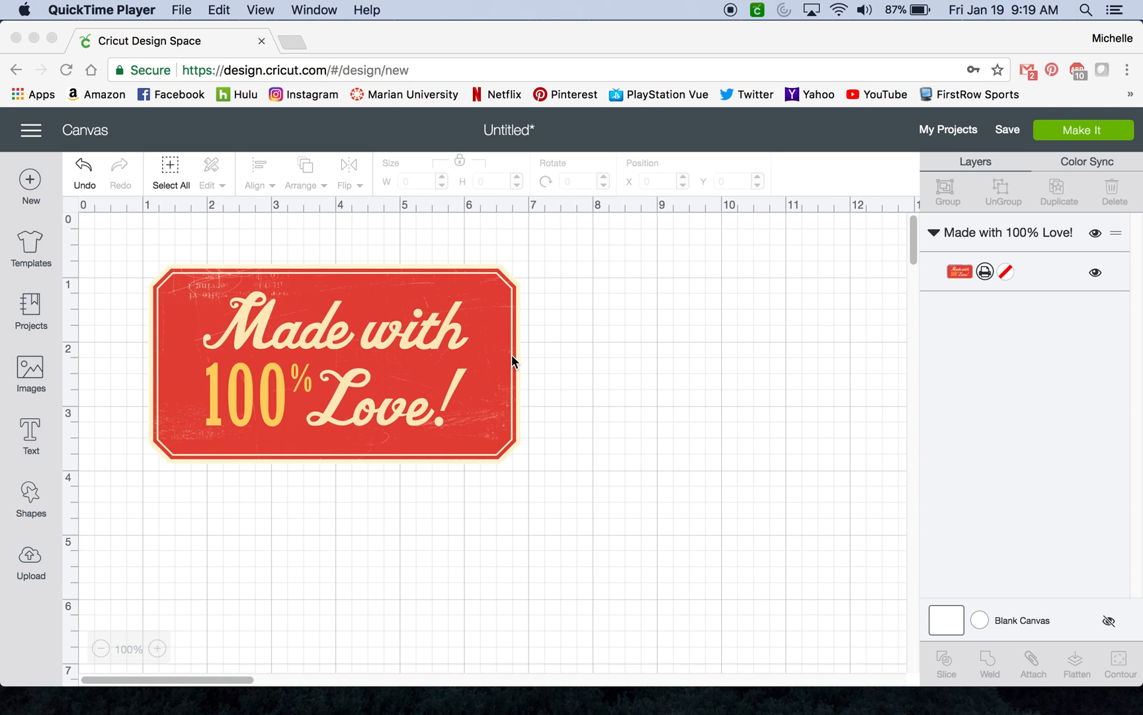
mouse_move(361, 371)
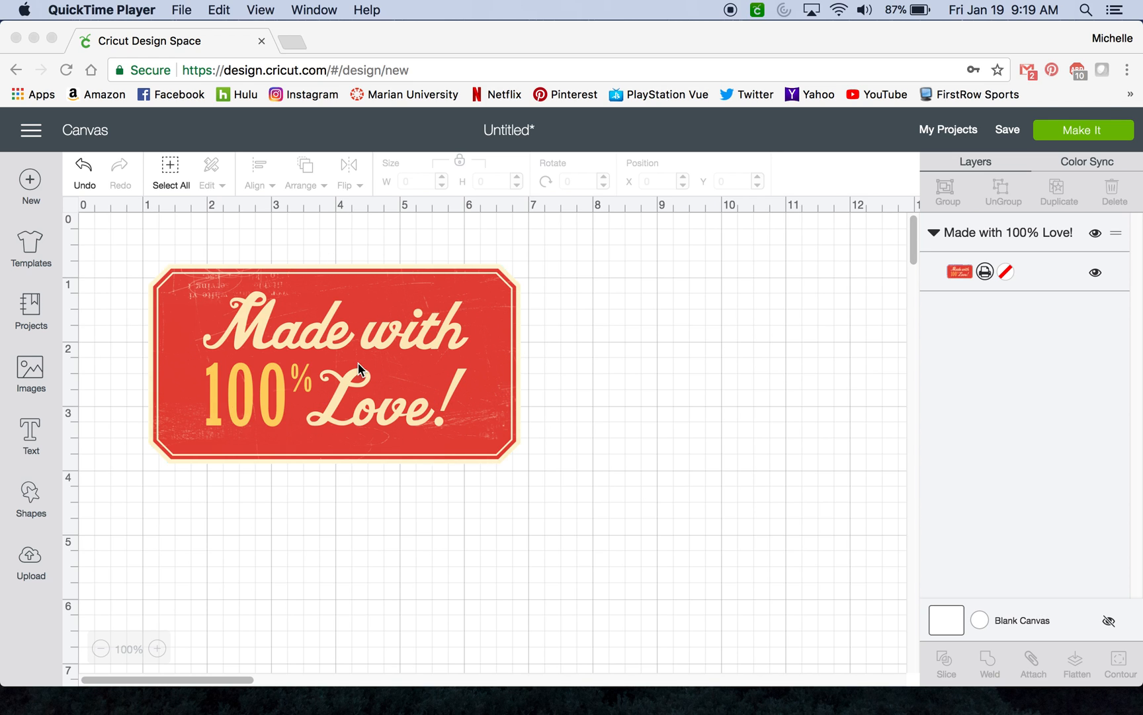
mouse_move(377, 409)
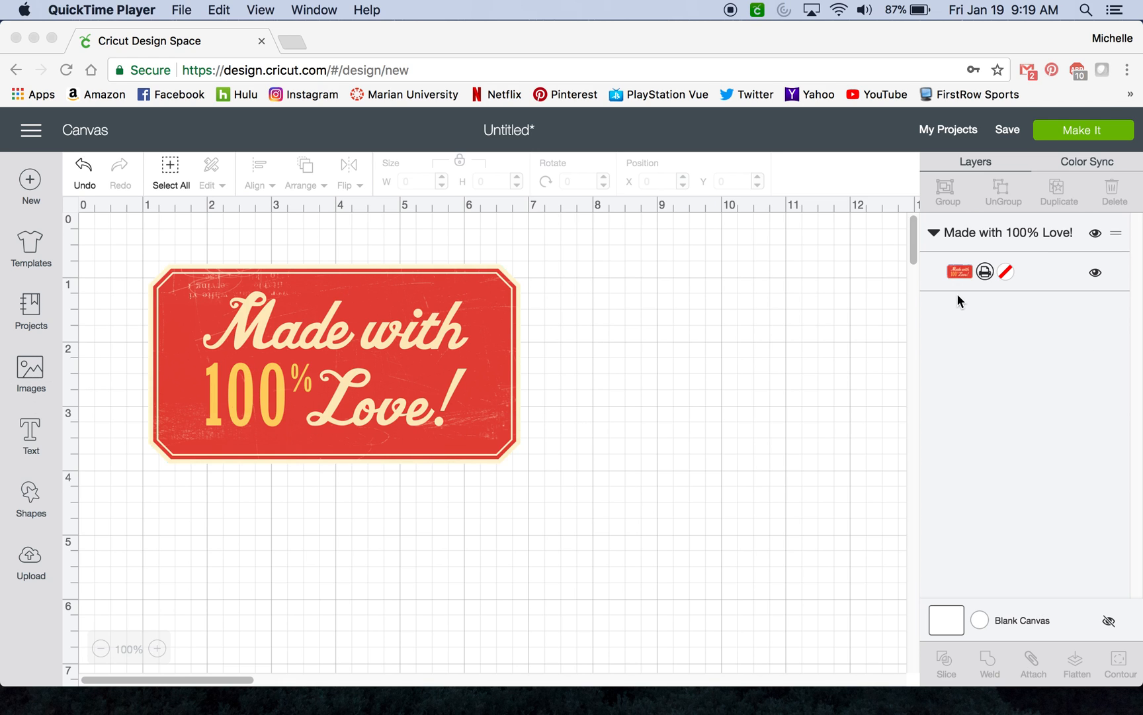
mouse_move(1024, 276)
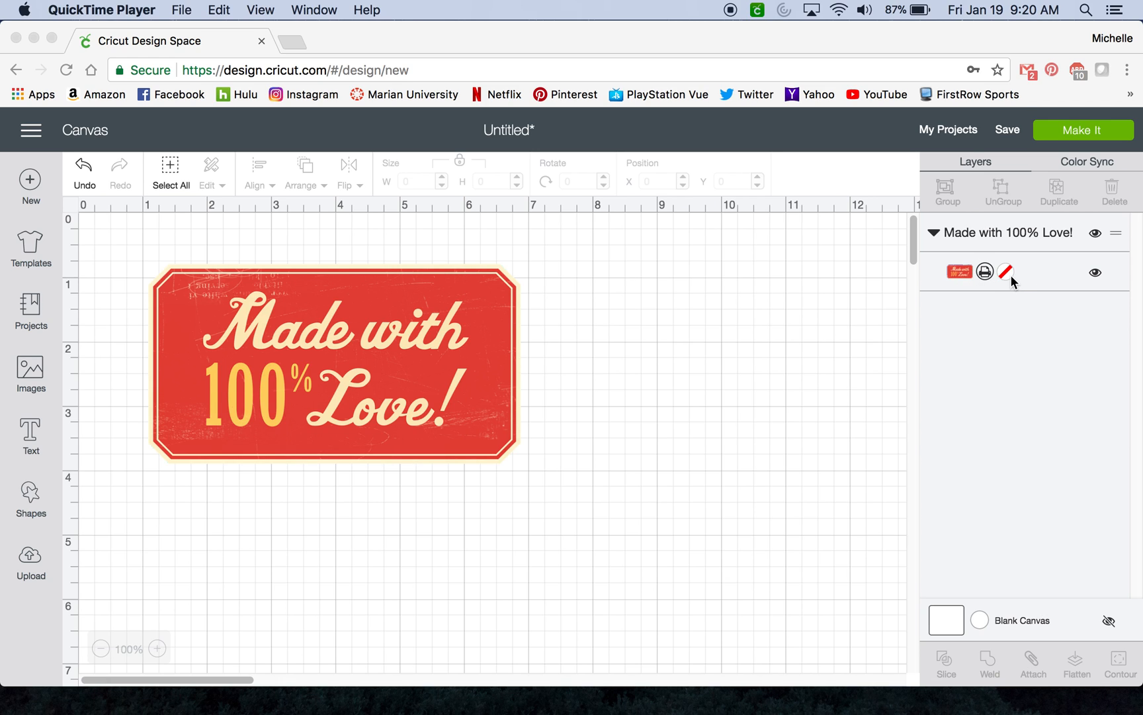
mouse_move(943, 278)
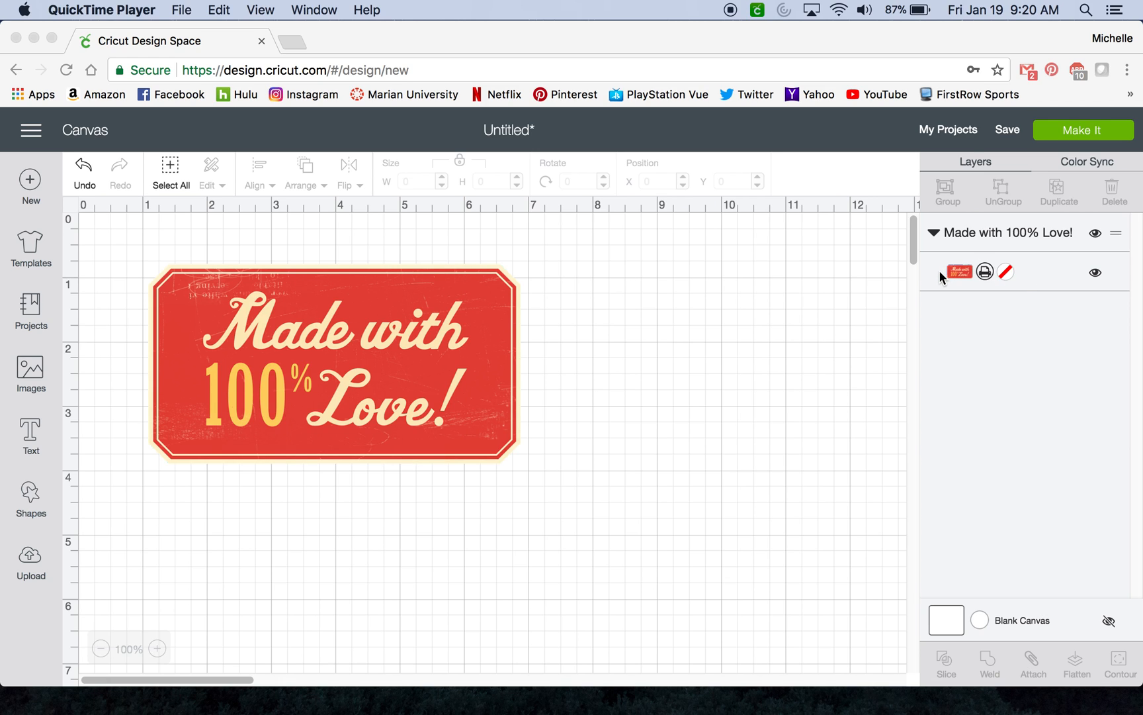
mouse_move(970, 264)
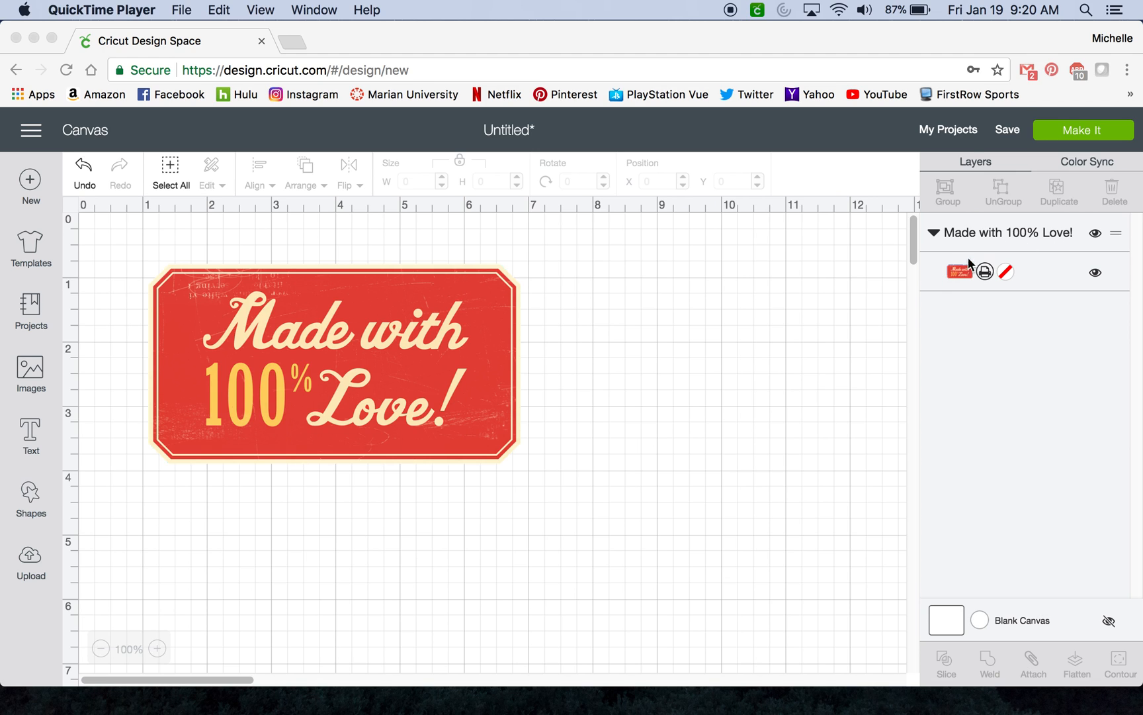
mouse_move(1012, 274)
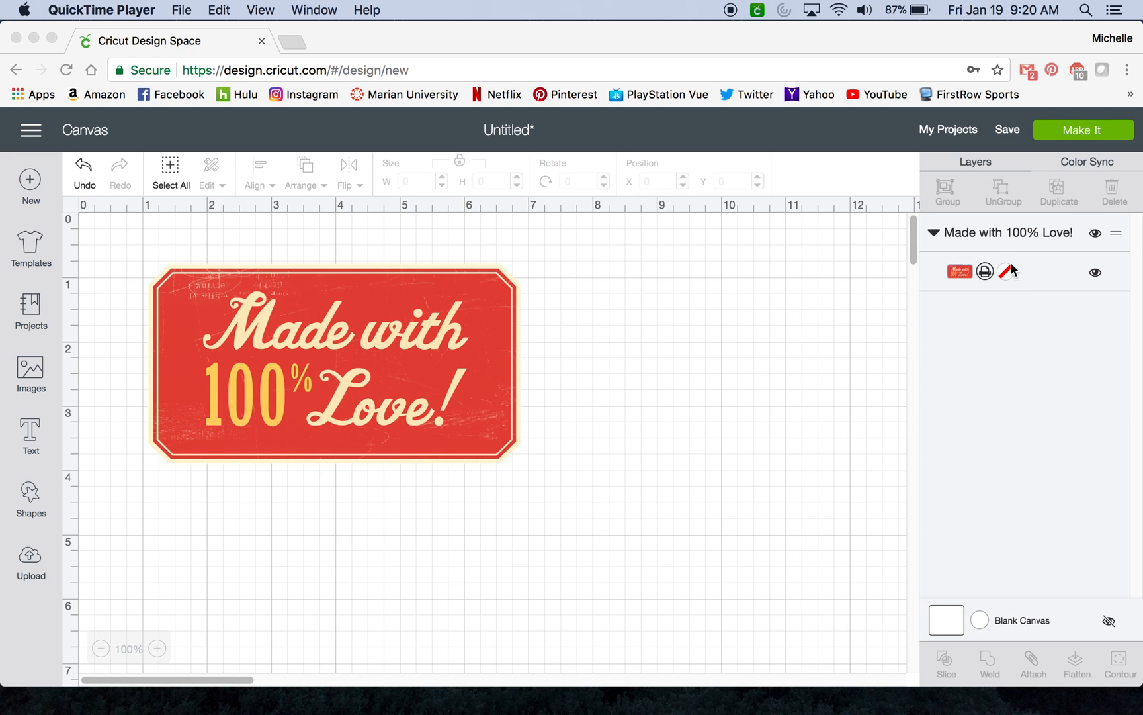
mouse_move(986, 272)
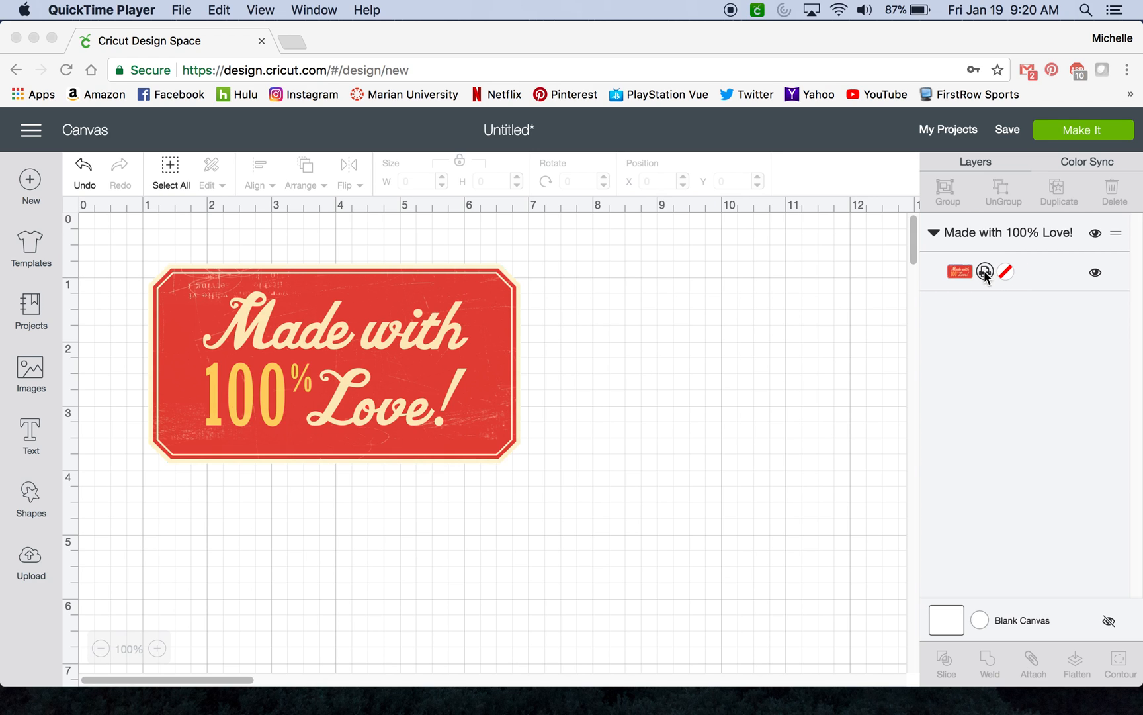
mouse_move(1009, 281)
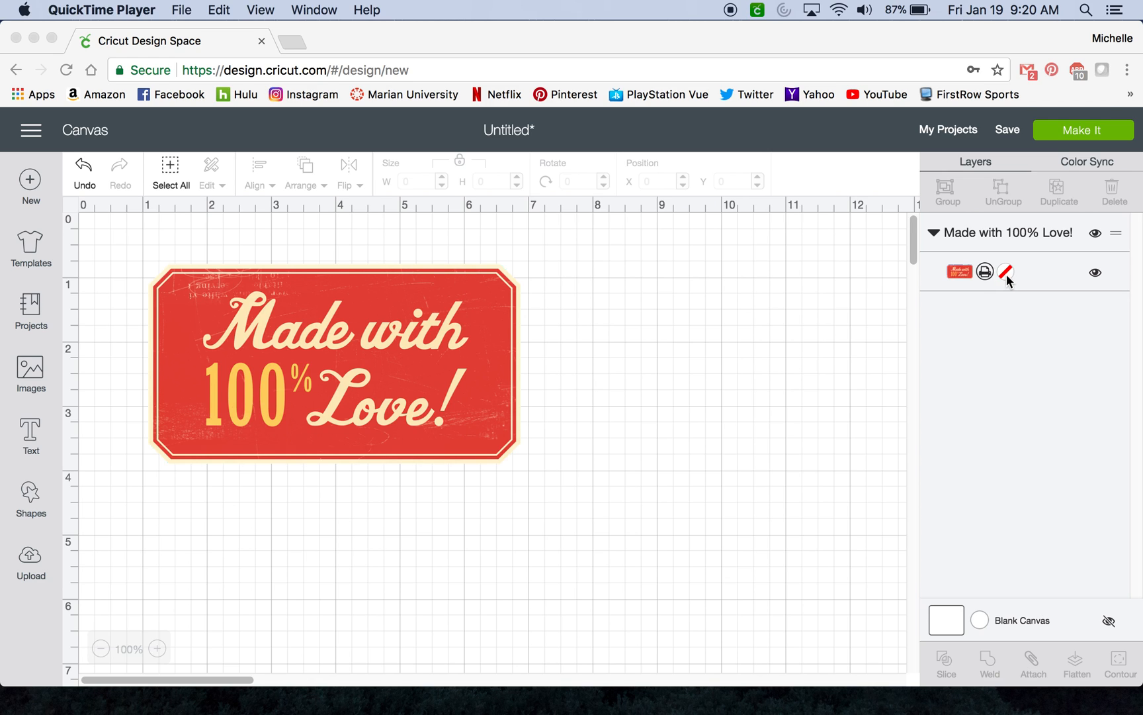
mouse_move(1008, 270)
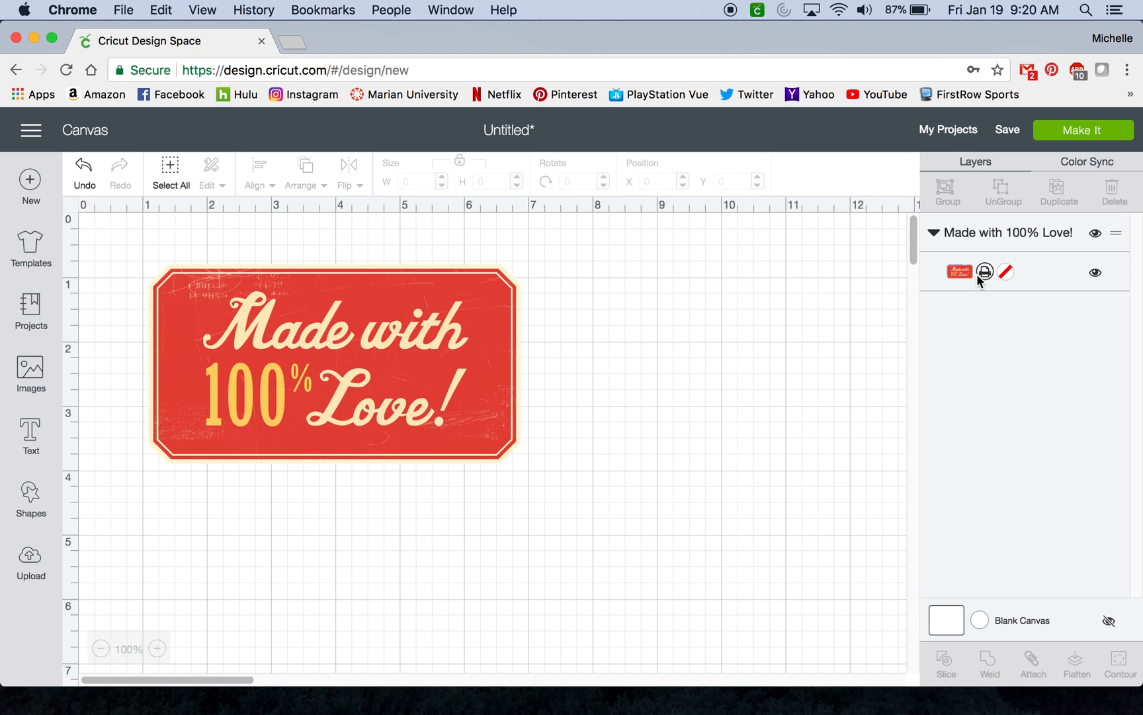
mouse_move(986, 287)
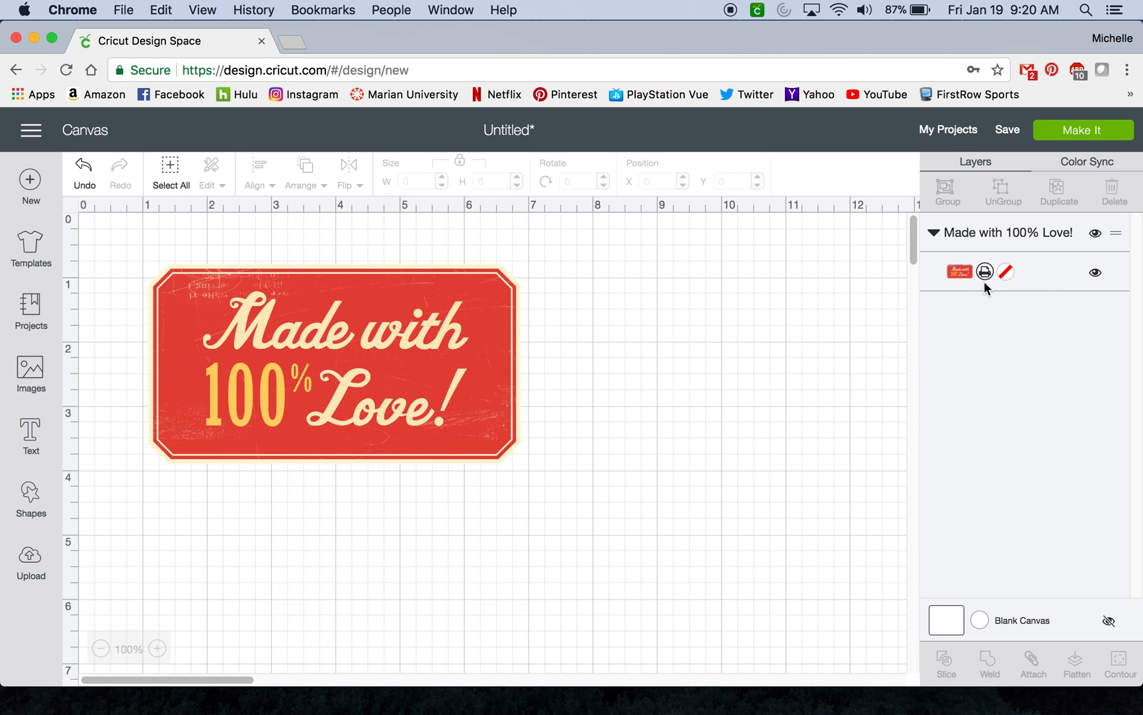
Switch the 'Made with 100% Love!' layer from Print to Cut in pink.
click(958, 271)
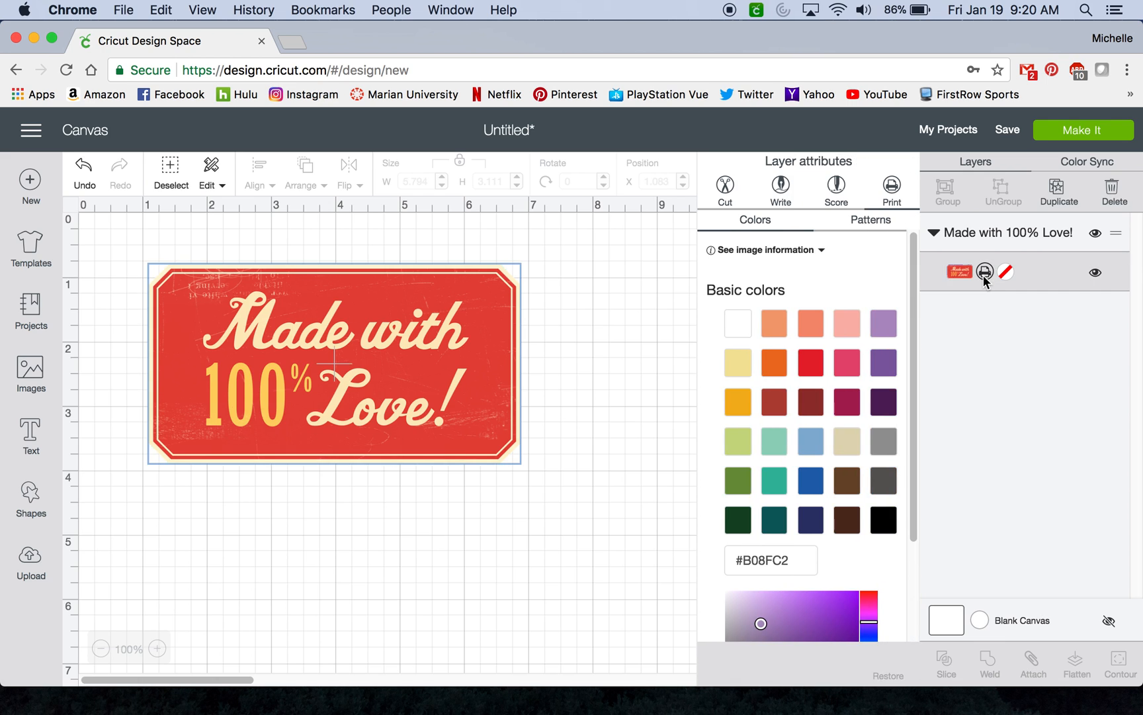
mouse_move(724, 190)
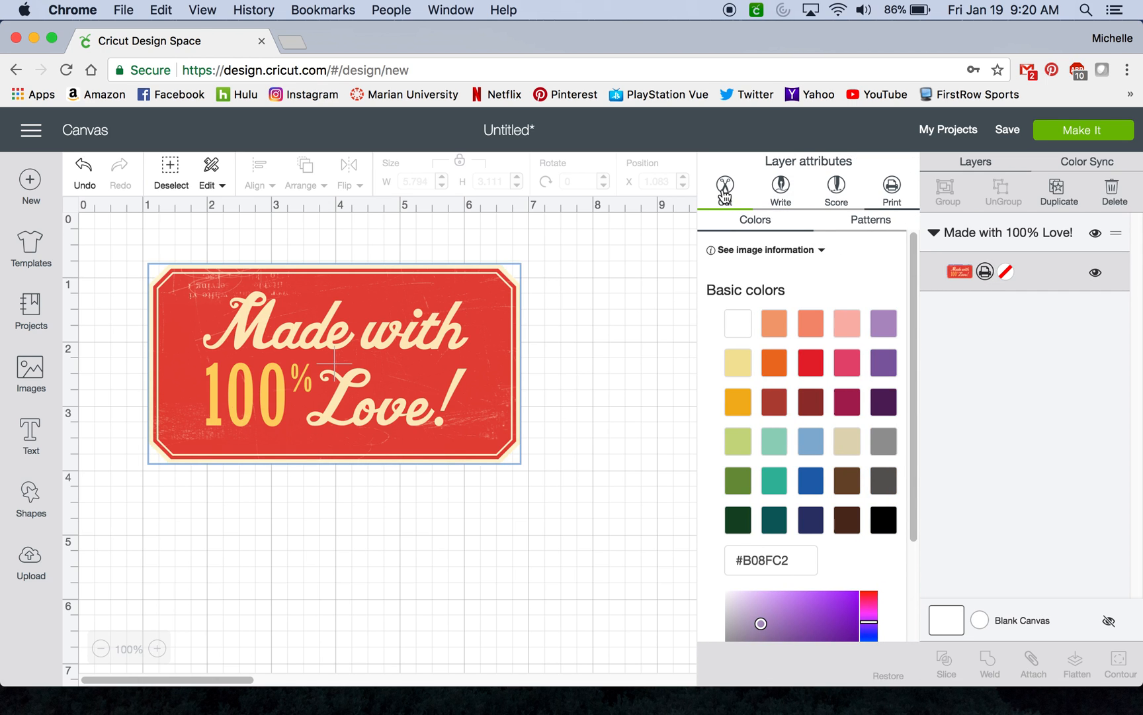
click(724, 185)
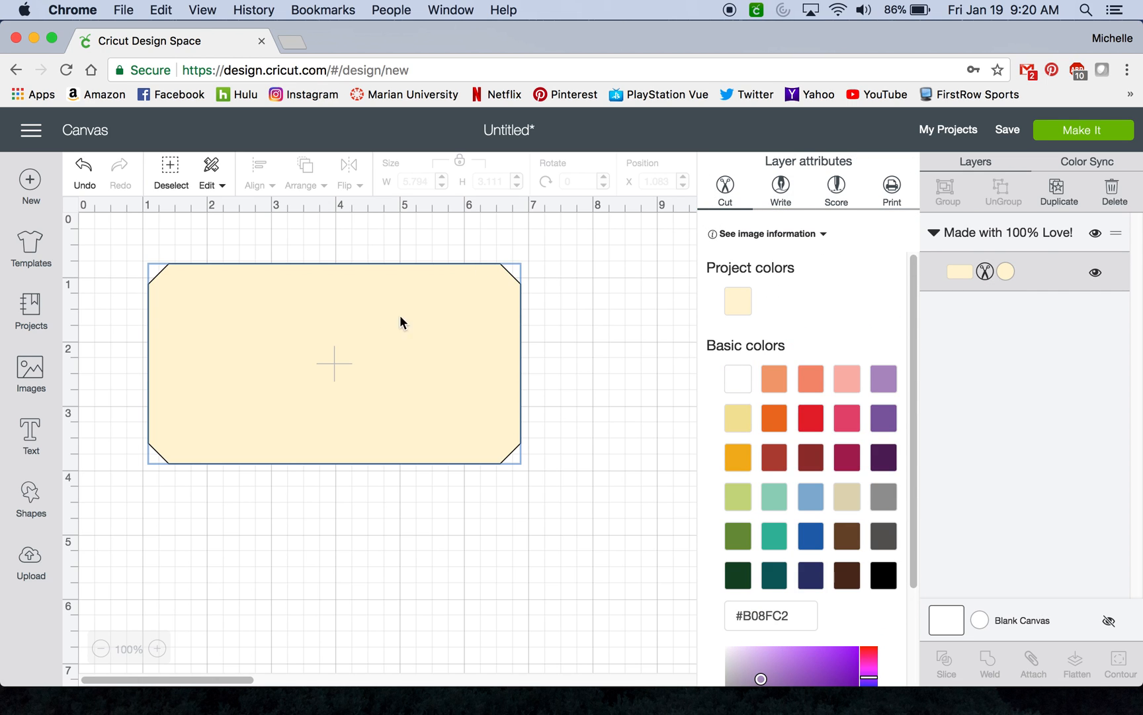
mouse_move(821, 463)
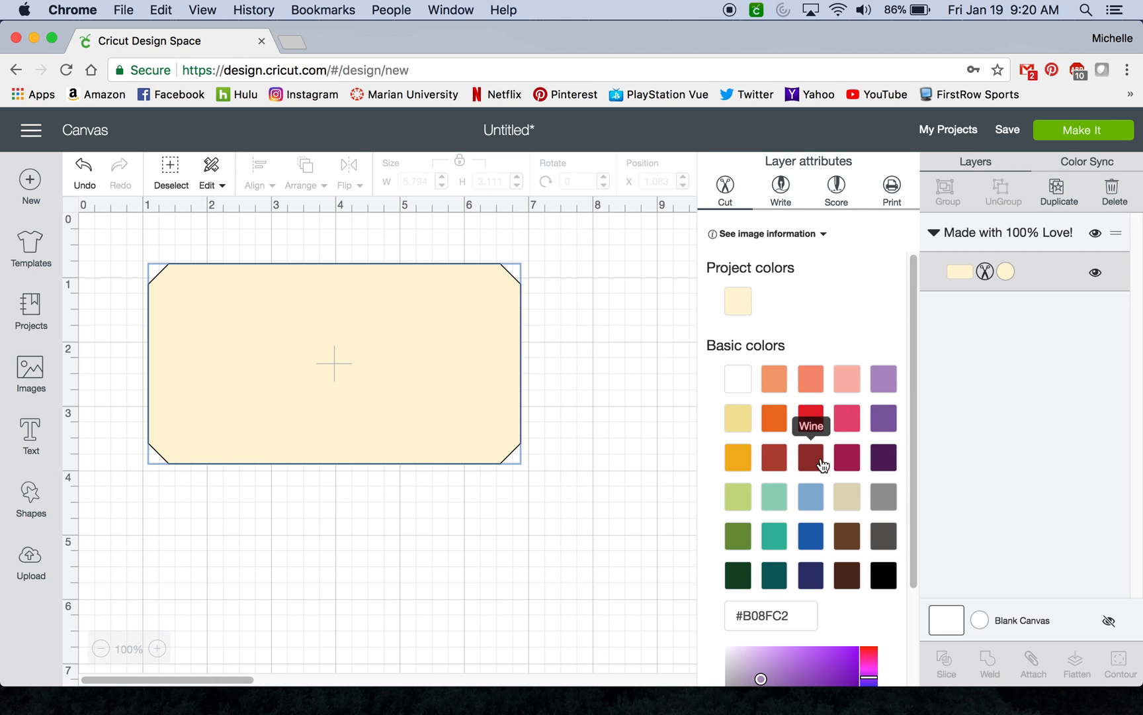
mouse_move(810, 417)
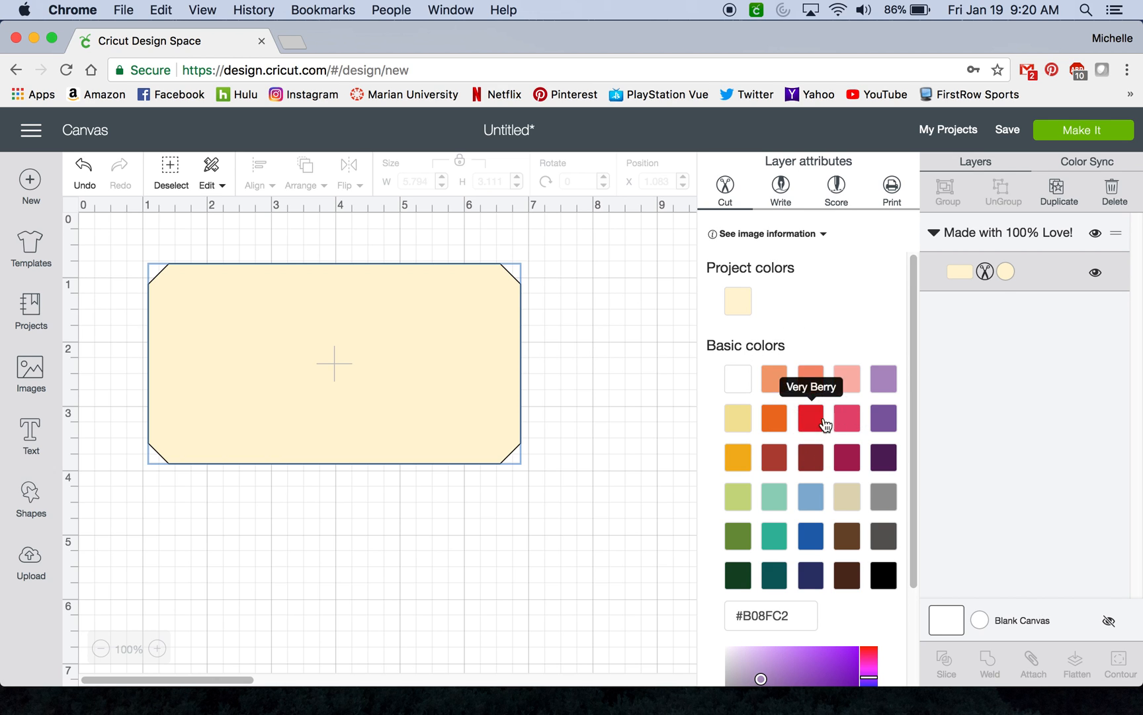
mouse_move(1000, 286)
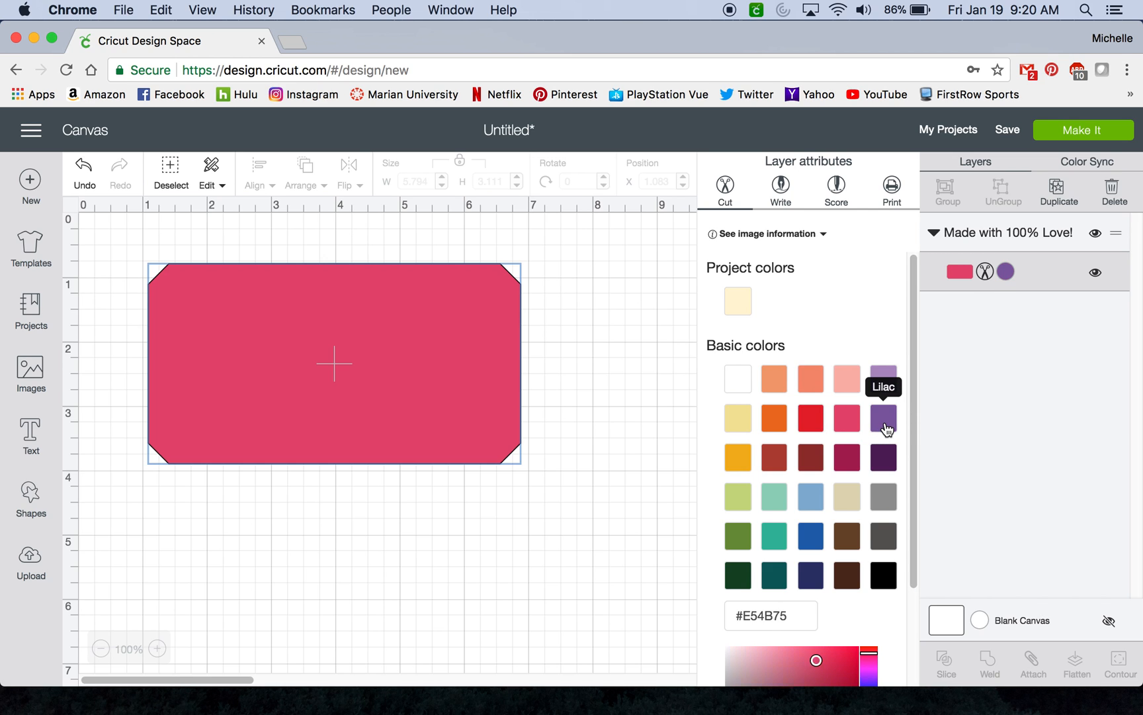
click(883, 419)
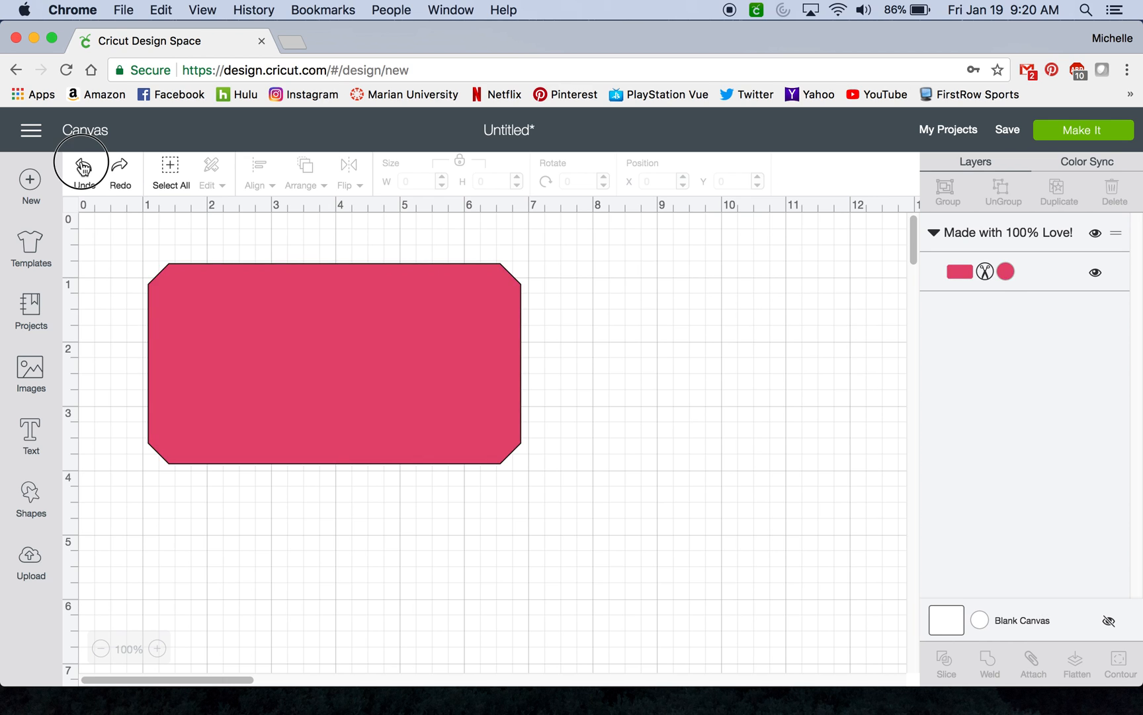
Undo the Cut change, confirm the layer is printable again, and reselect the image.
click(84, 163)
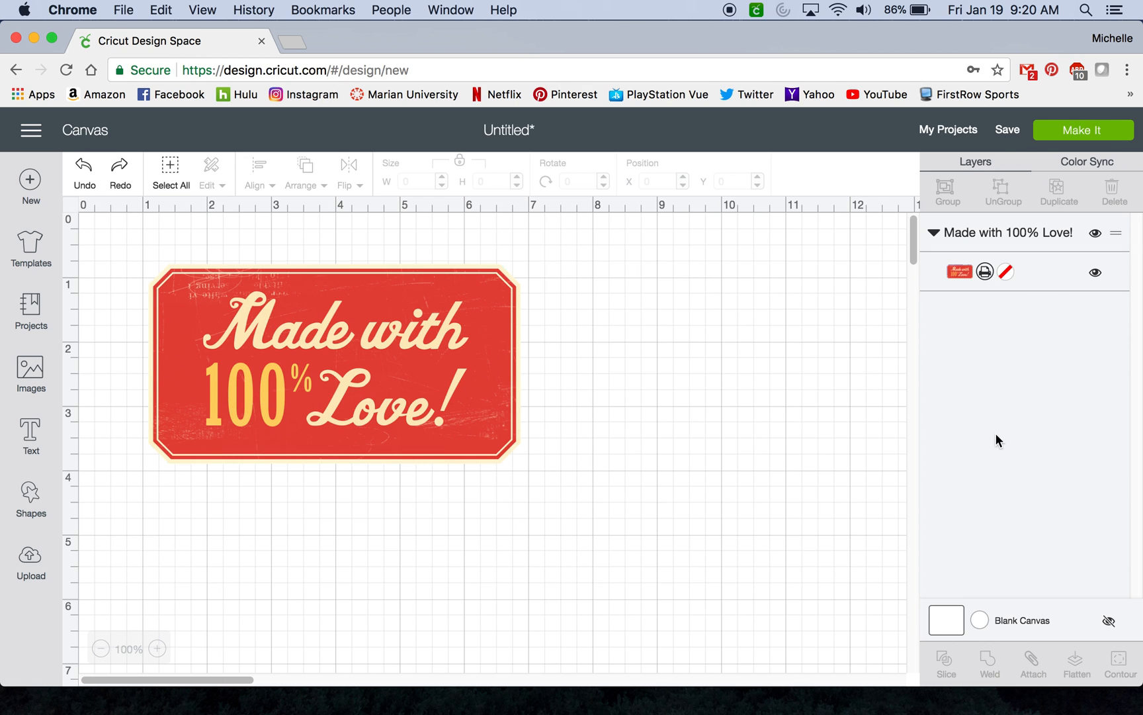
mouse_move(1009, 284)
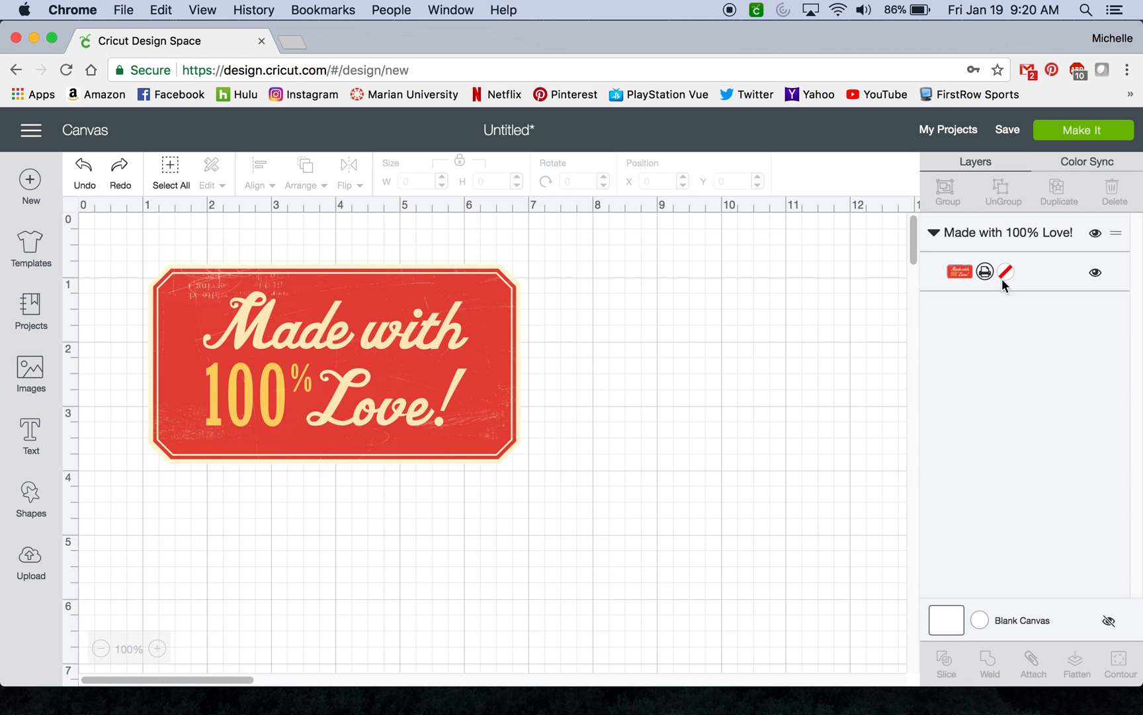
click(1007, 271)
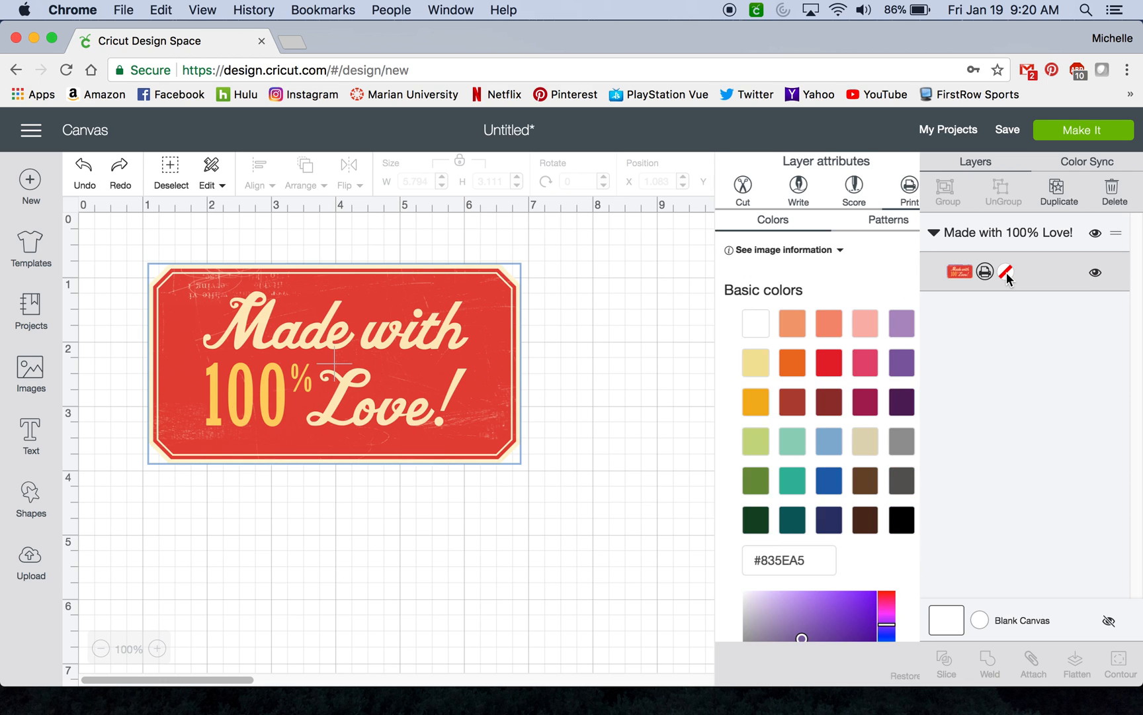
click(656, 319)
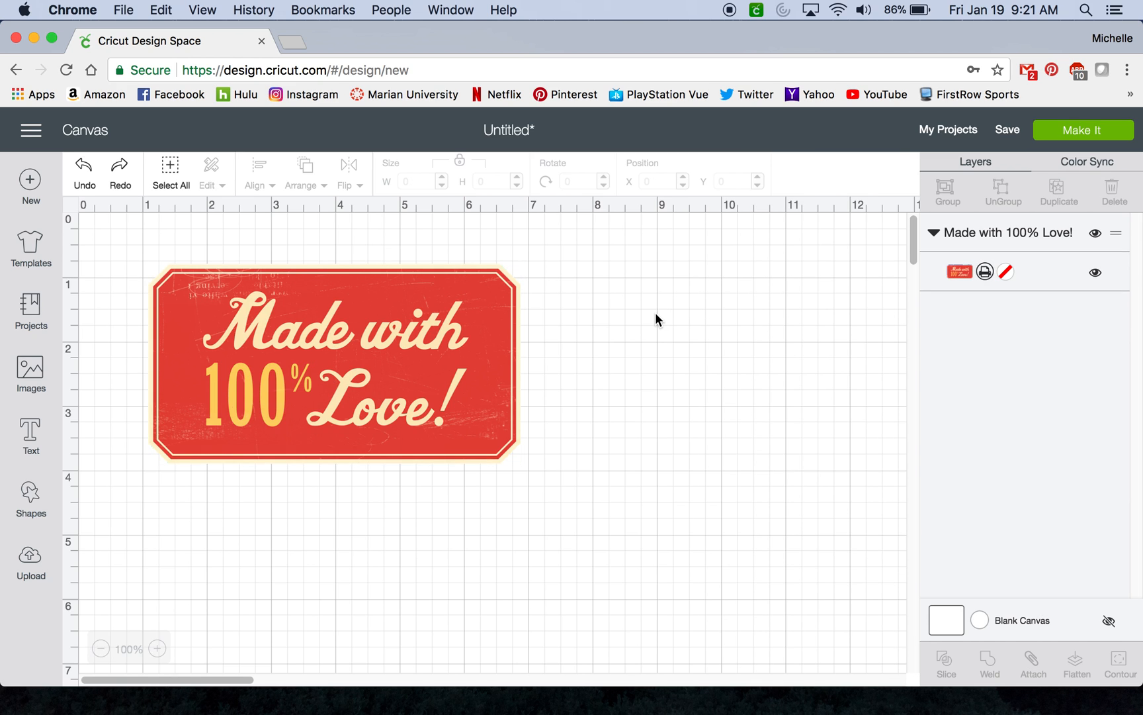
click(331, 361)
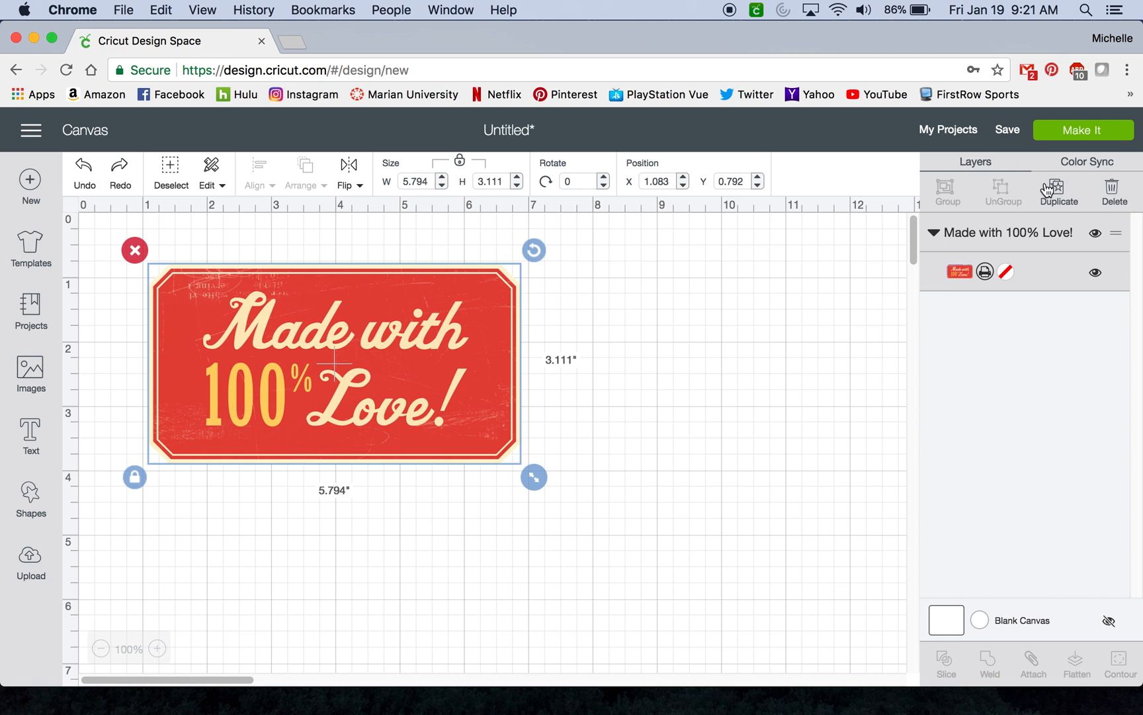
mouse_move(1083, 130)
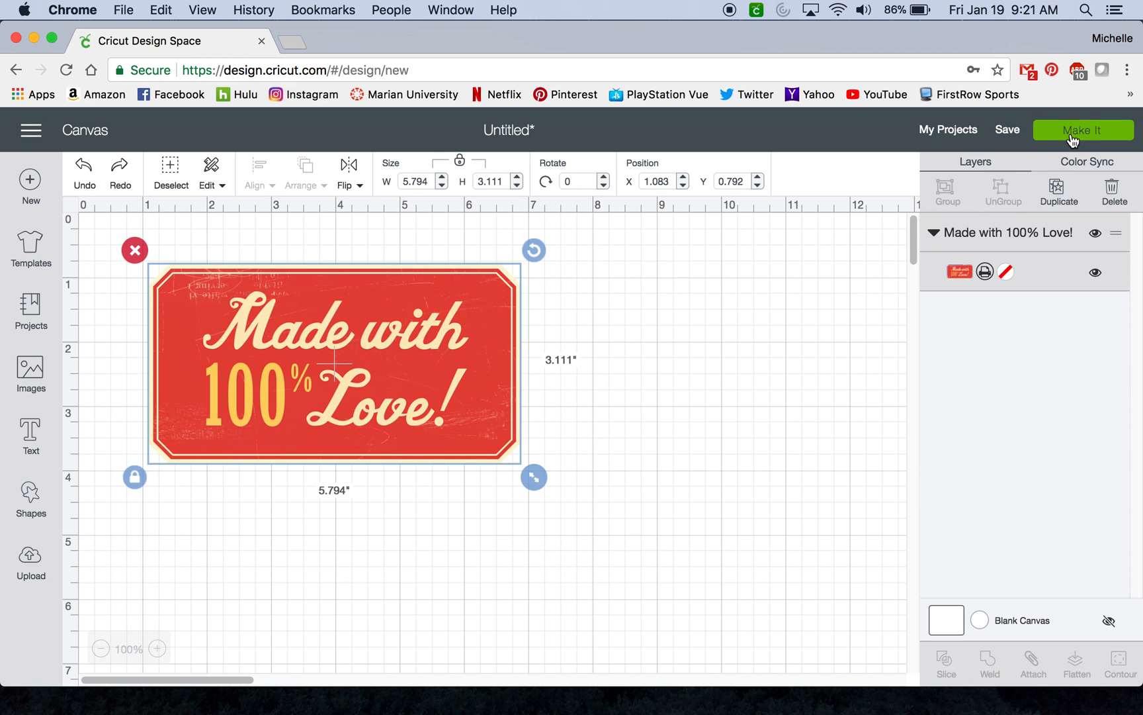
Prepare the mat with mirroring left off and continue to the Make screen.
click(1082, 129)
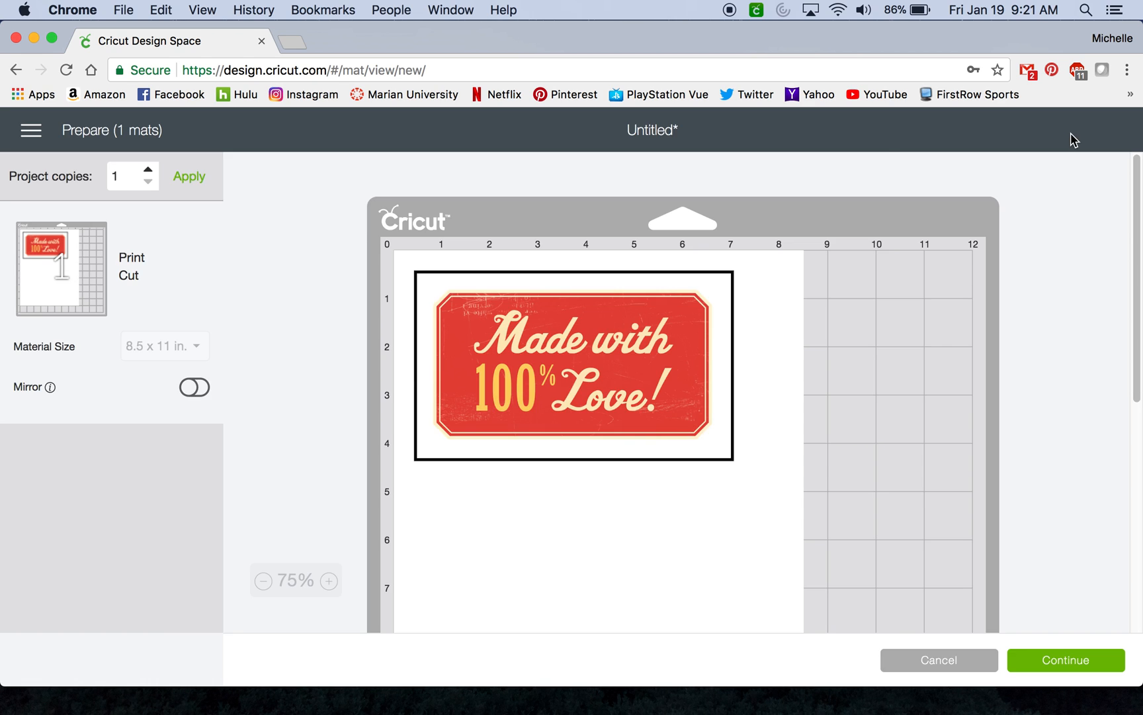
mouse_move(762, 384)
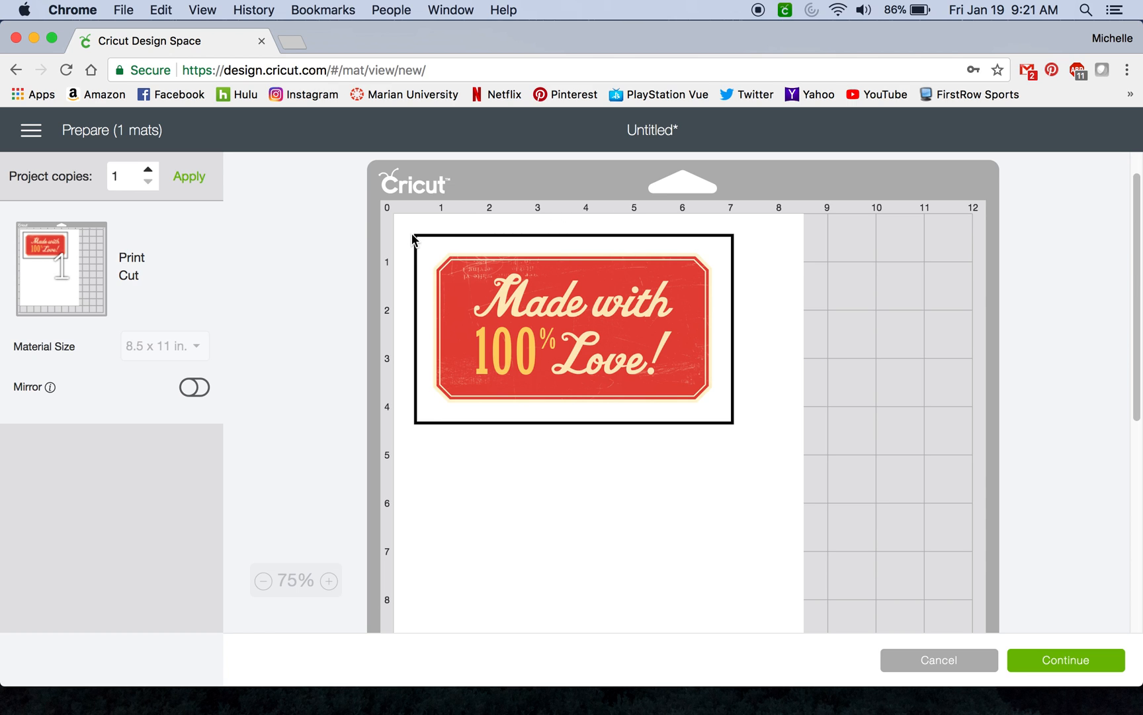
mouse_move(403, 270)
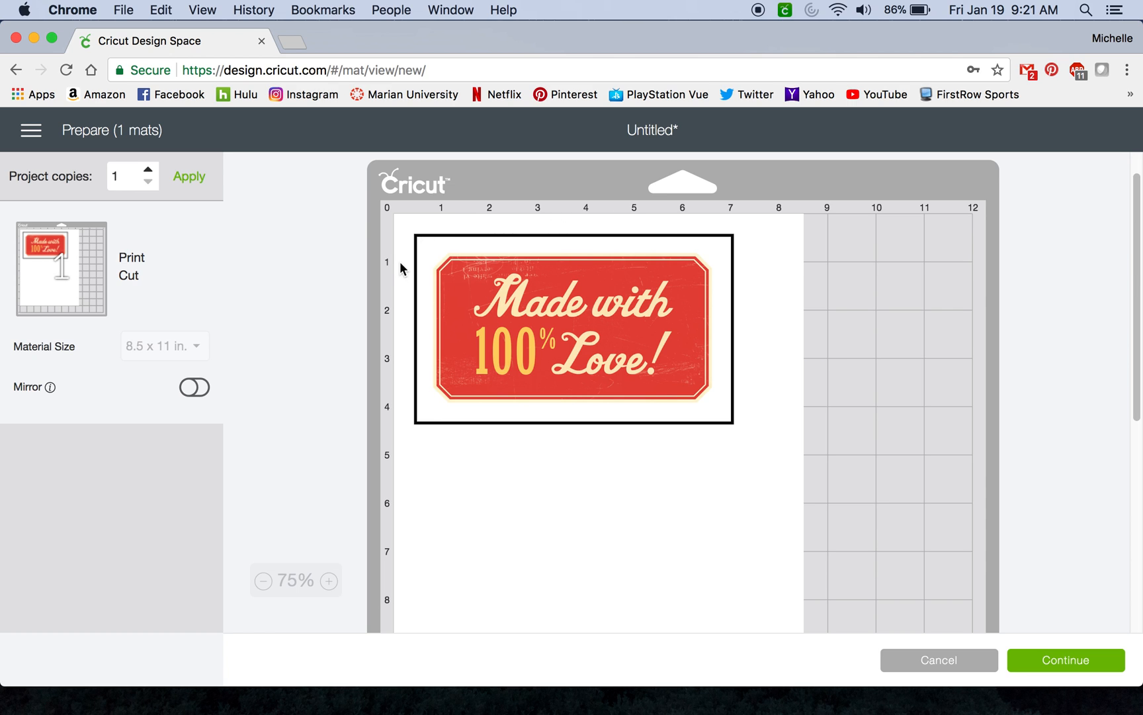
mouse_move(516, 235)
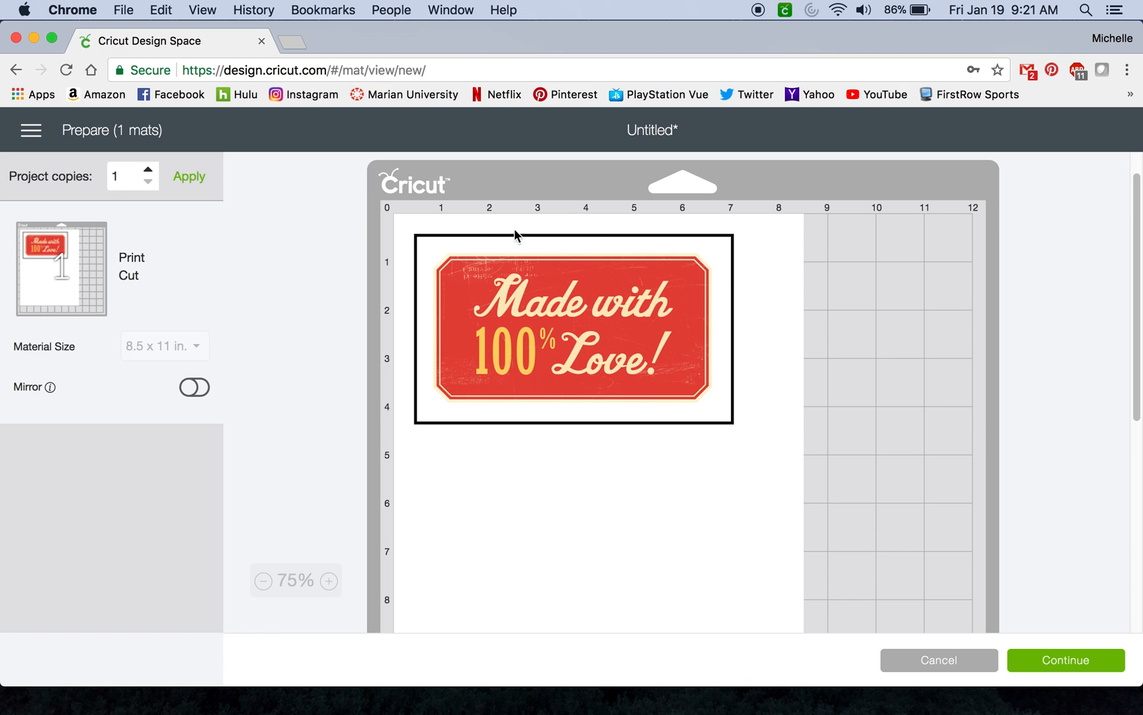
mouse_move(412, 448)
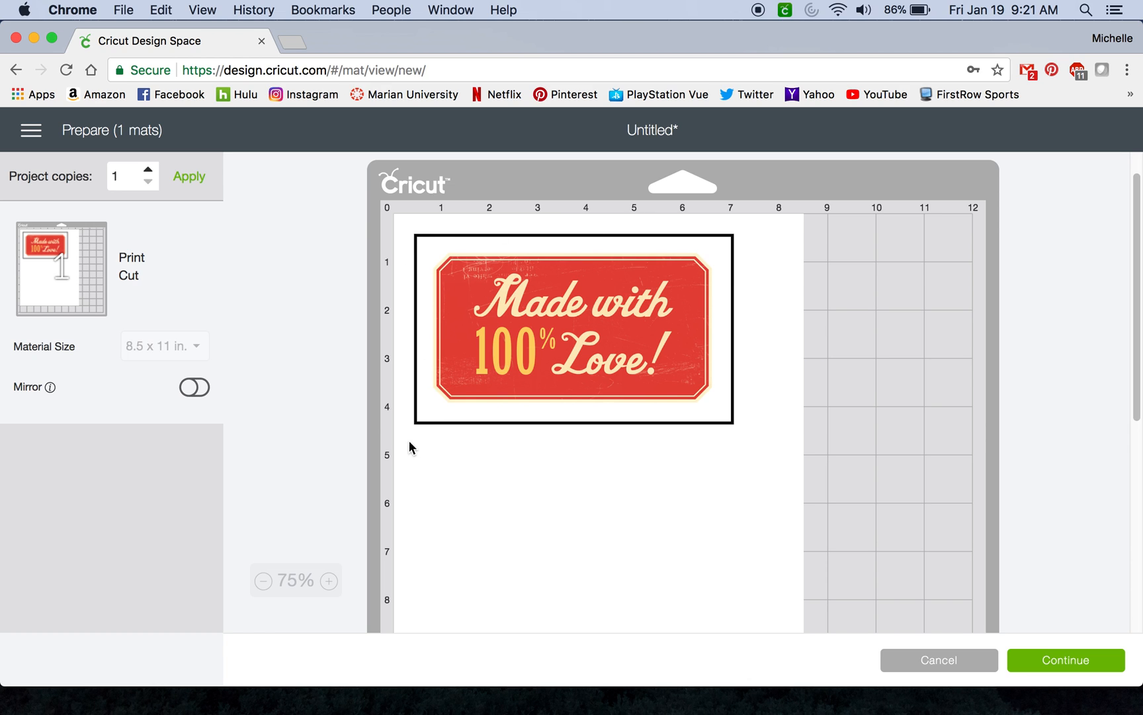
mouse_move(447, 262)
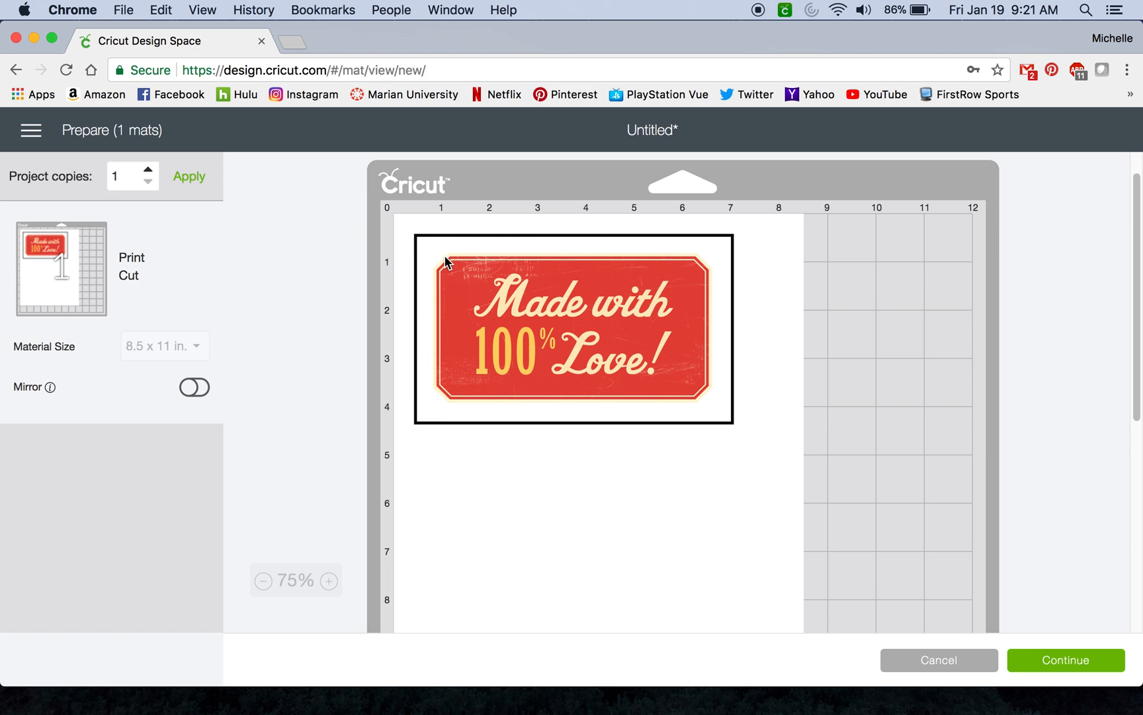
mouse_move(649, 267)
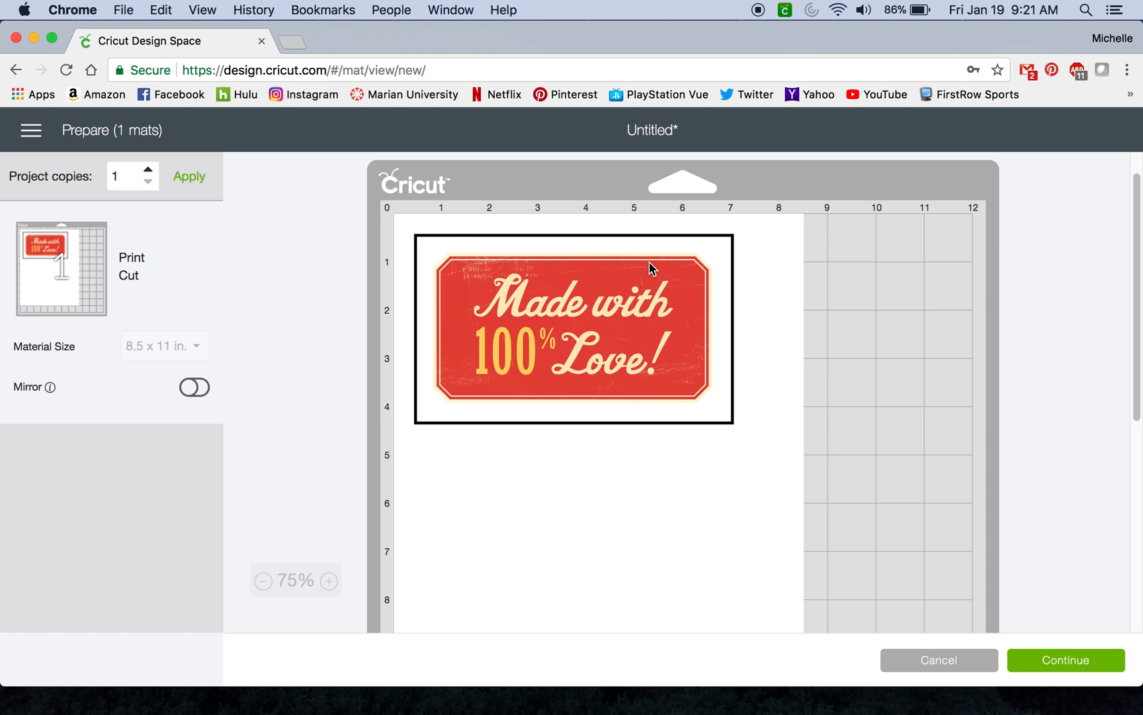
mouse_move(399, 307)
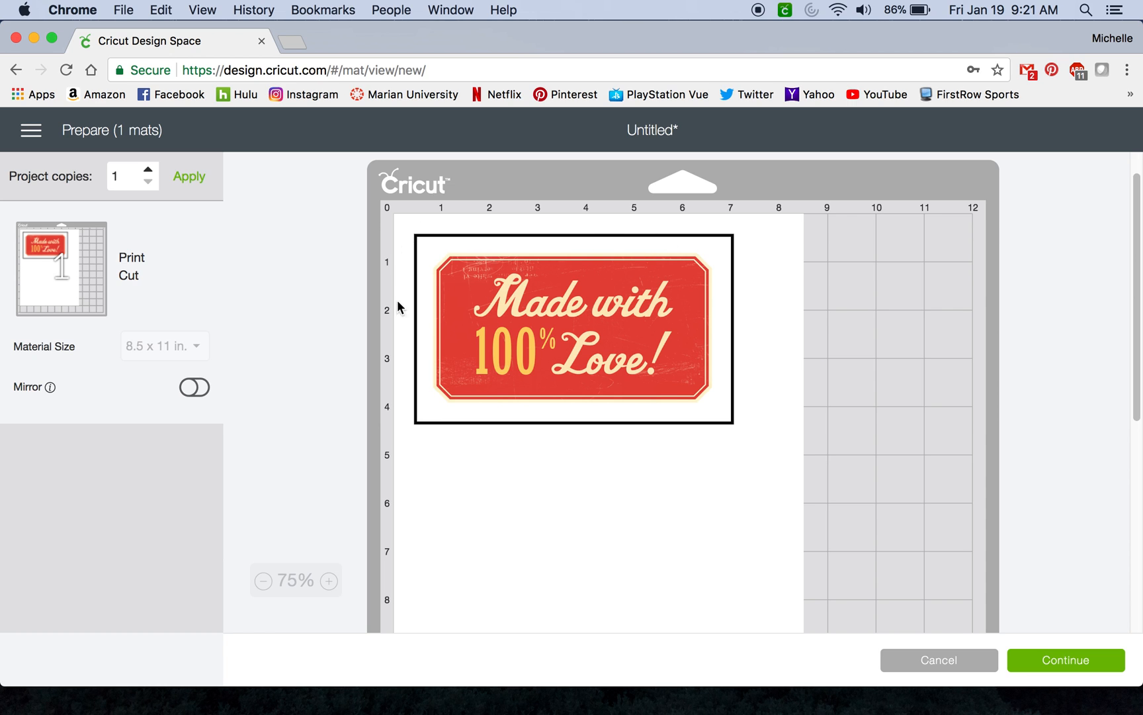
mouse_move(692, 250)
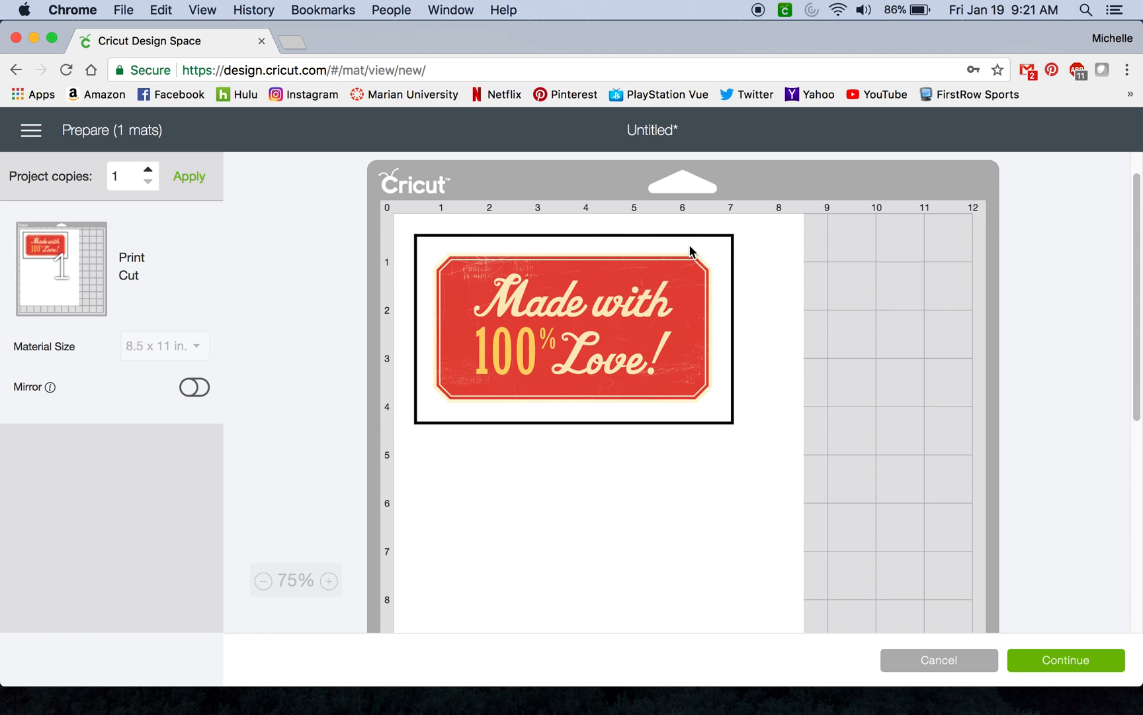
scroll(down, 3)
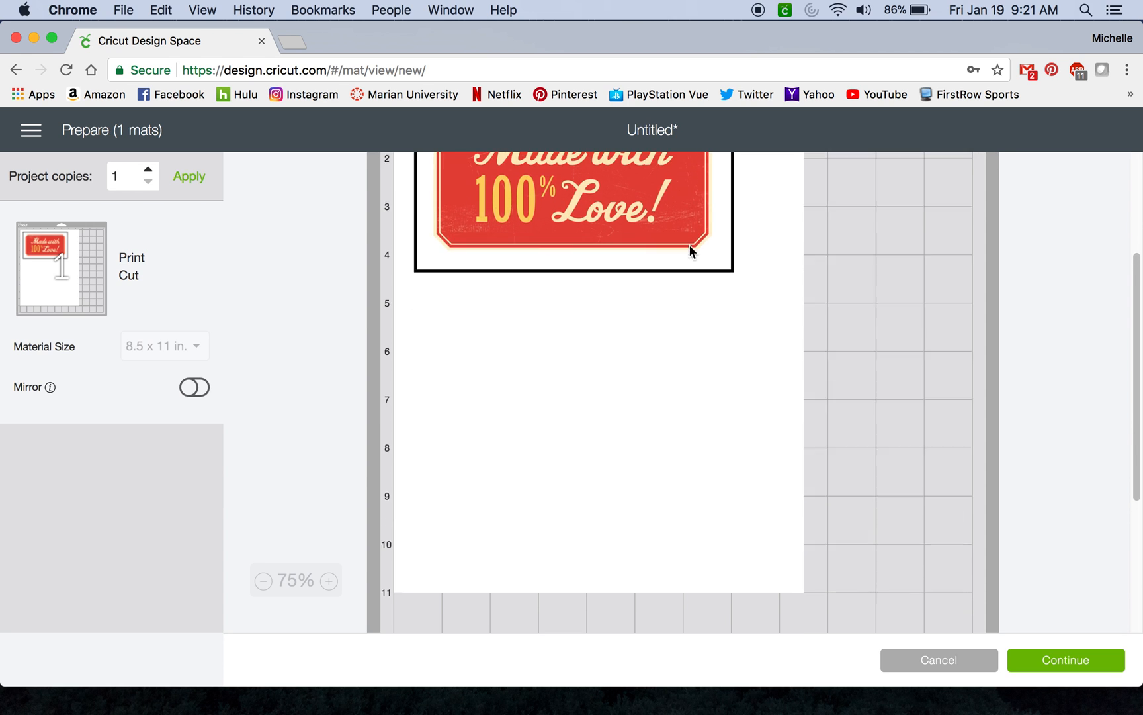
scroll(up, 3)
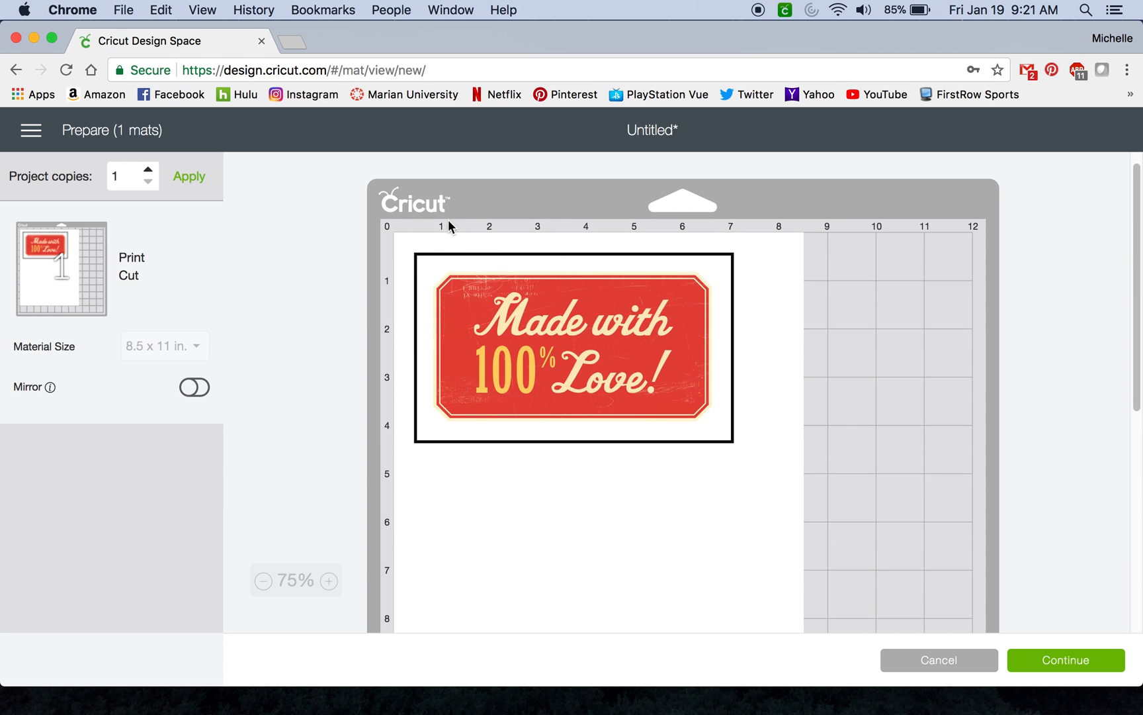
mouse_move(431, 450)
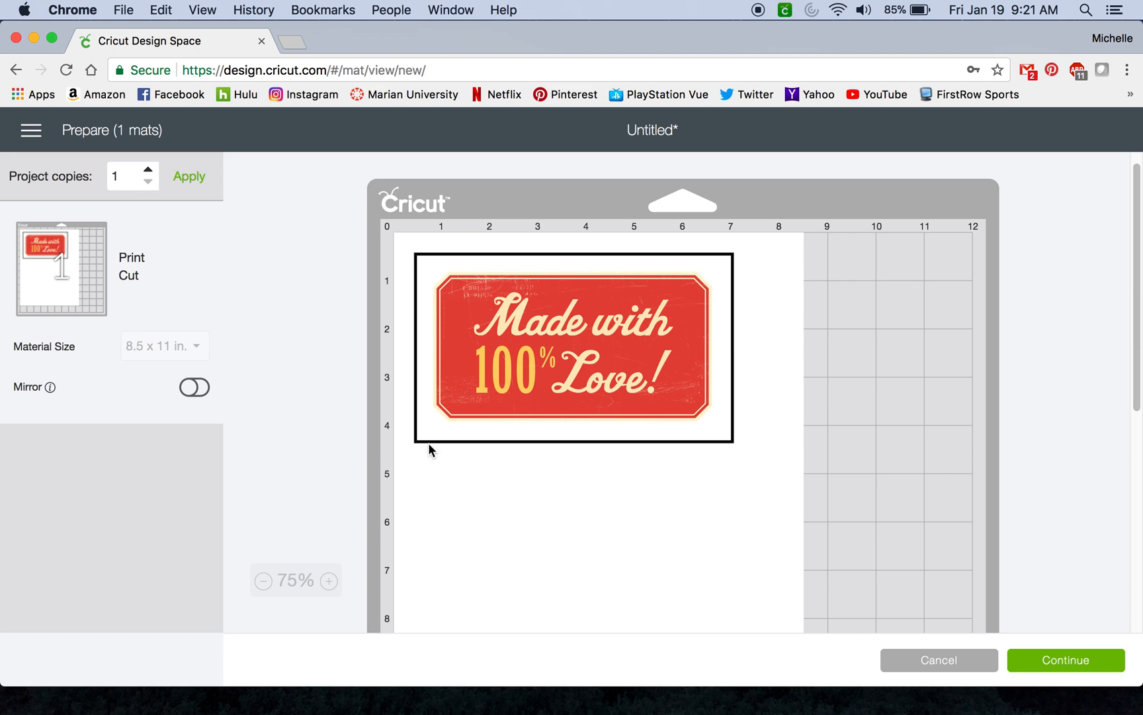
mouse_move(578, 365)
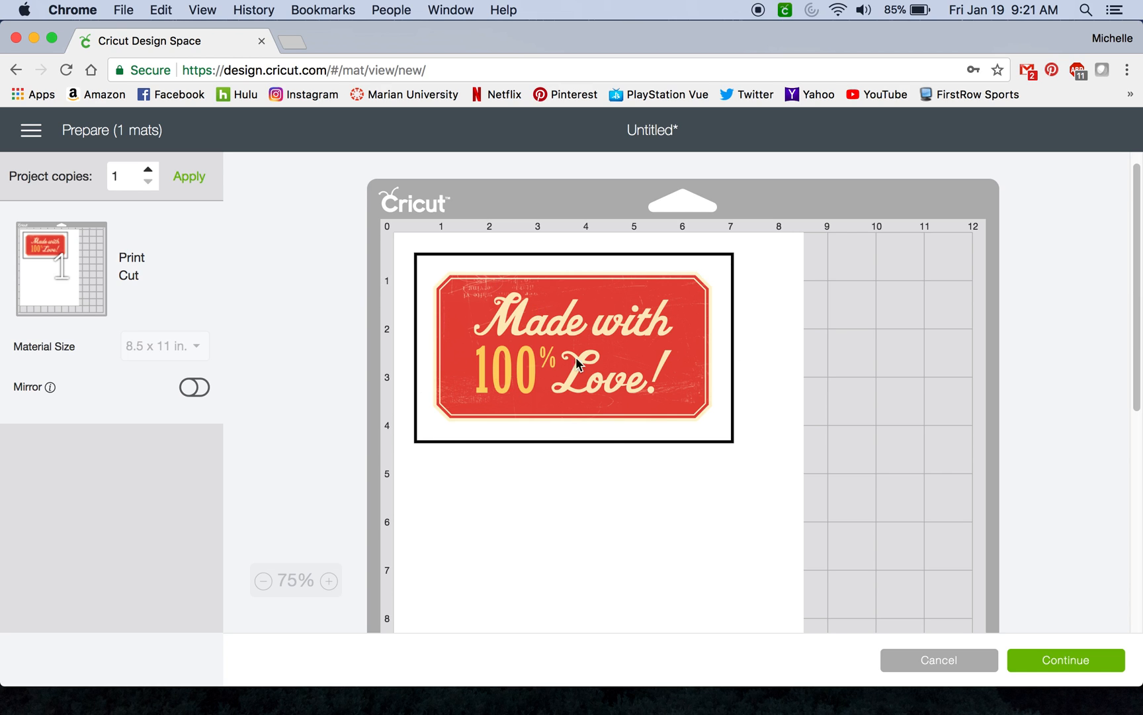
mouse_move(251, 362)
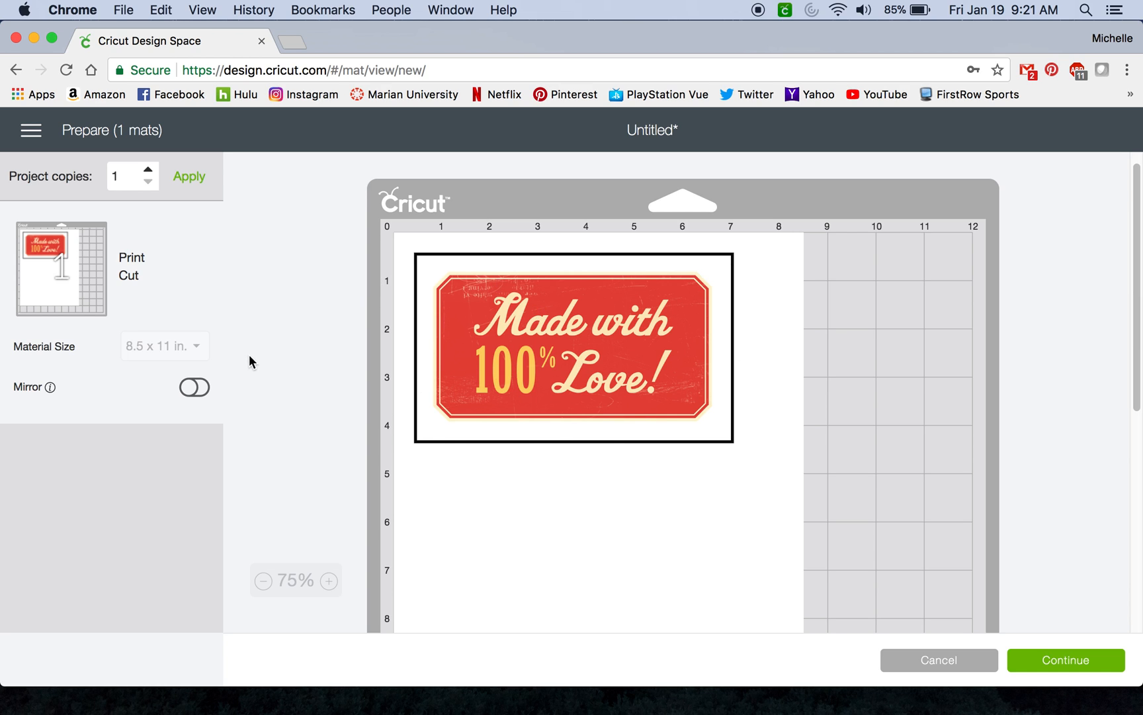
mouse_move(153, 375)
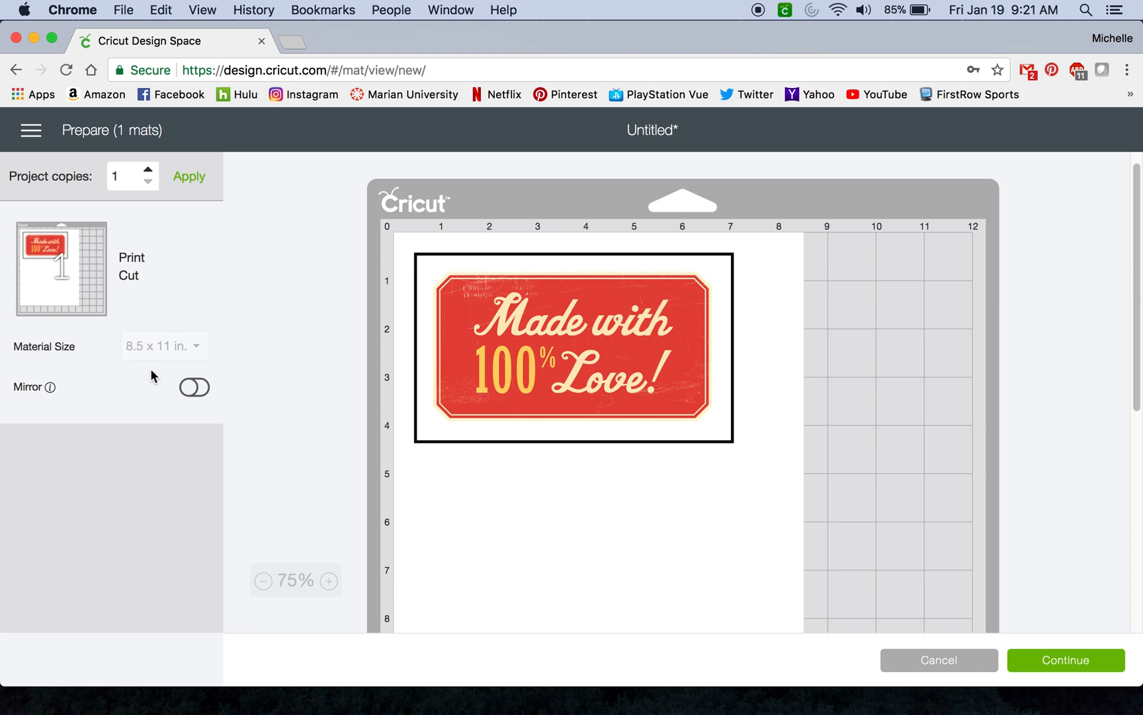
mouse_move(143, 337)
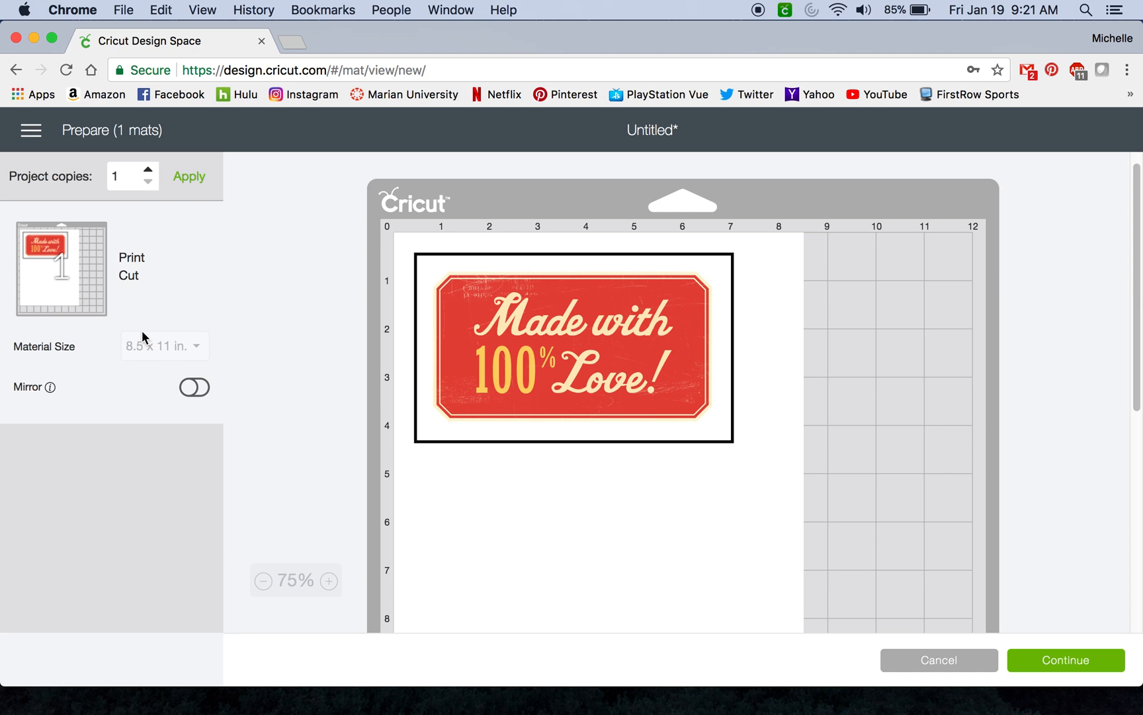
click(194, 387)
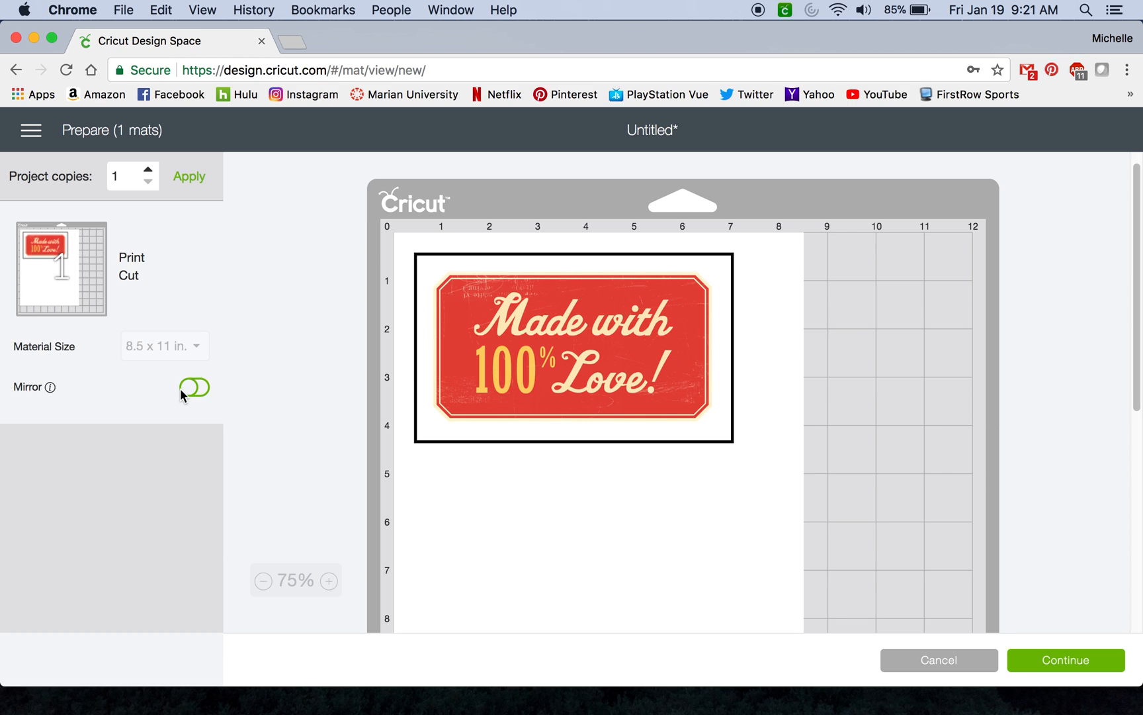
click(194, 386)
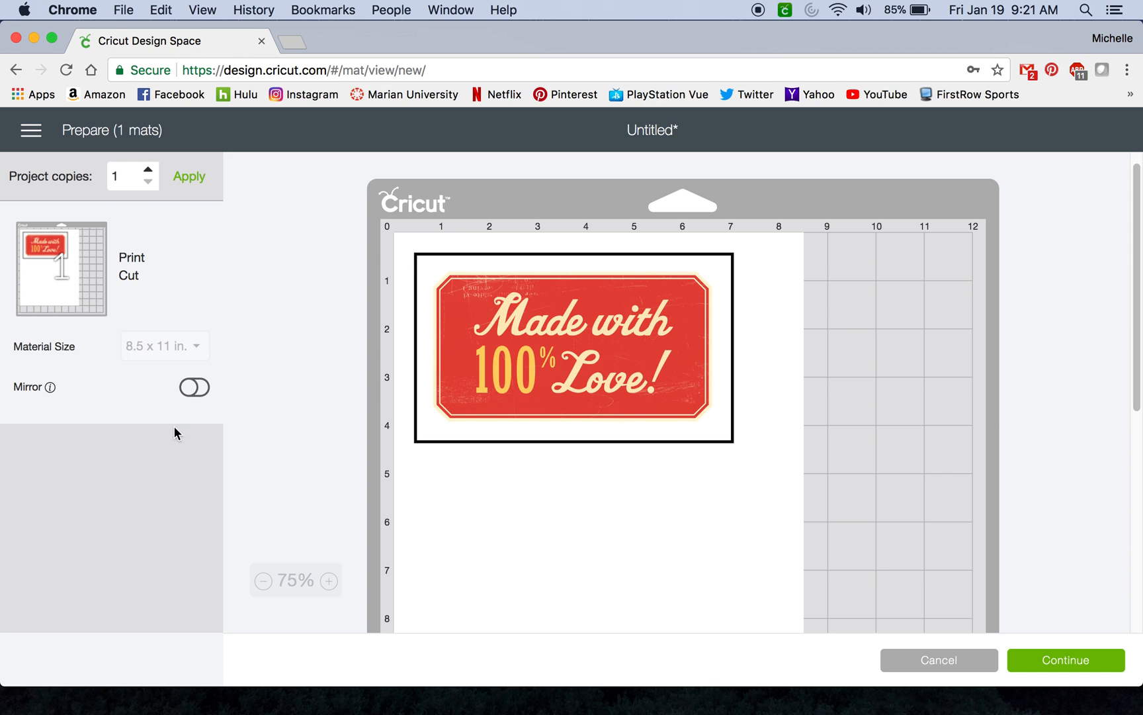
mouse_move(1071, 628)
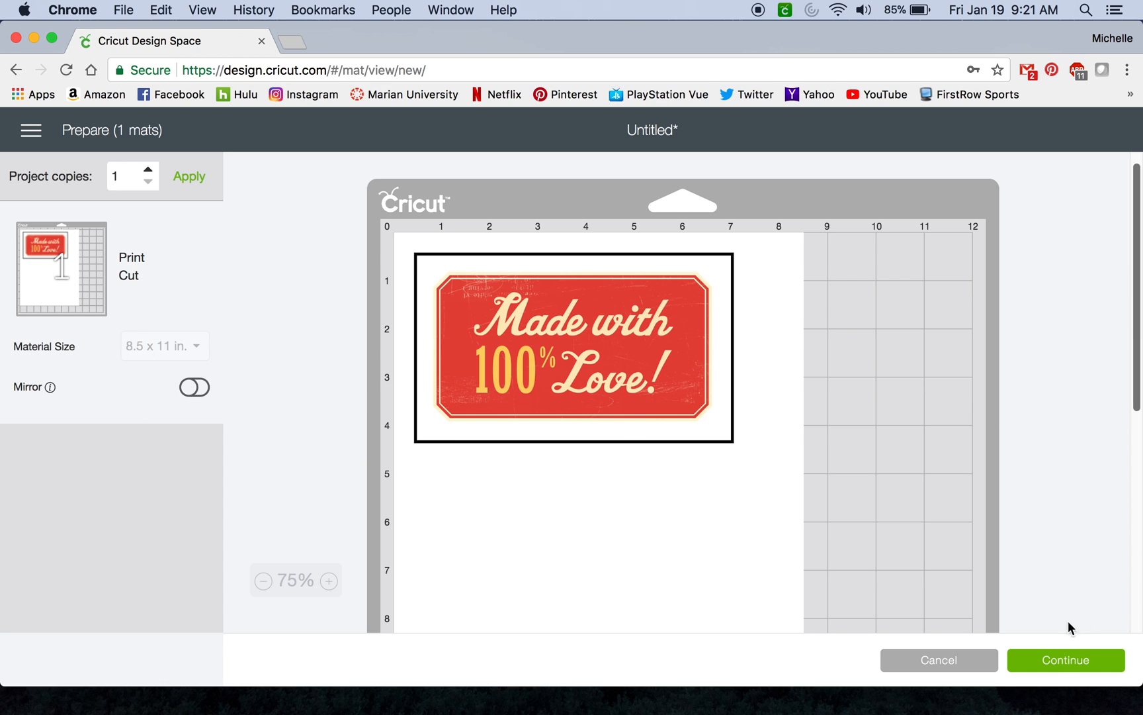
click(1066, 659)
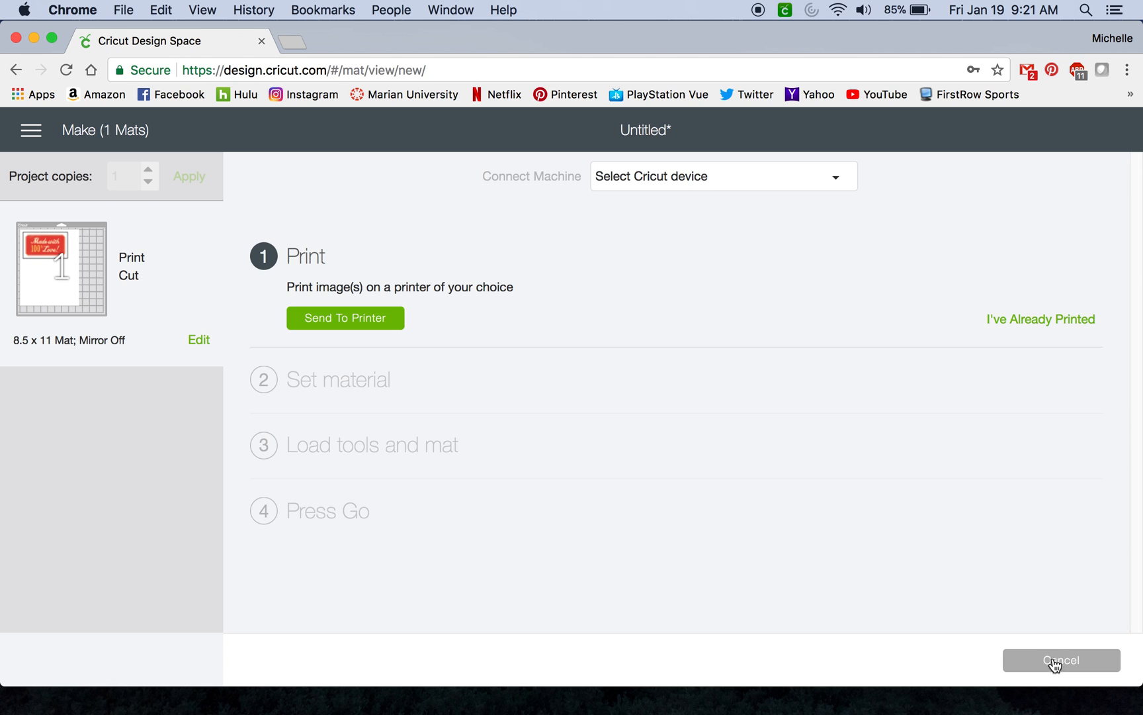
Set up printing to the HP Deskjet F4100 with one copy and bleed on.
click(722, 176)
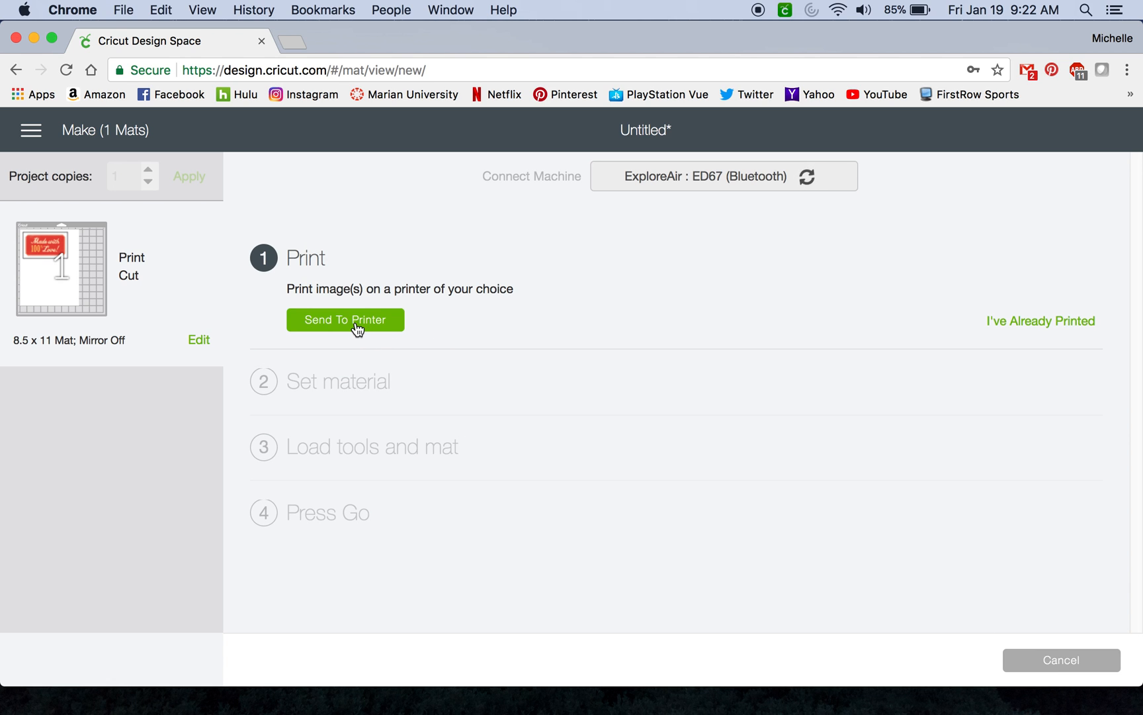
click(345, 320)
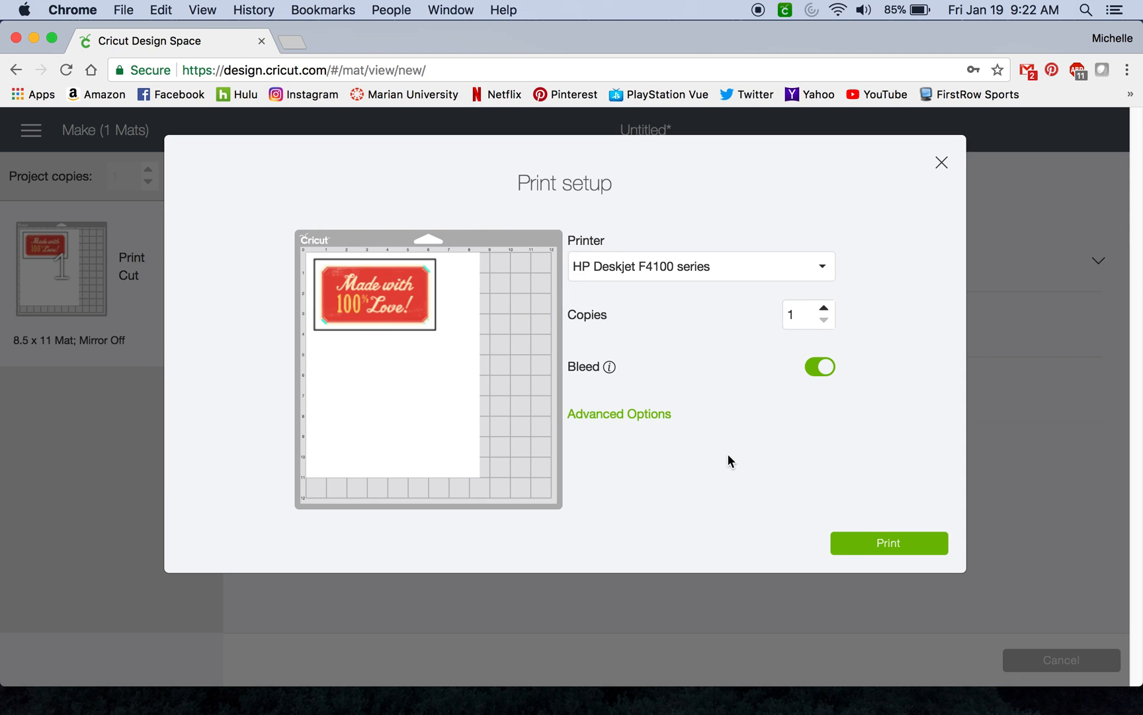
mouse_move(782, 397)
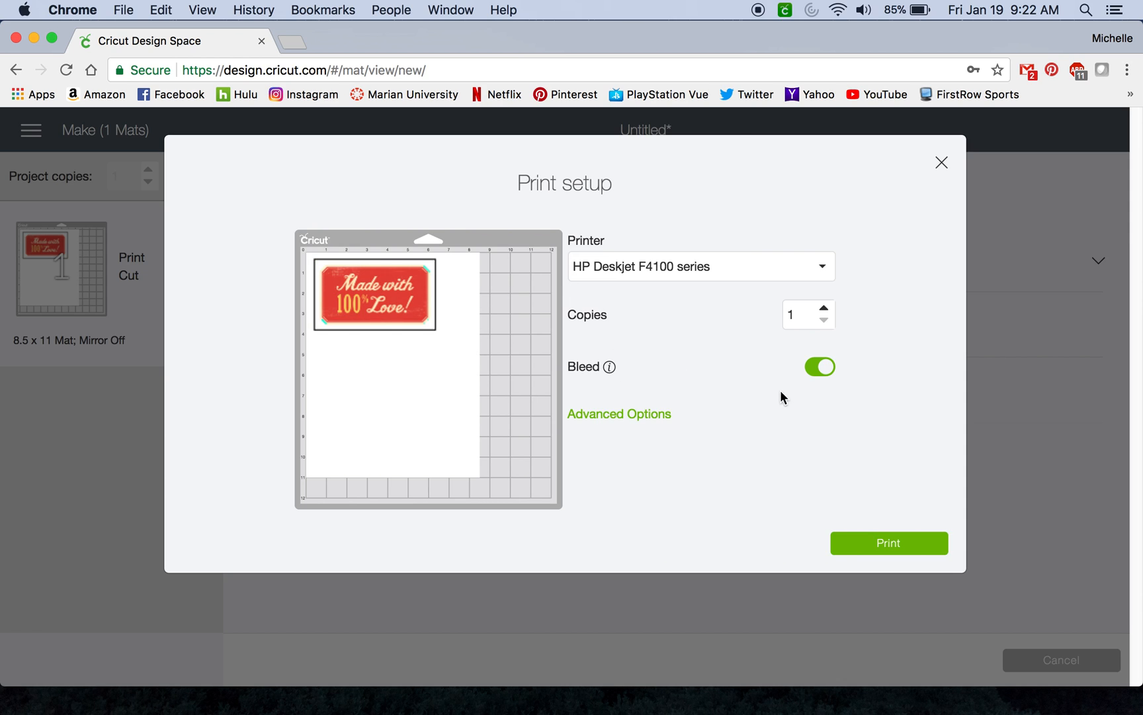
mouse_move(827, 387)
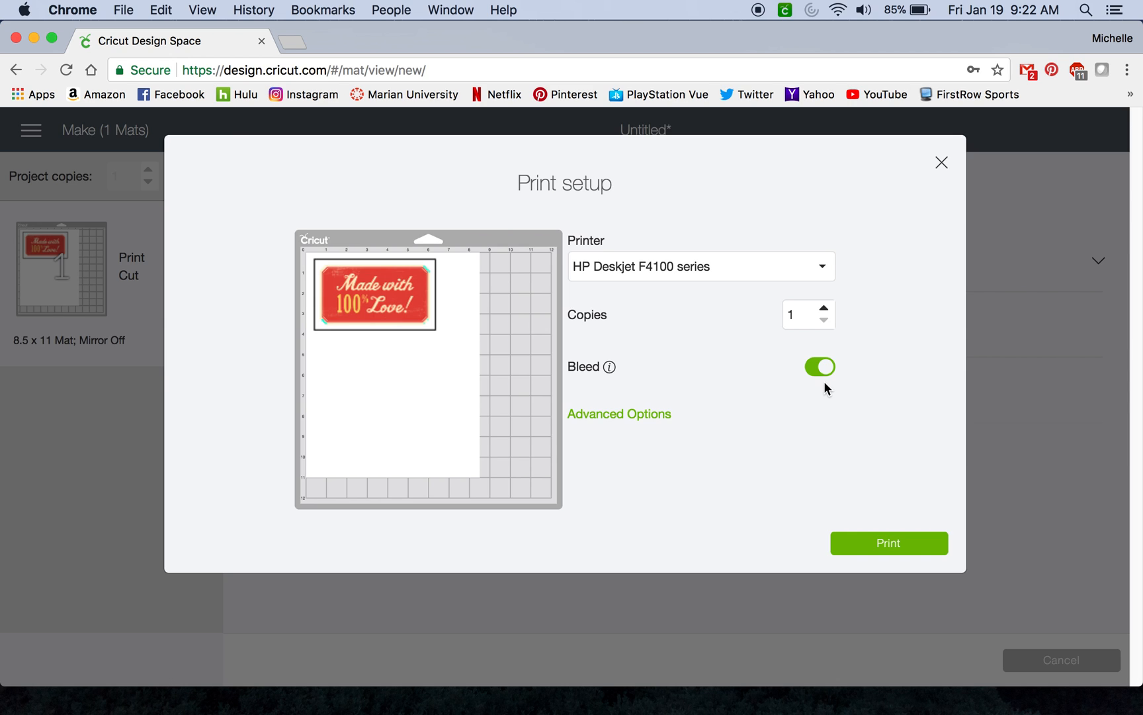
mouse_move(826, 395)
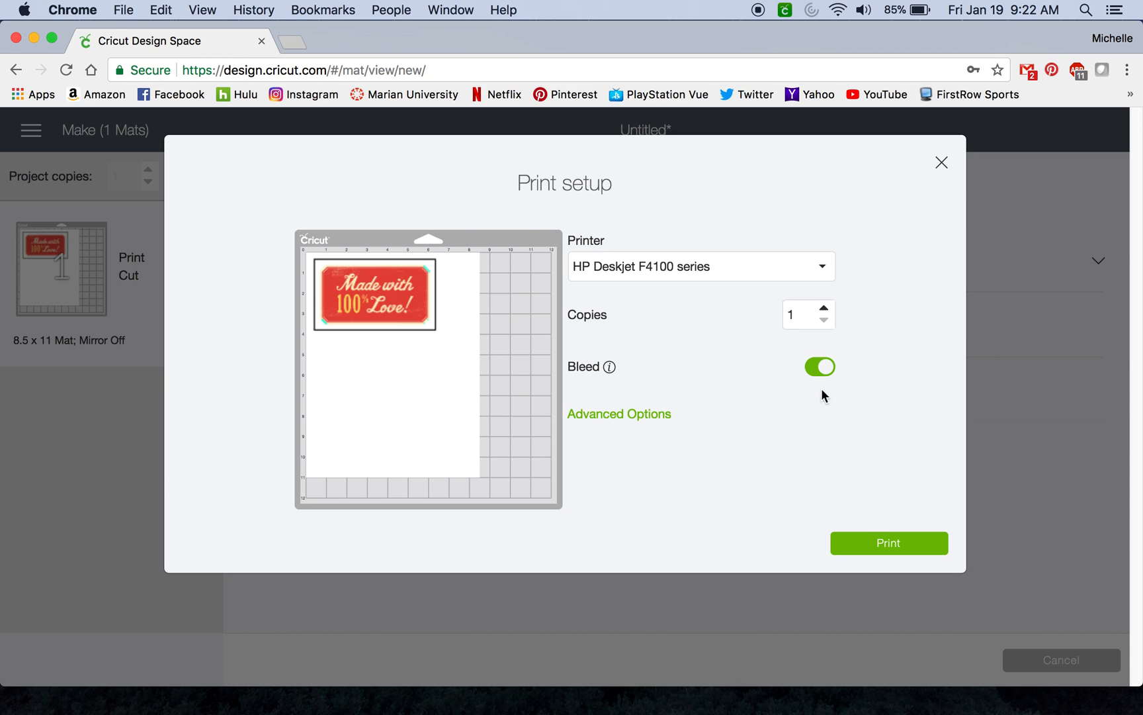
mouse_move(817, 386)
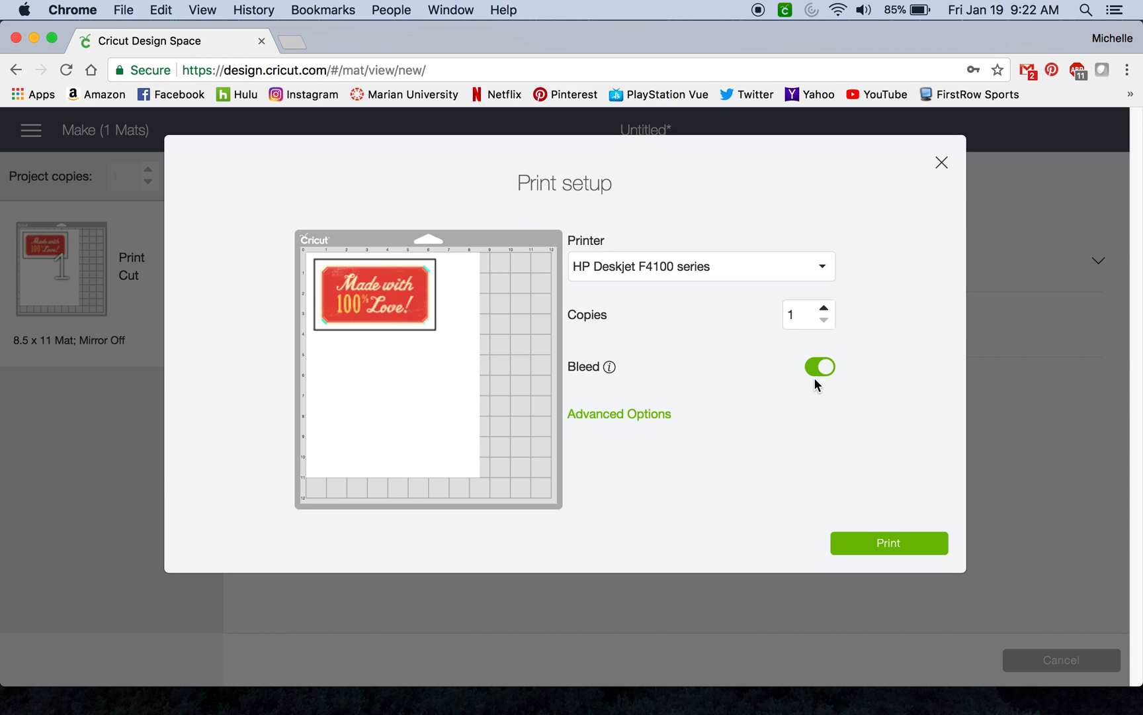
mouse_move(745, 392)
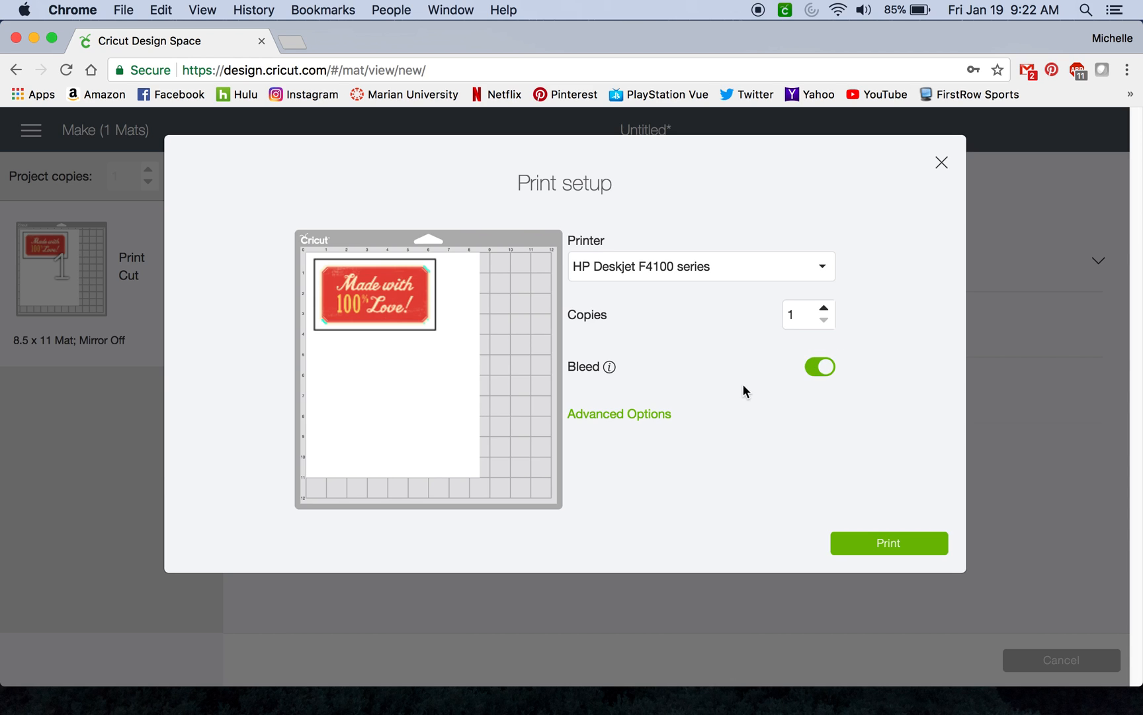
mouse_move(663, 377)
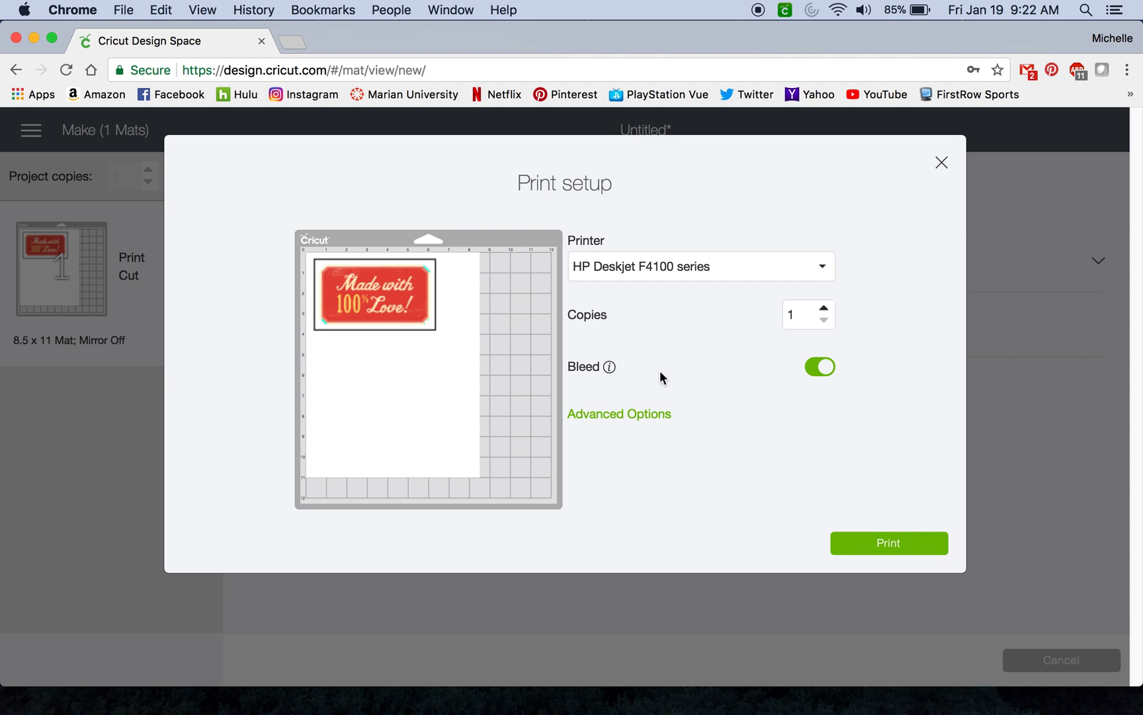
mouse_move(616, 425)
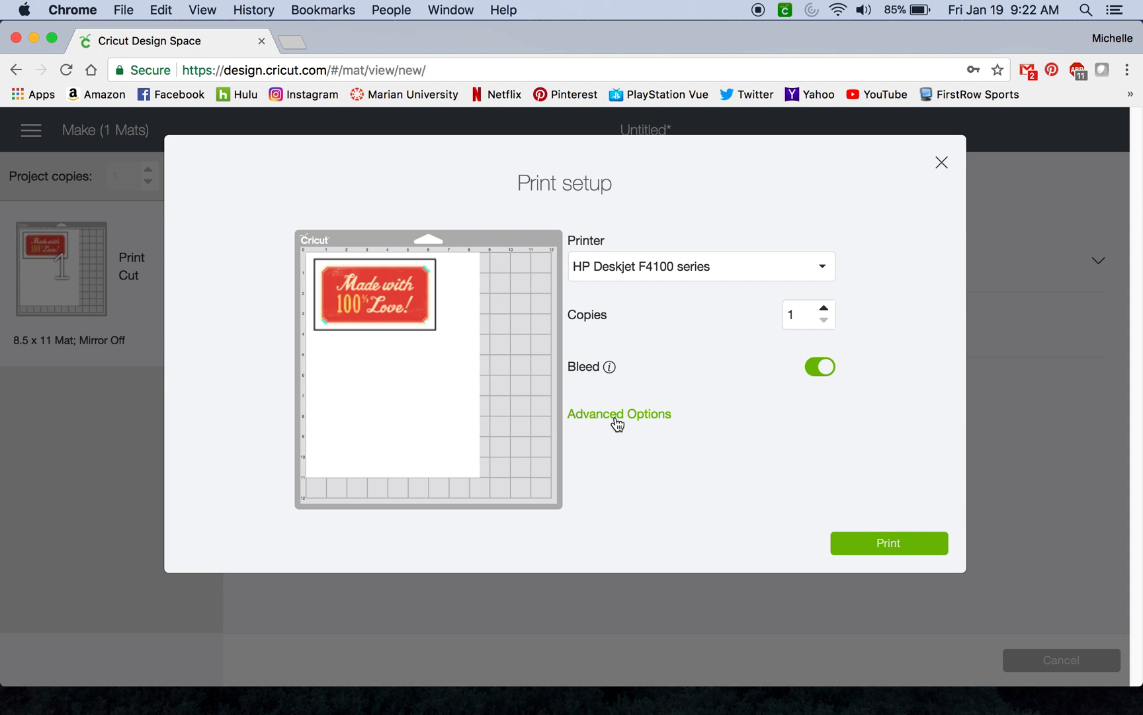
click(619, 414)
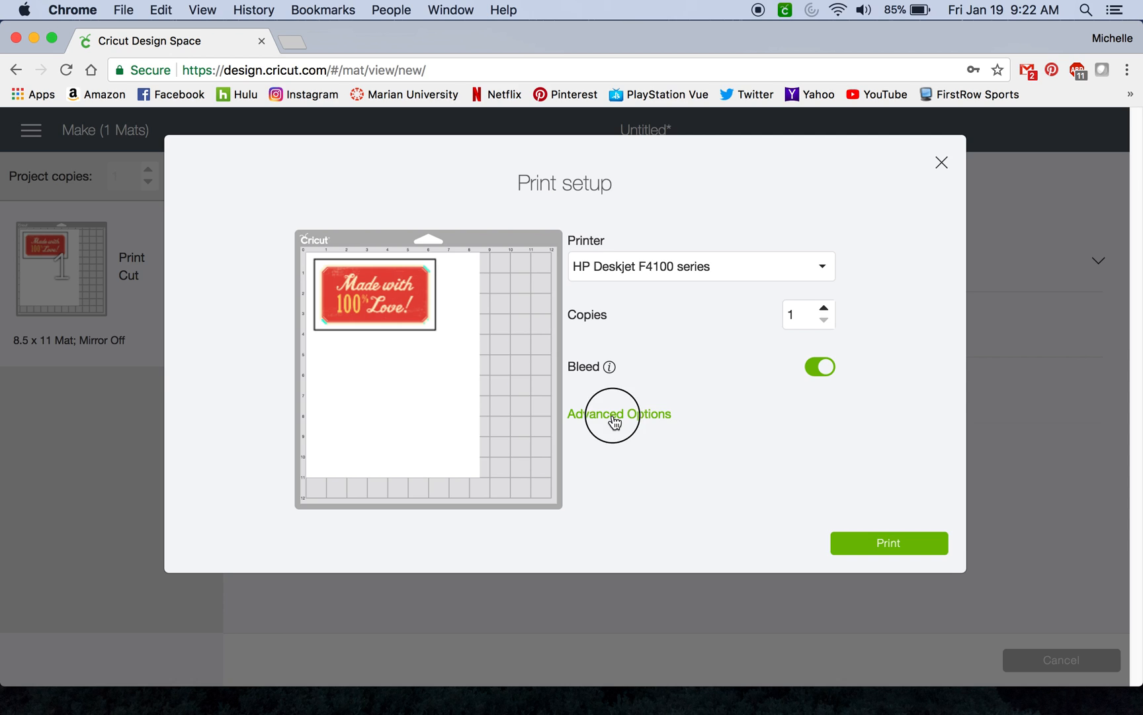
click(889, 543)
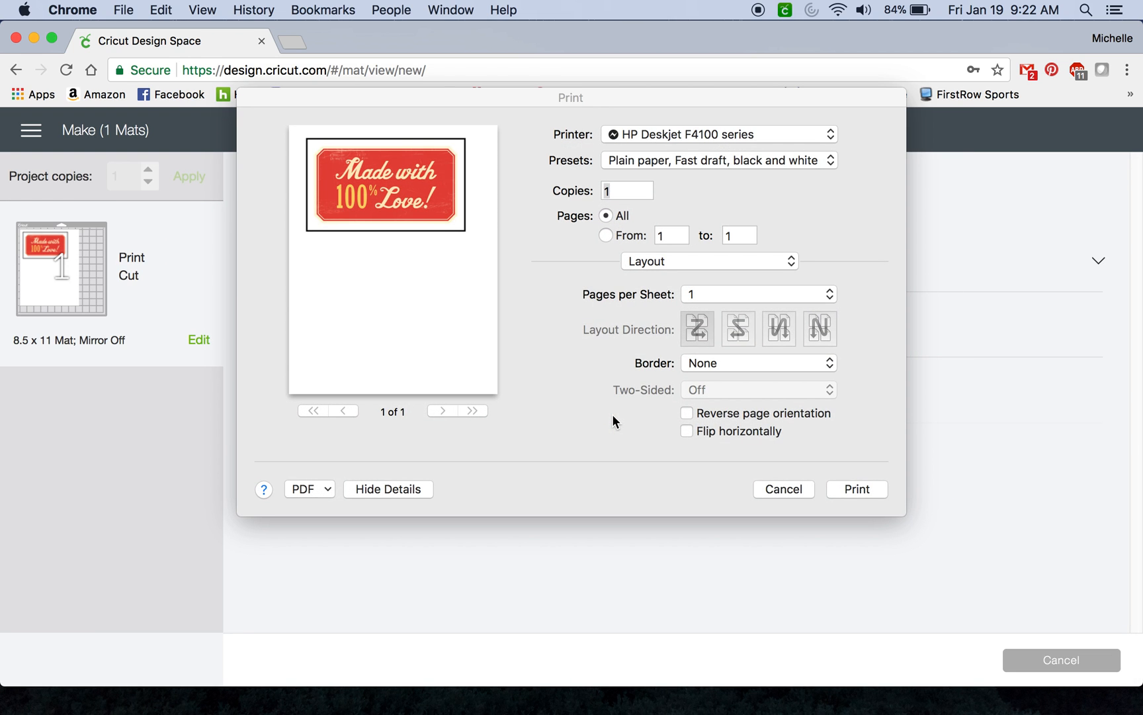
mouse_move(648, 399)
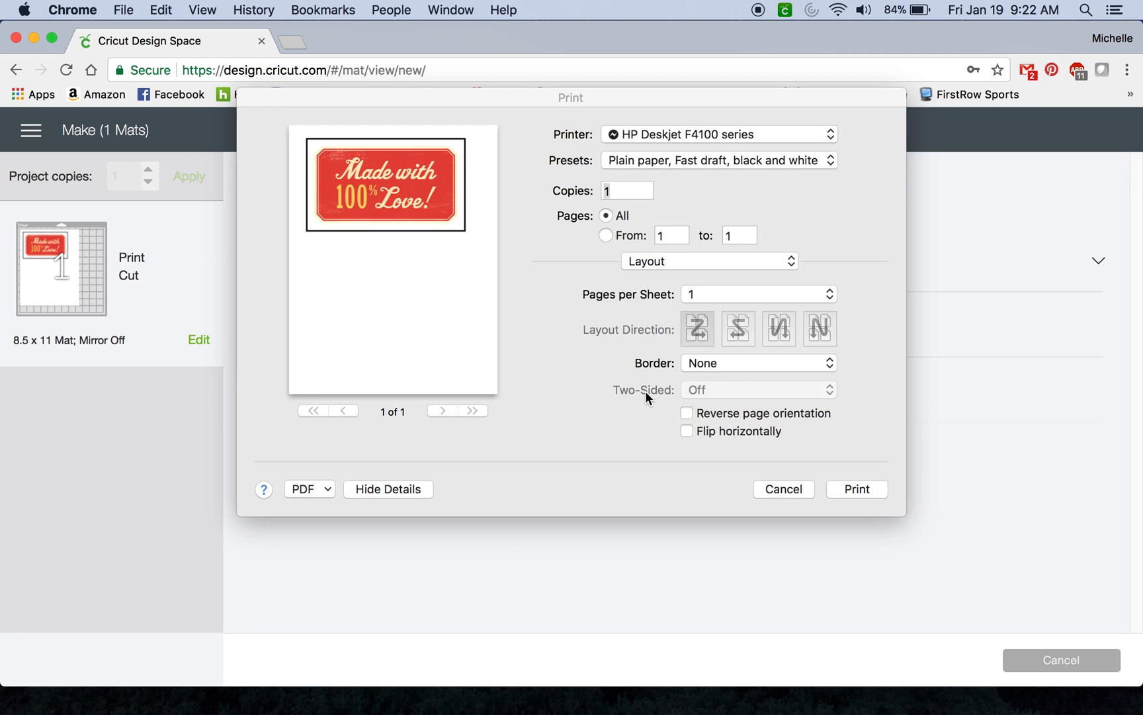
mouse_move(699, 241)
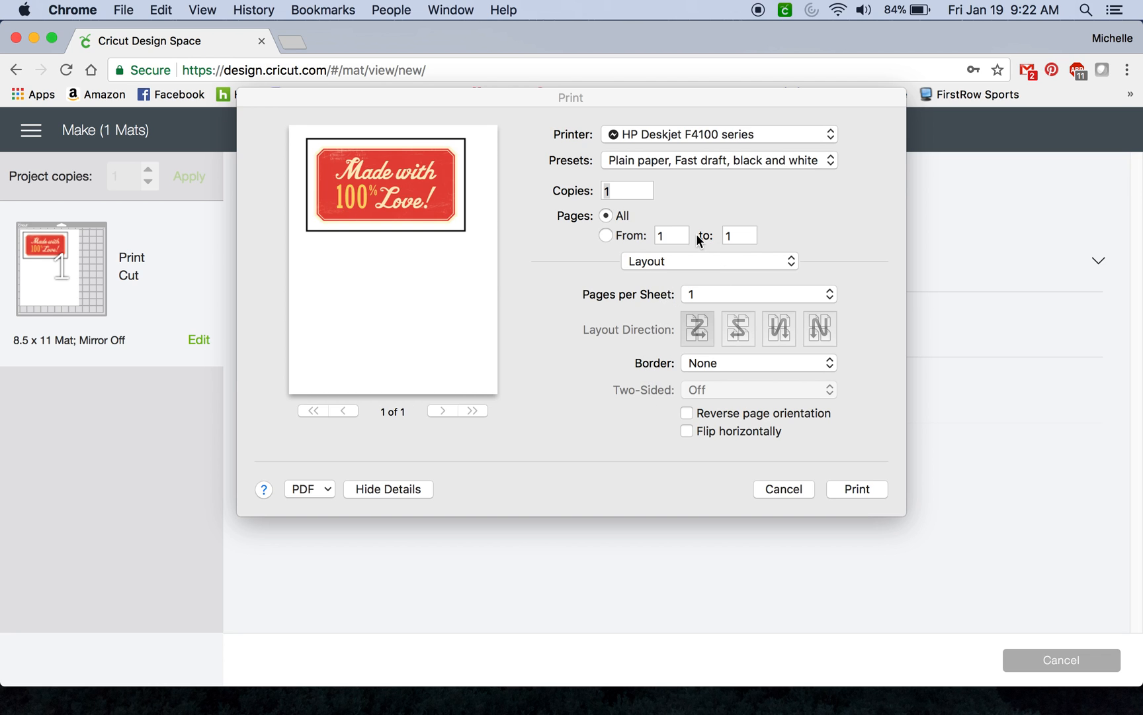
mouse_move(672, 264)
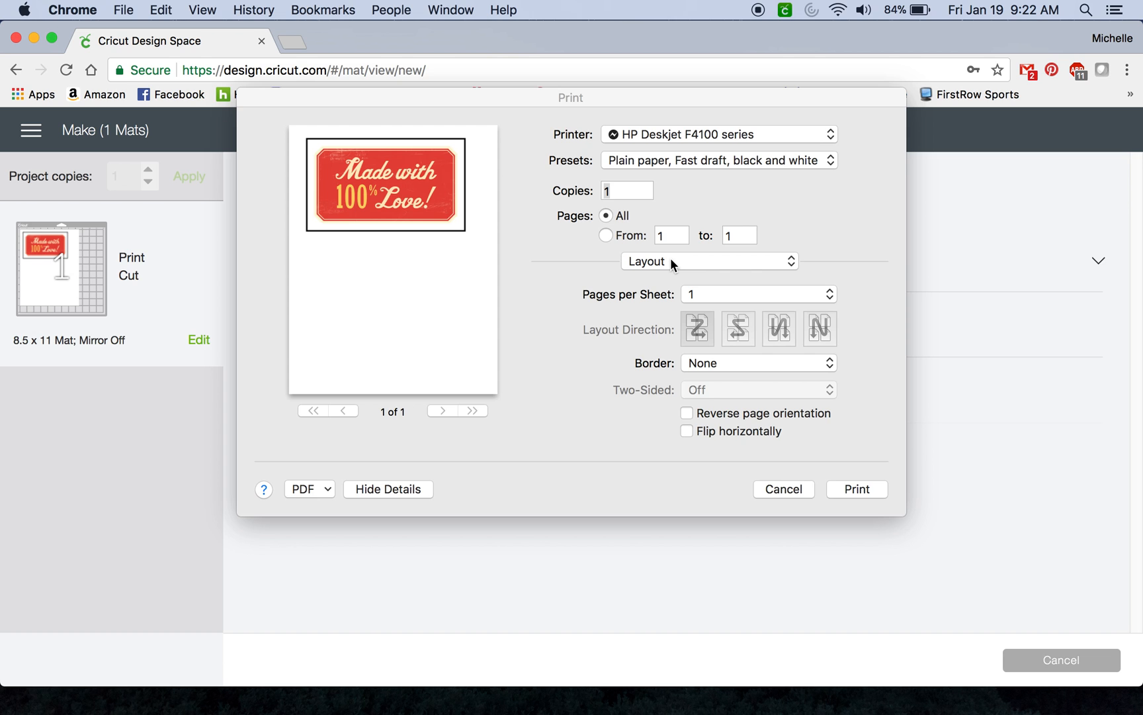
Expand the Print dialog's Layout menu to list the settings sections.
click(707, 261)
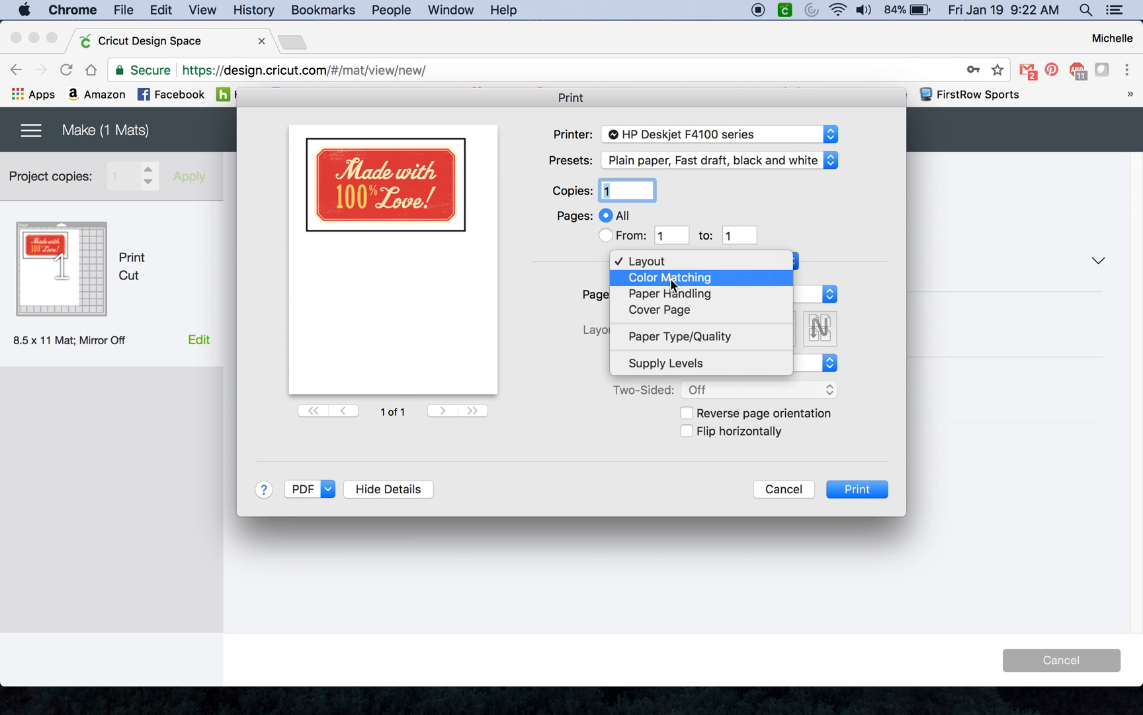
Show Paper Handling and keep the 'Plain paper, Fast draft, black and white' preset.
click(670, 293)
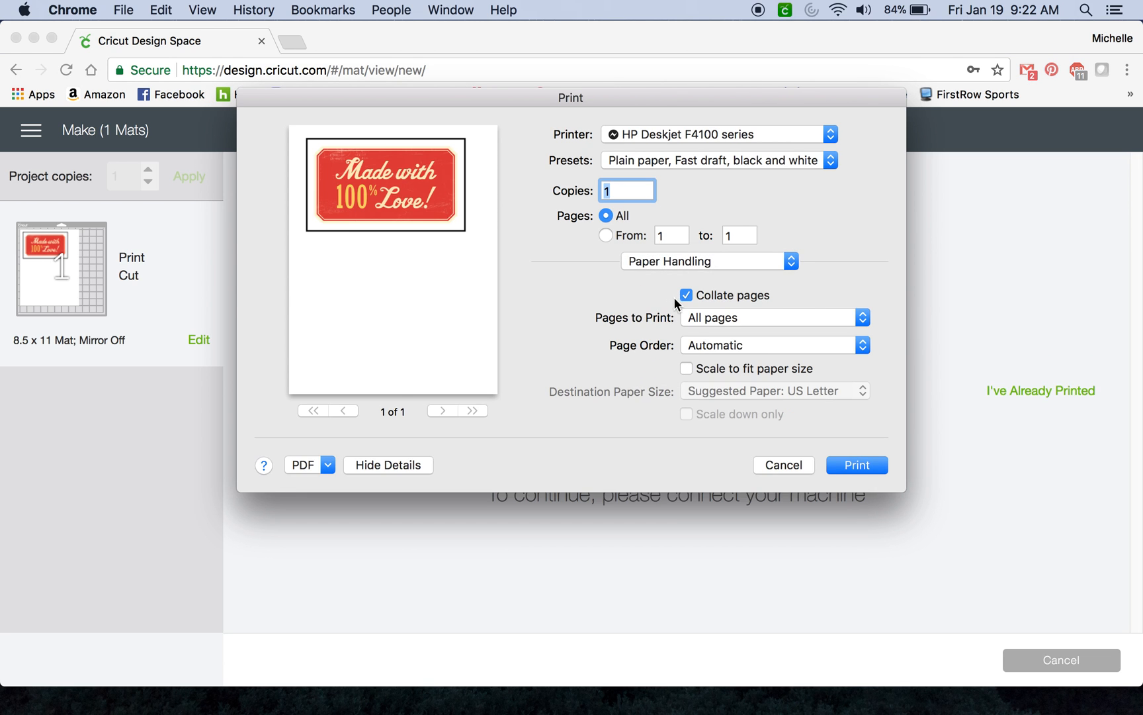
mouse_move(706, 390)
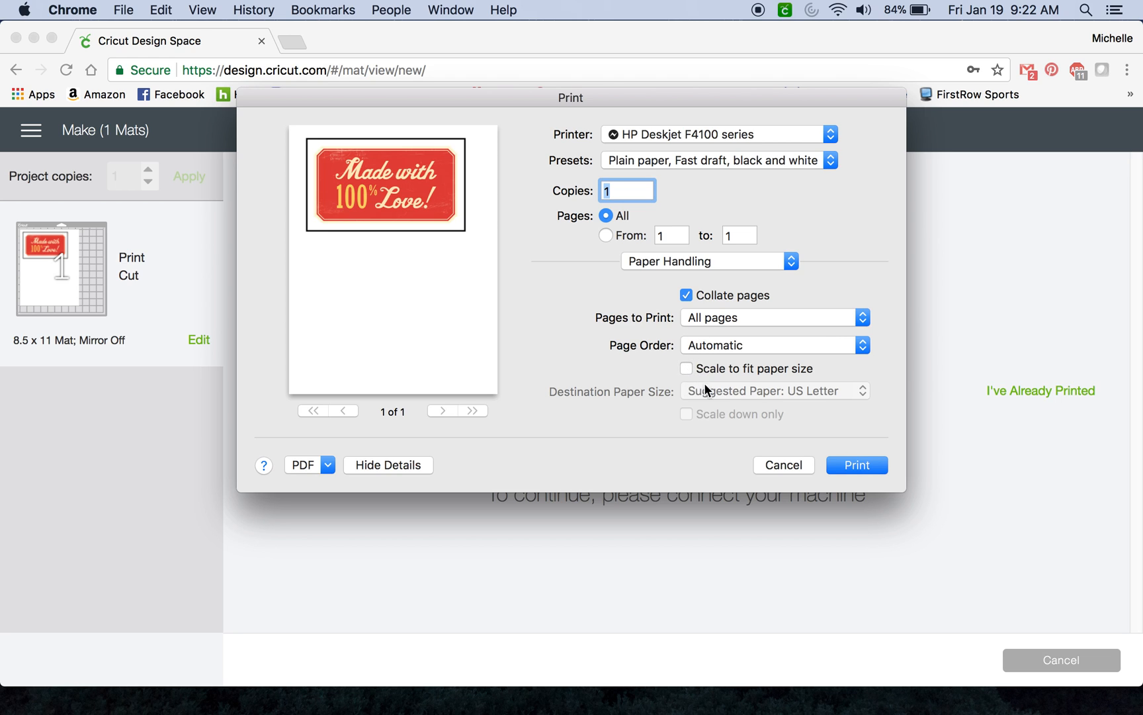
mouse_move(675, 379)
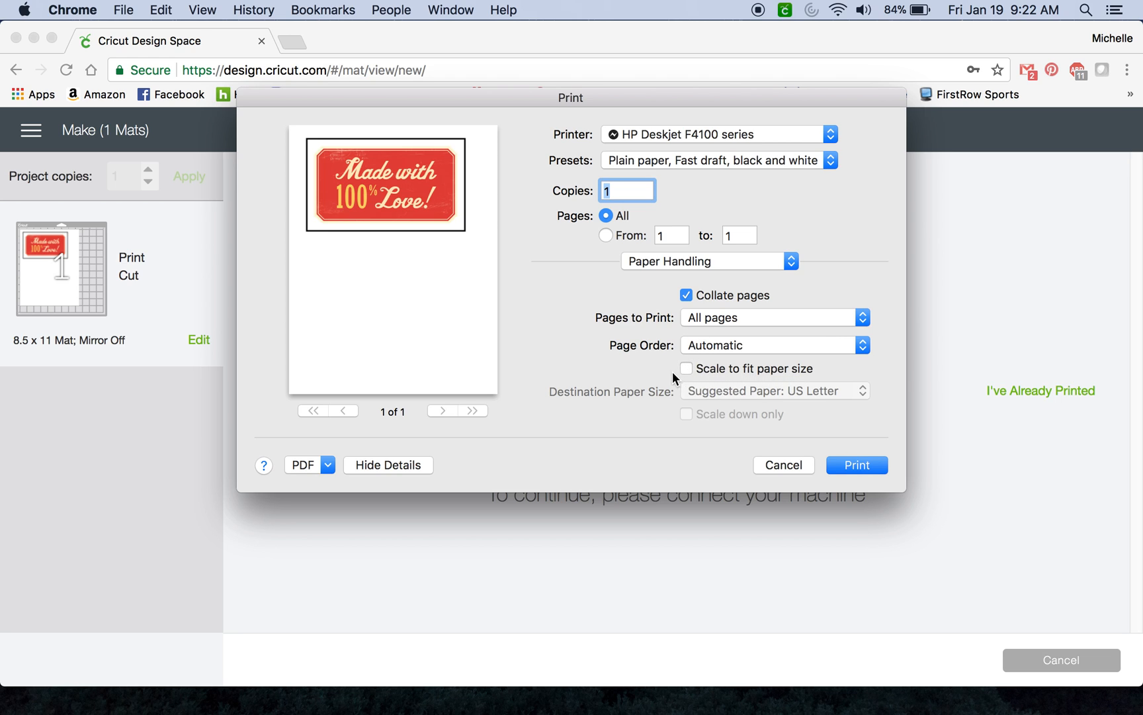
mouse_move(692, 374)
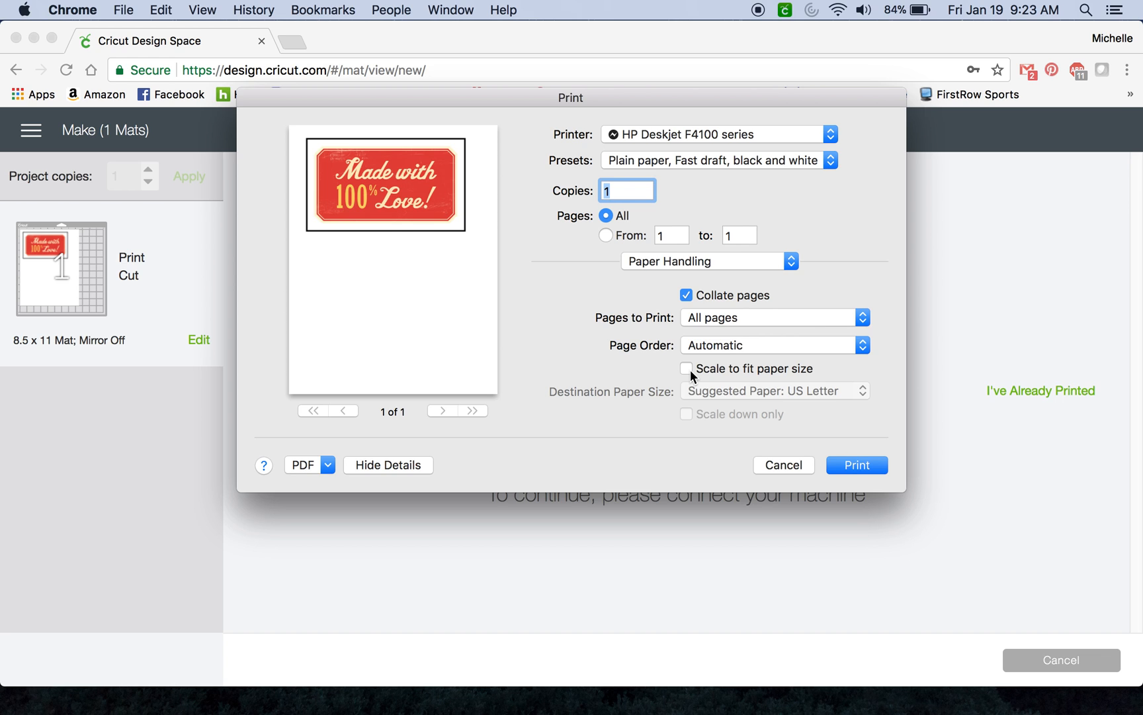
mouse_move(697, 179)
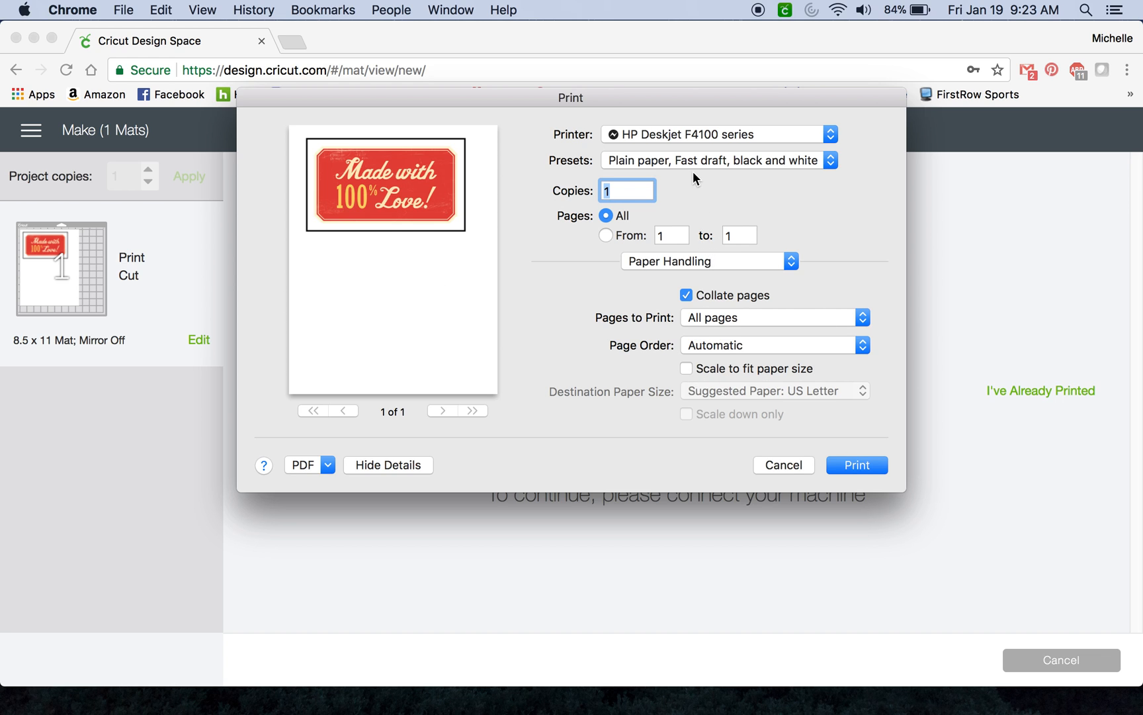
mouse_move(692, 174)
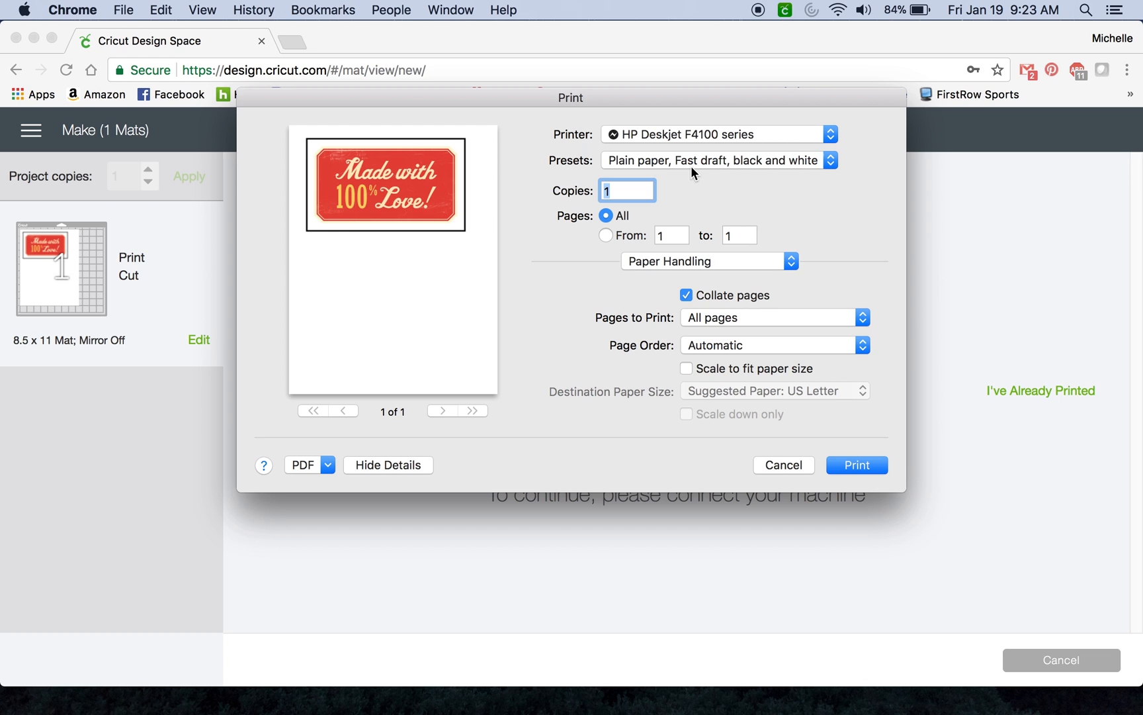
click(830, 160)
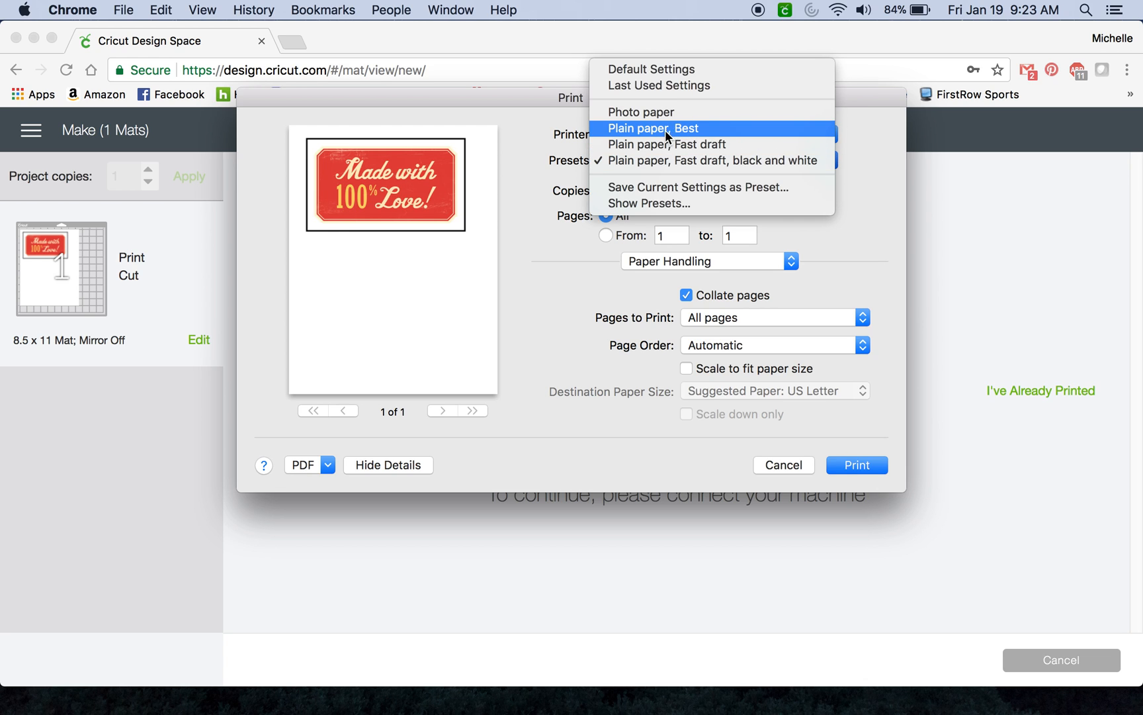
click(716, 161)
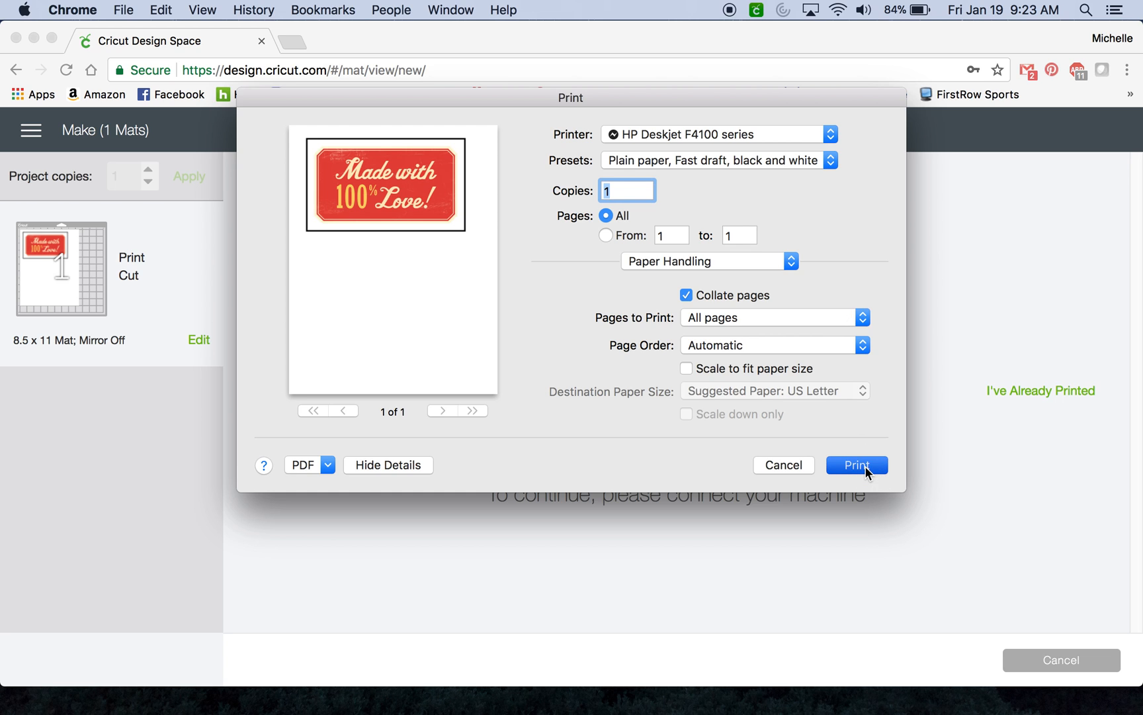
Print the 'Made with 100% Love!' image, then start cancelling the cut.
click(856, 465)
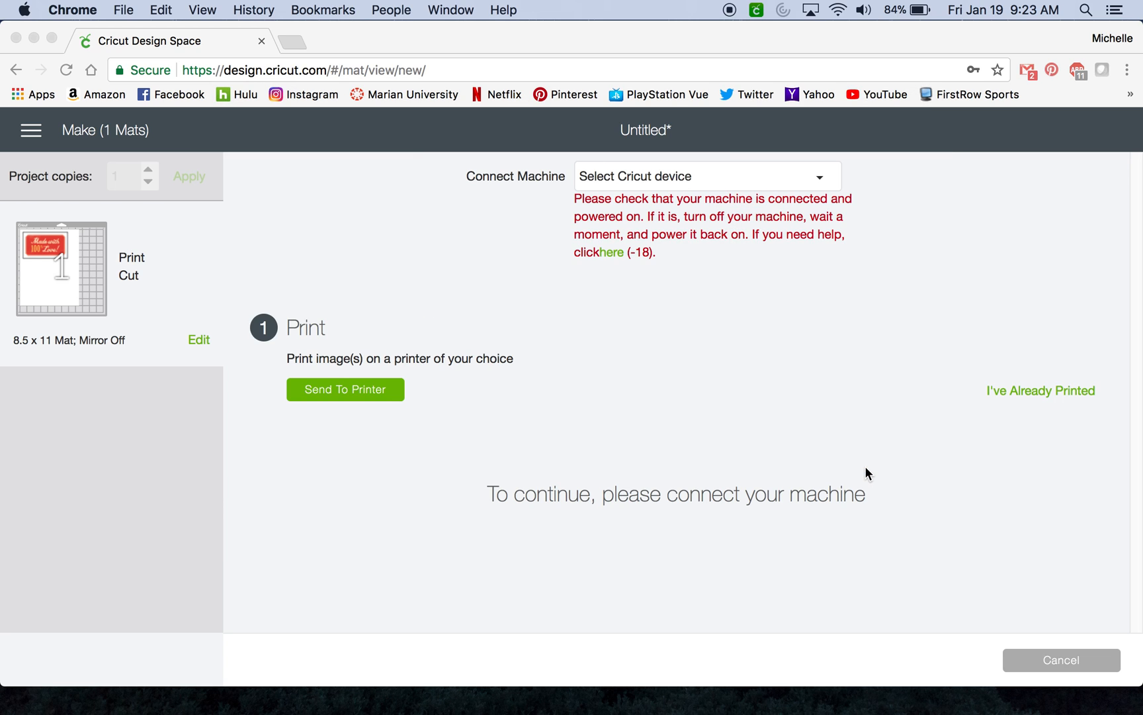
mouse_move(687, 456)
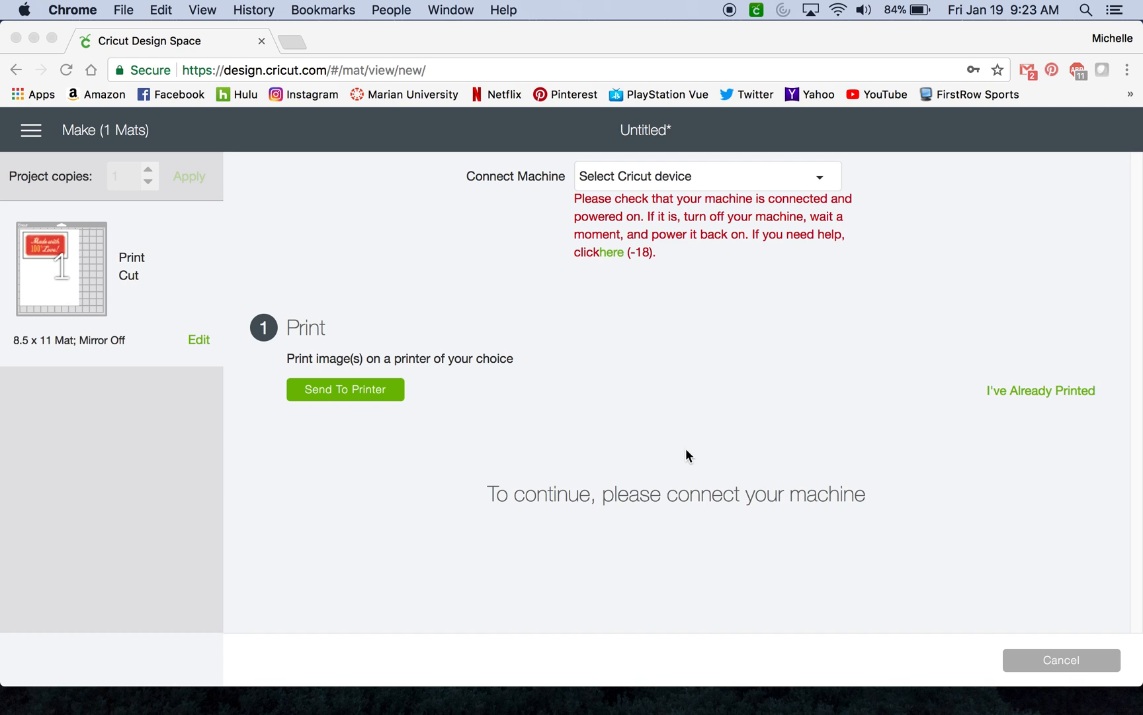
mouse_move(737, 453)
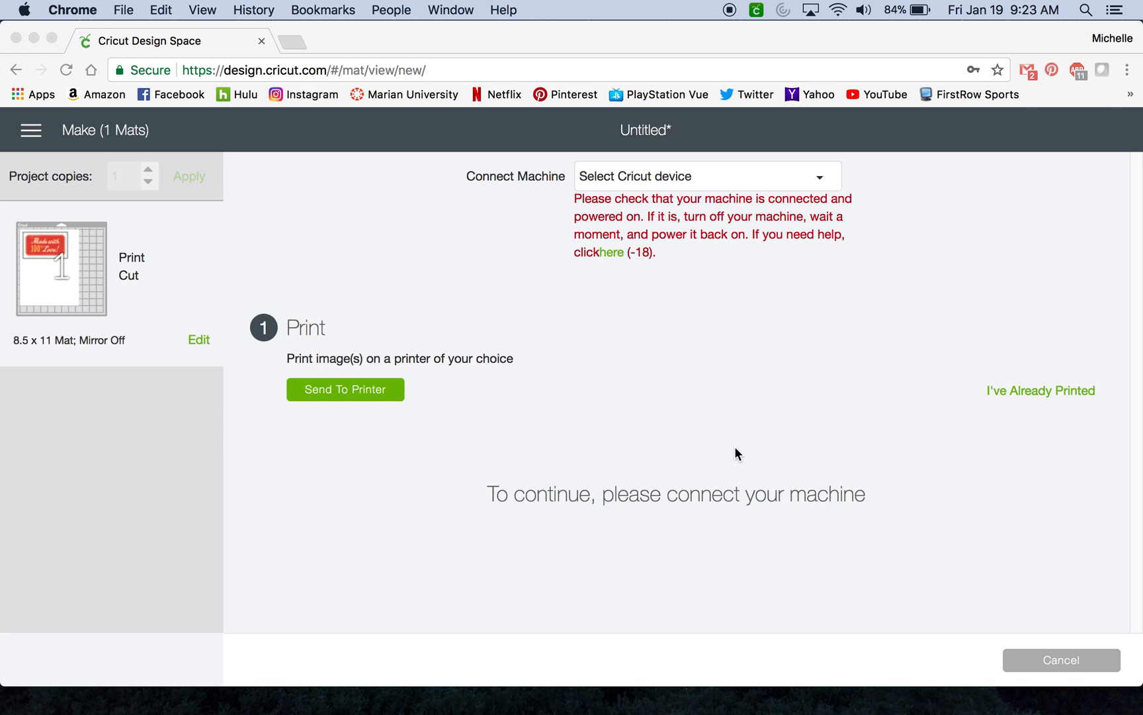
mouse_move(875, 533)
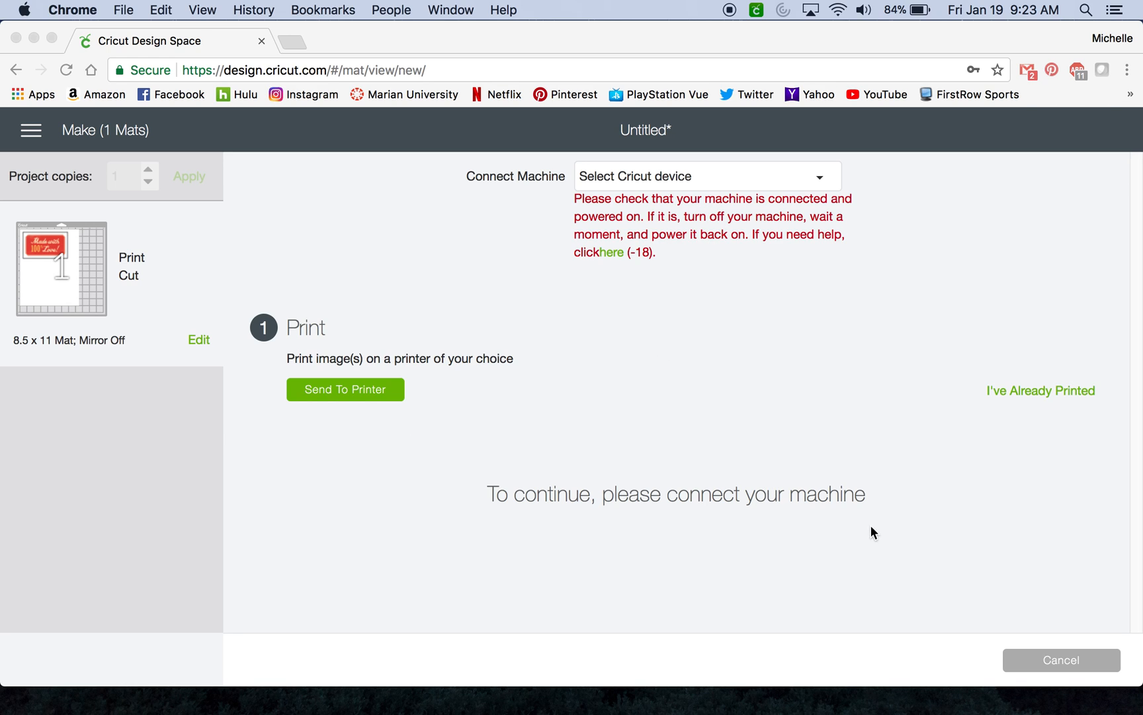
mouse_move(1048, 670)
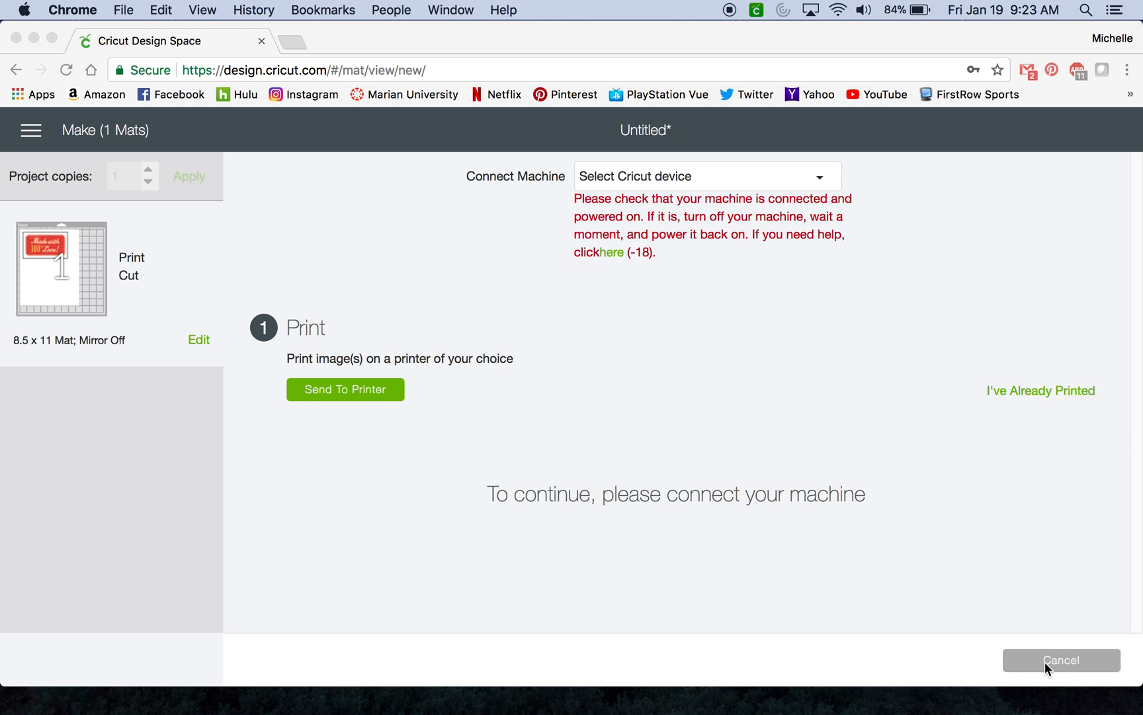
click(1060, 660)
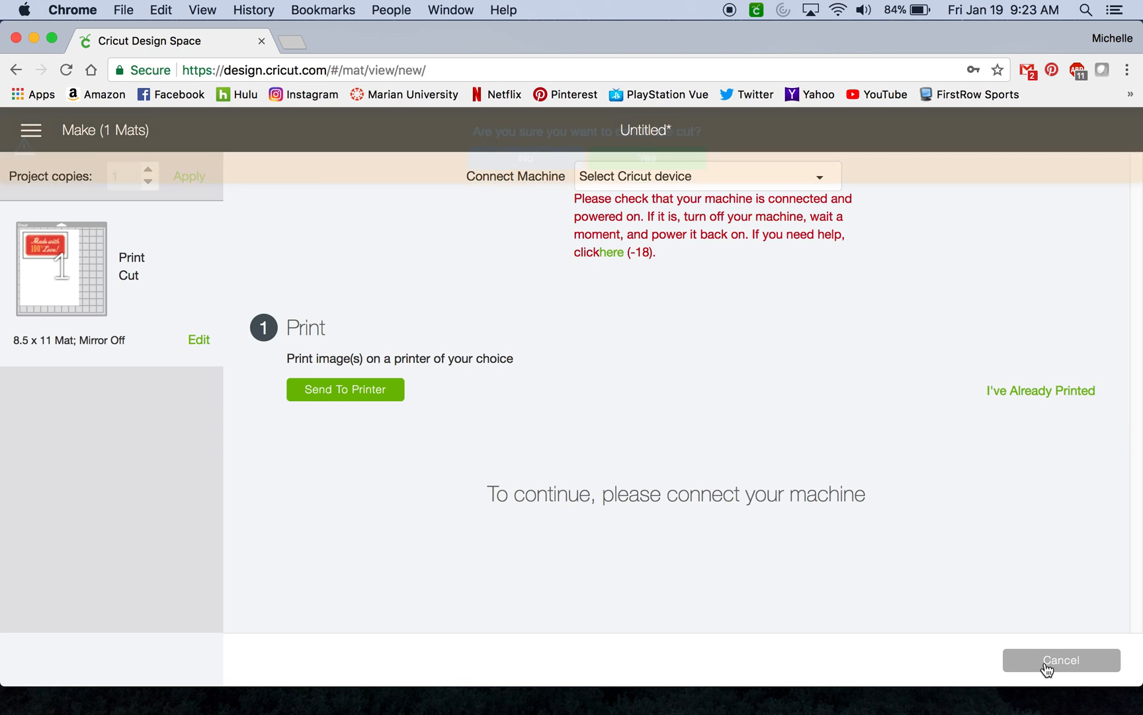
Confirm cancelling the cut and delete the 'Made with 100% Love!' image.
click(1062, 660)
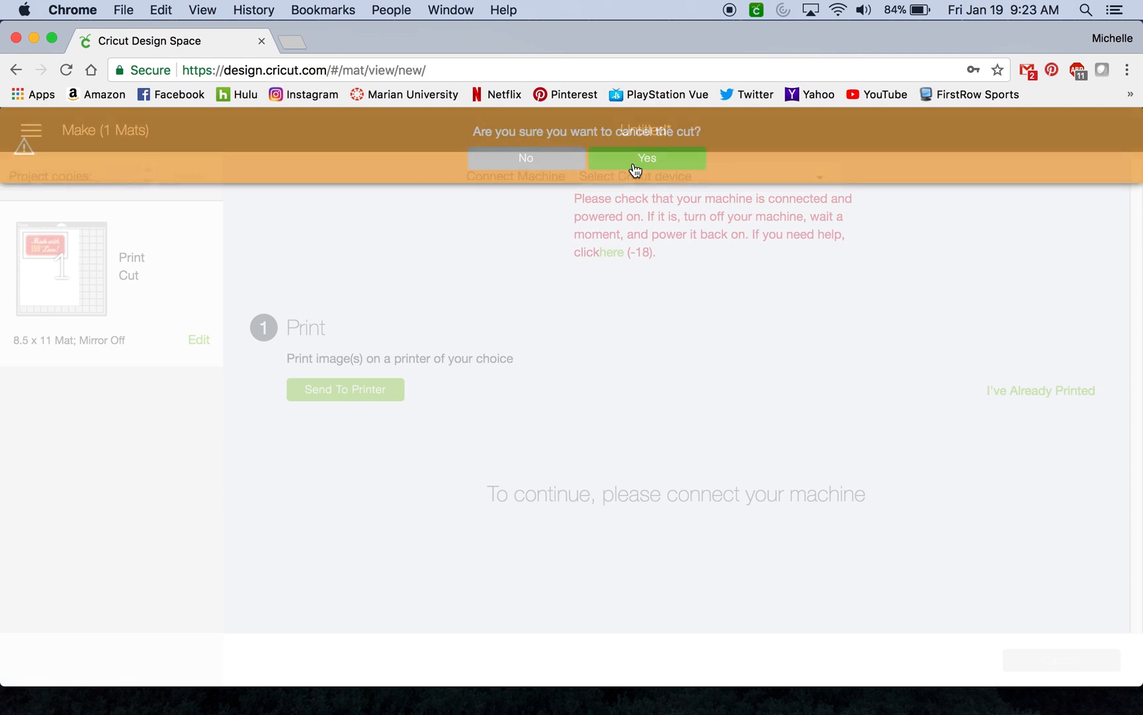
click(646, 158)
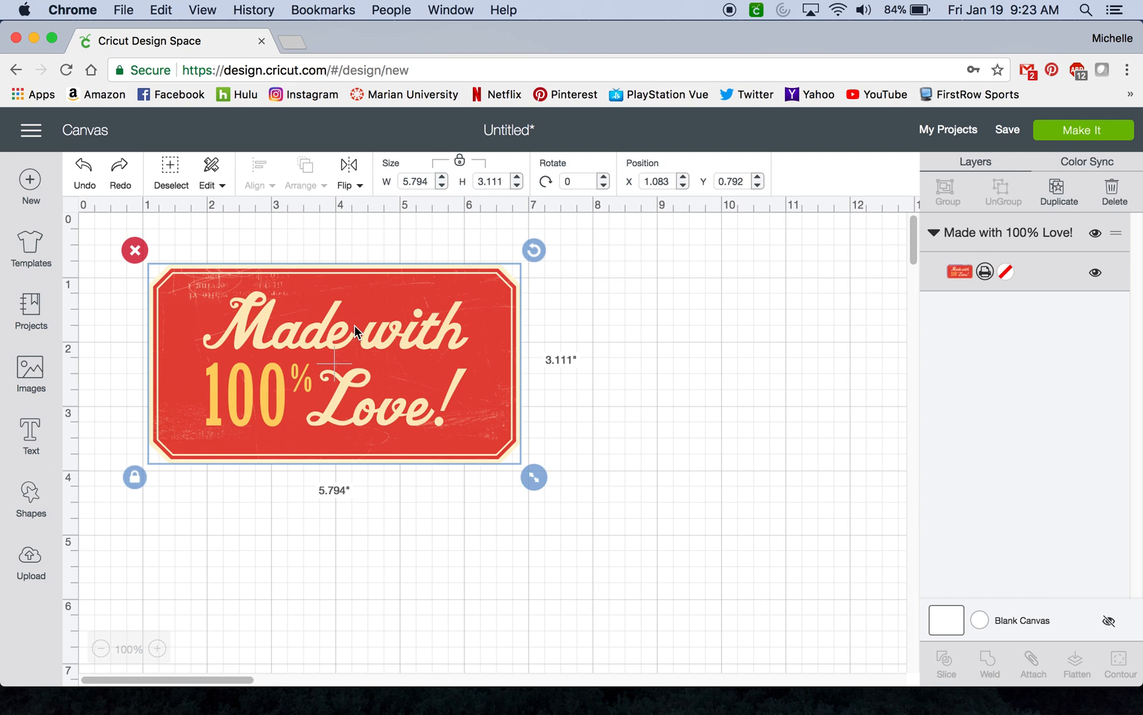
mouse_move(128, 258)
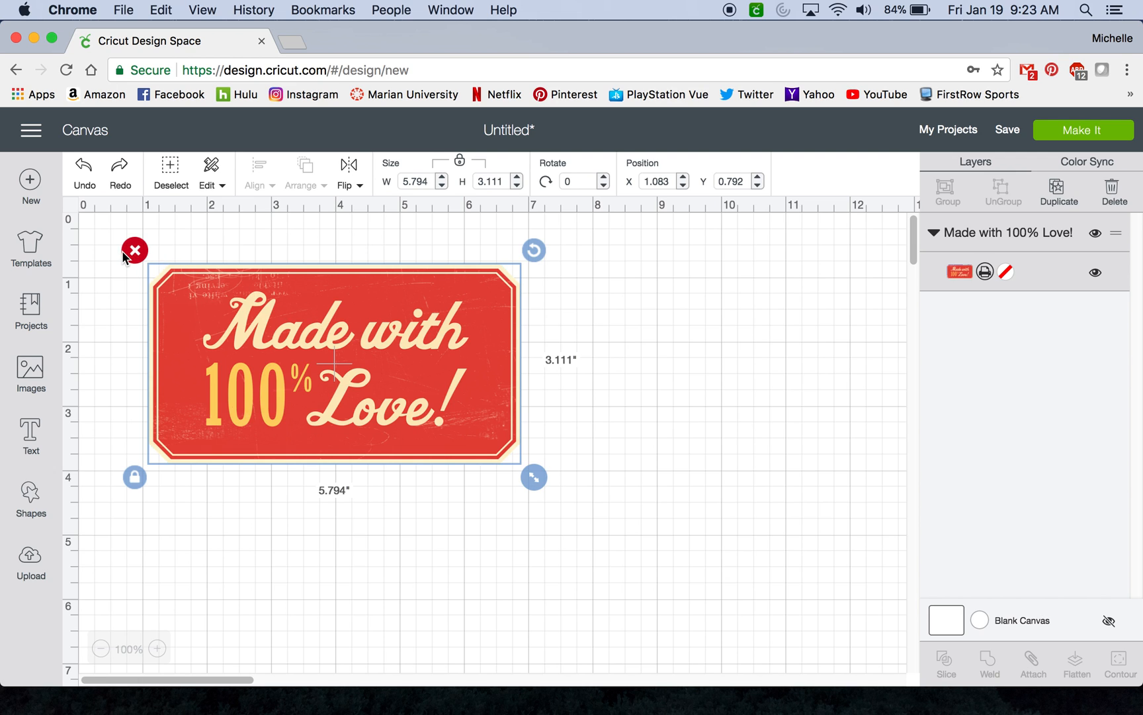
click(134, 249)
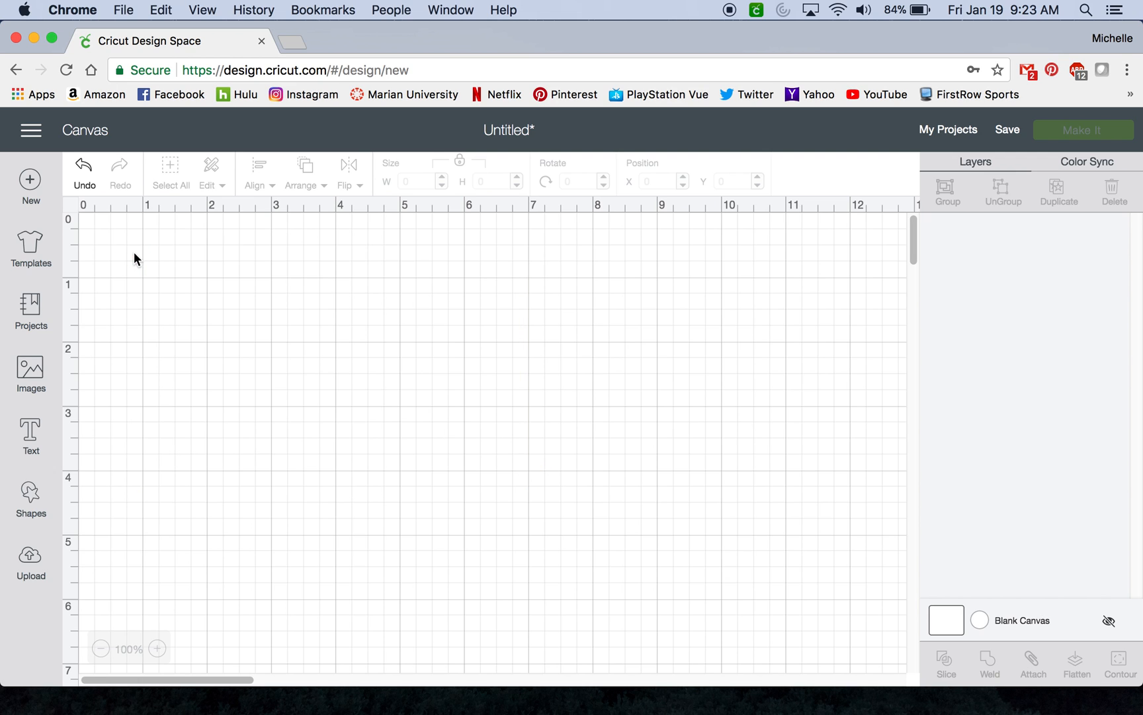
Browse the image library without the Printables filter and pick the Smile kite card.
click(30, 372)
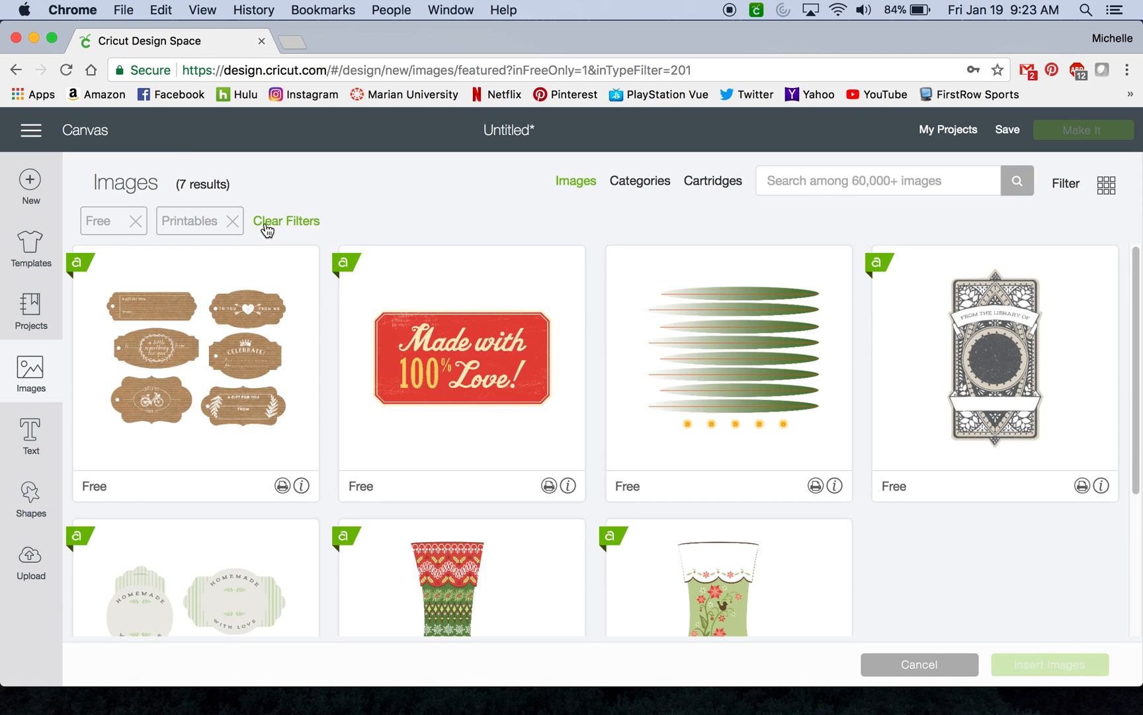
click(233, 221)
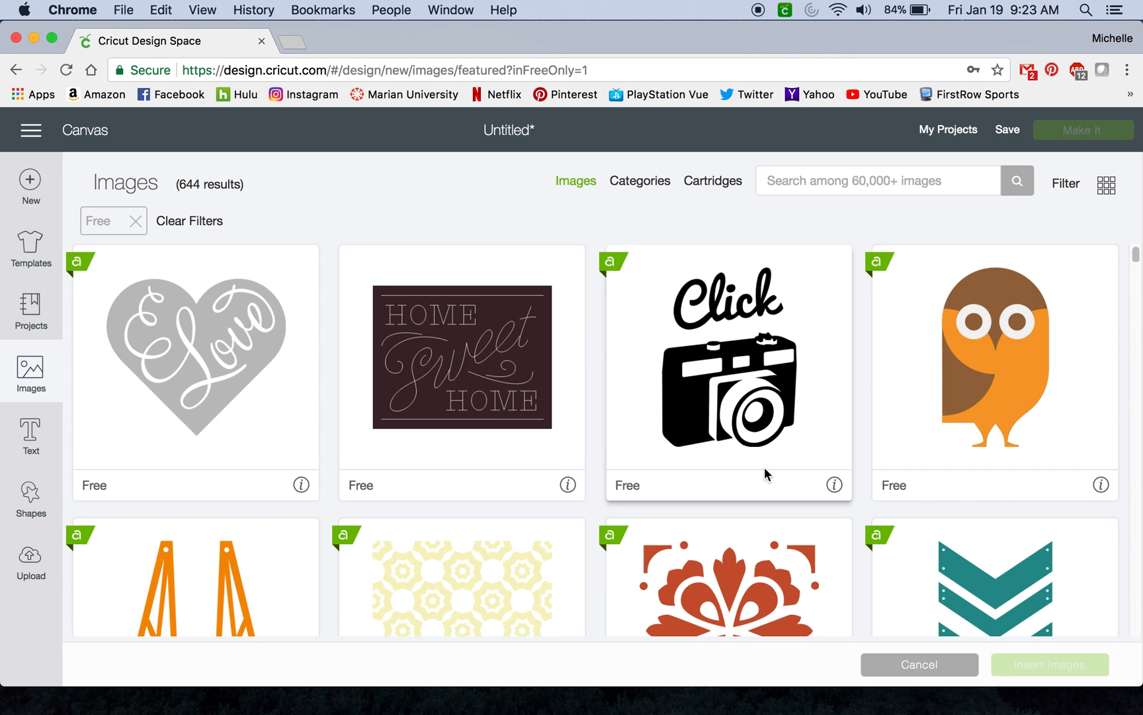
scroll(down, 3)
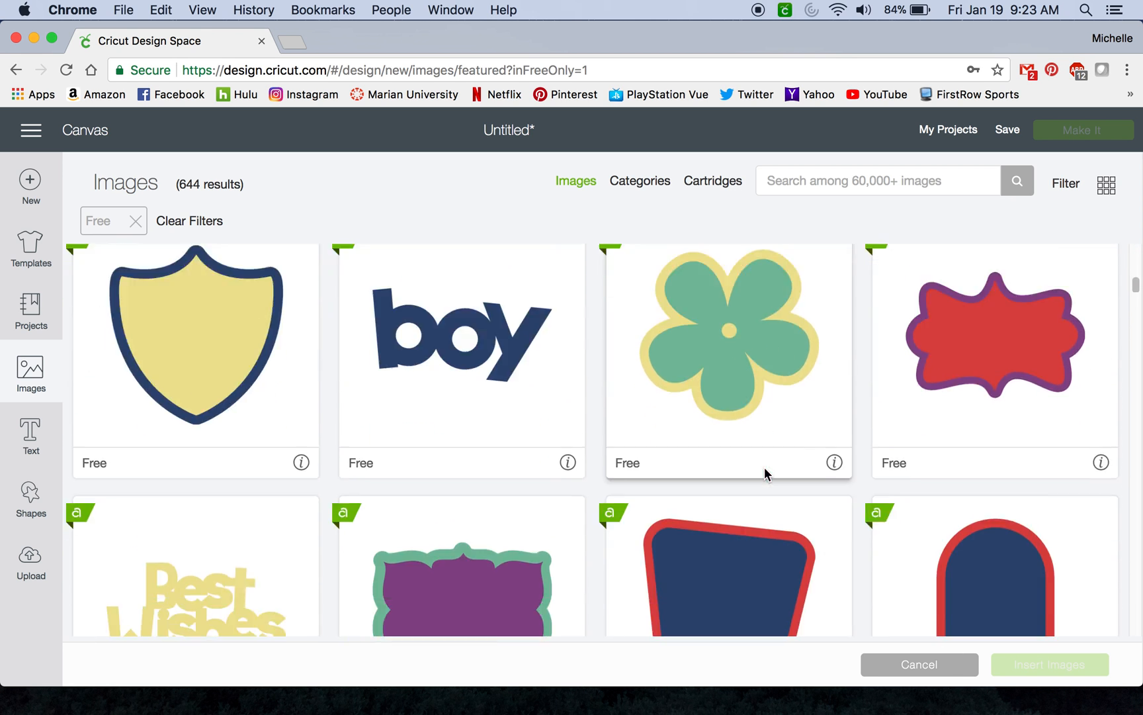
scroll(down, 3)
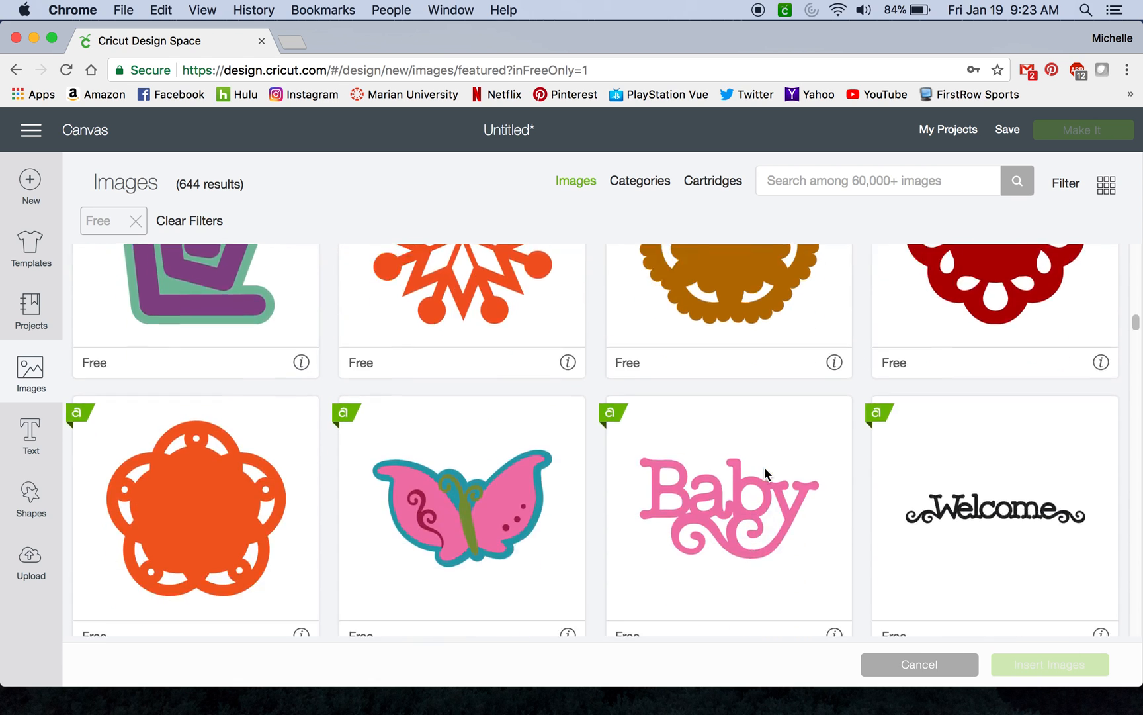
scroll(down, 3)
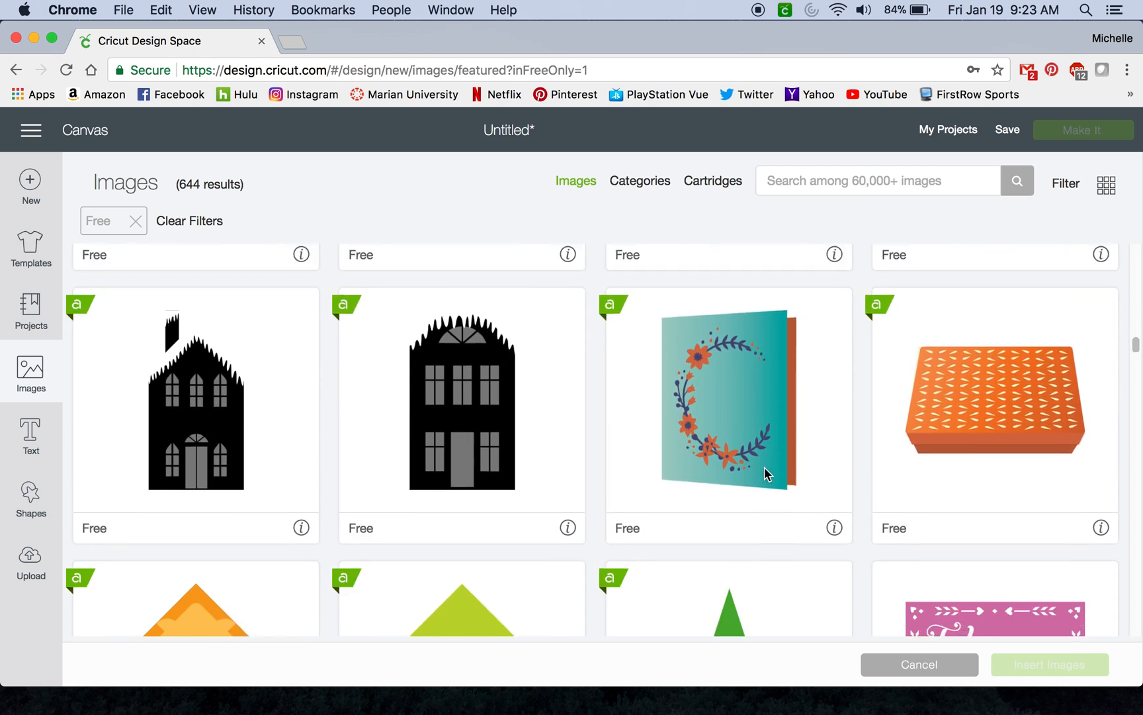
scroll(down, 3)
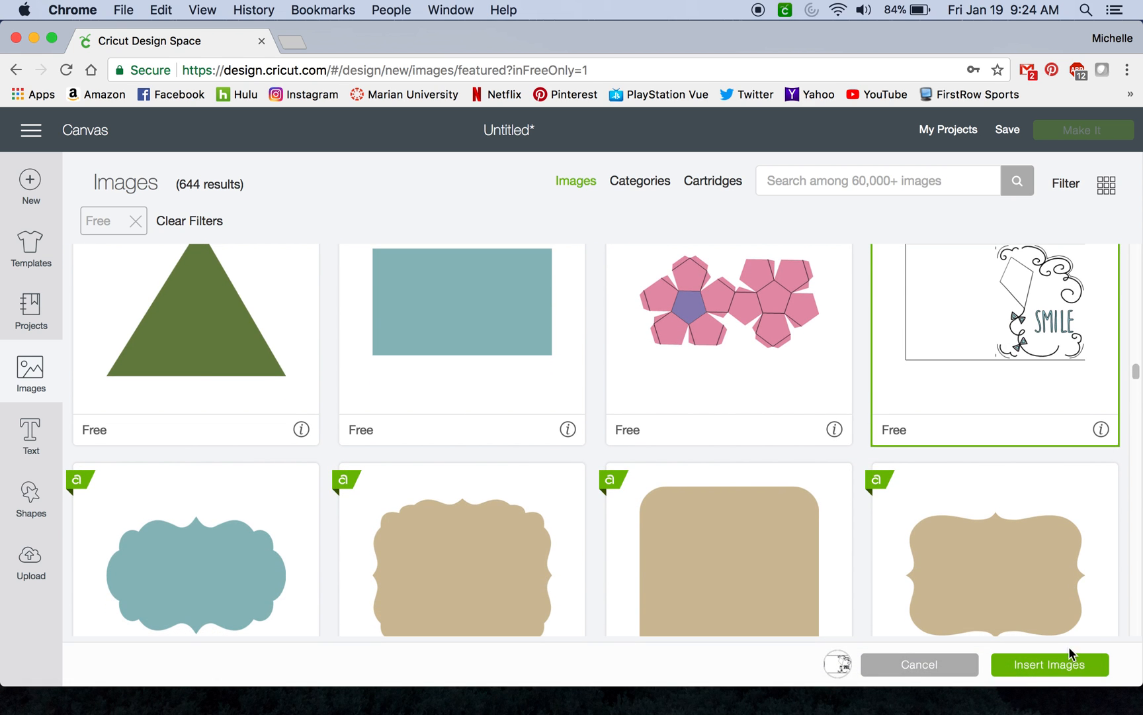
click(918, 665)
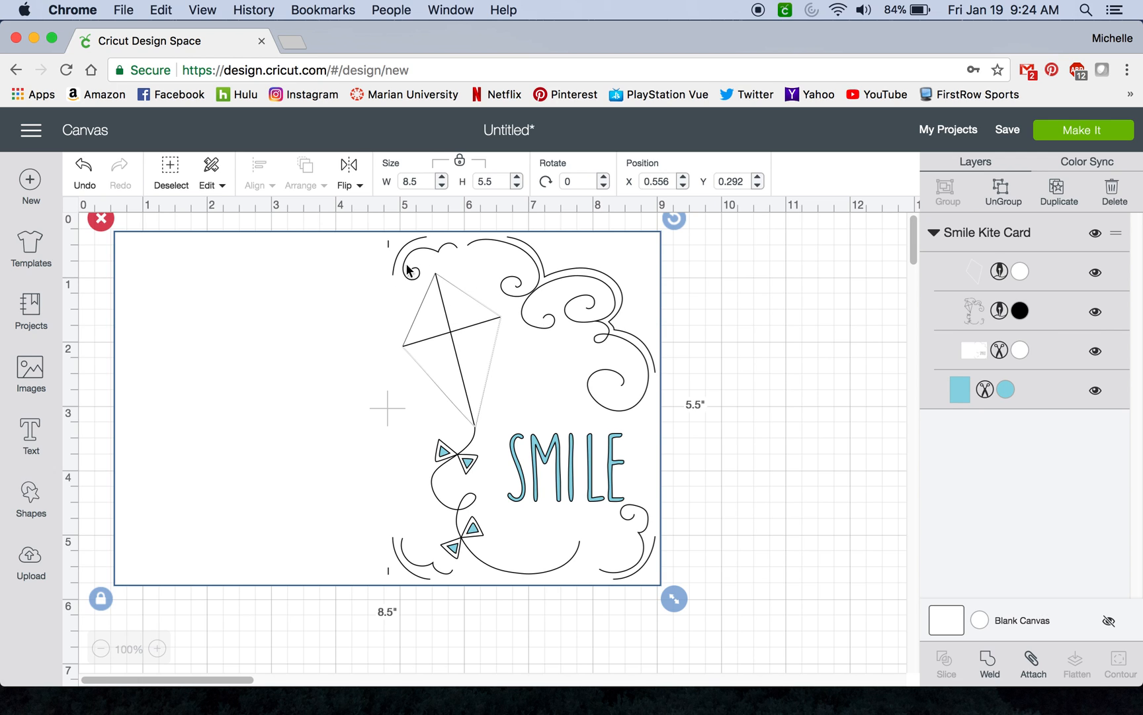
mouse_move(402, 246)
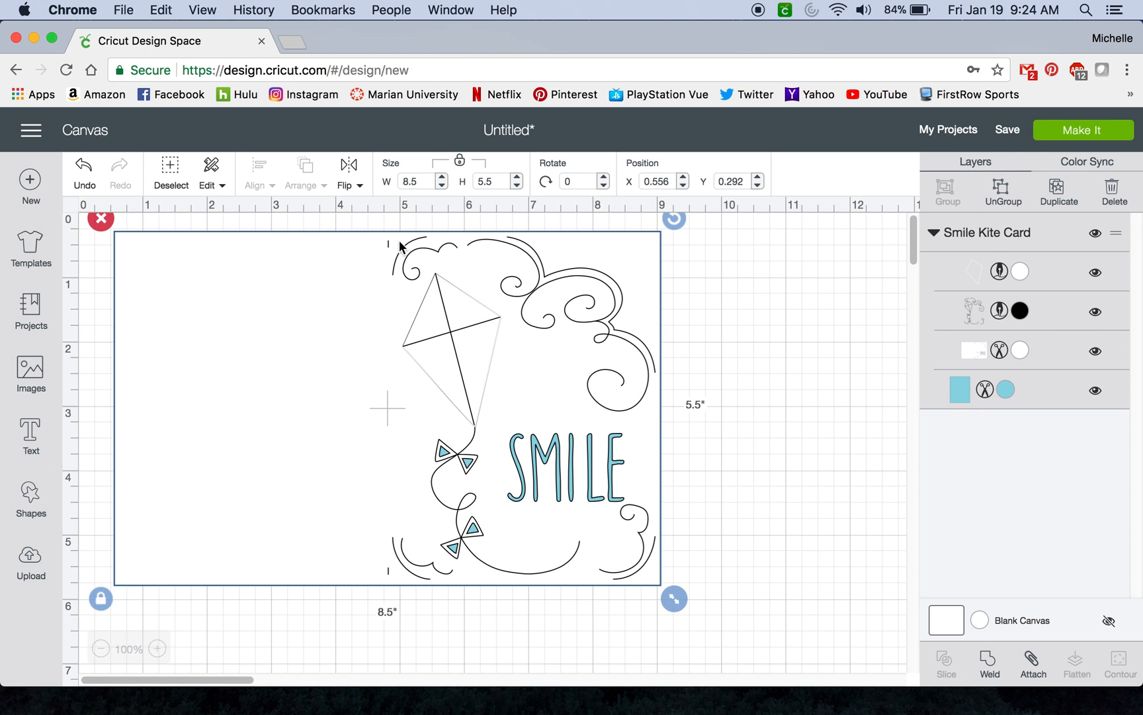
mouse_move(352, 538)
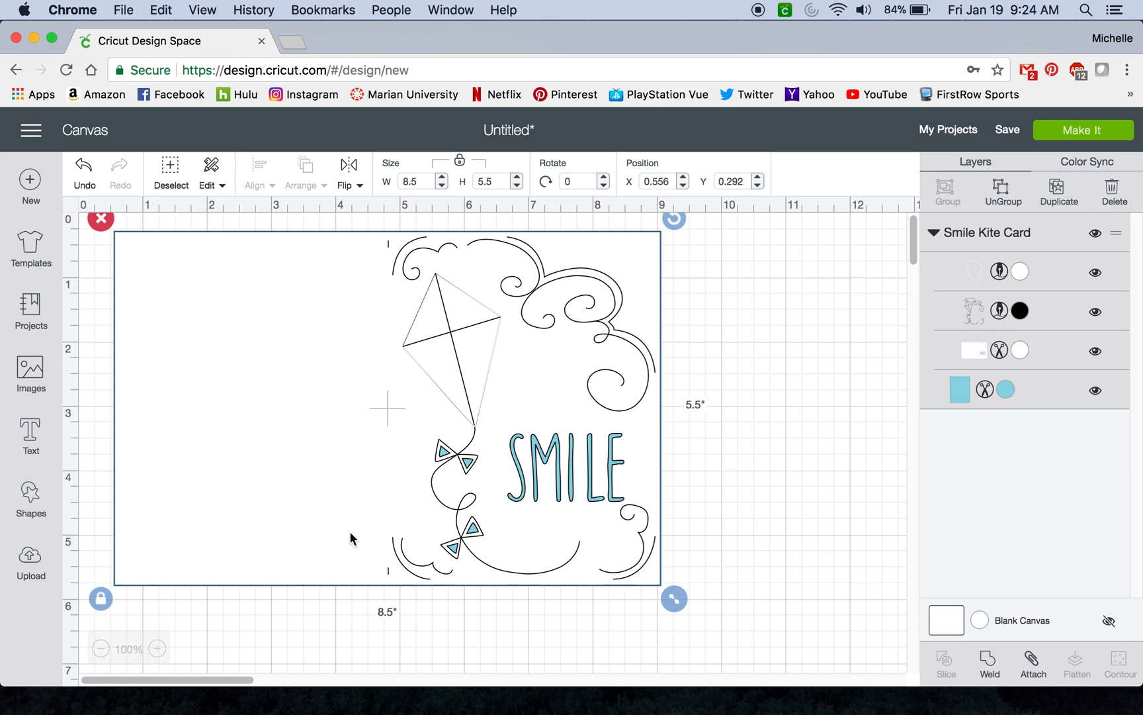
mouse_move(611, 487)
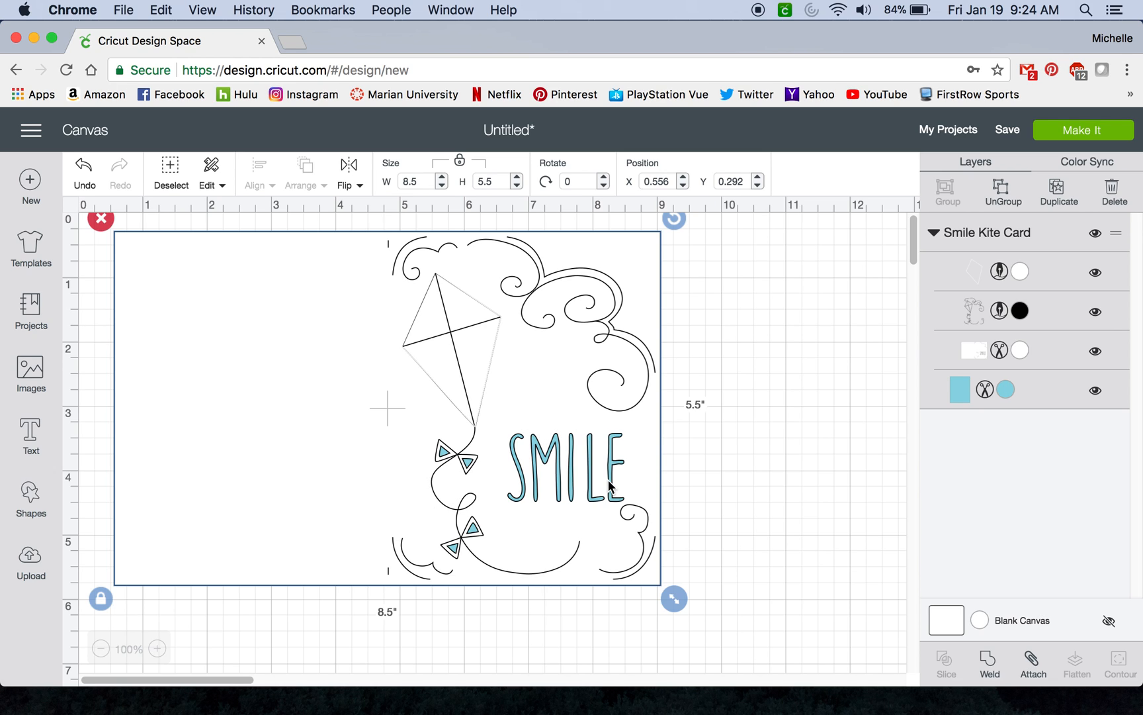
mouse_move(751, 409)
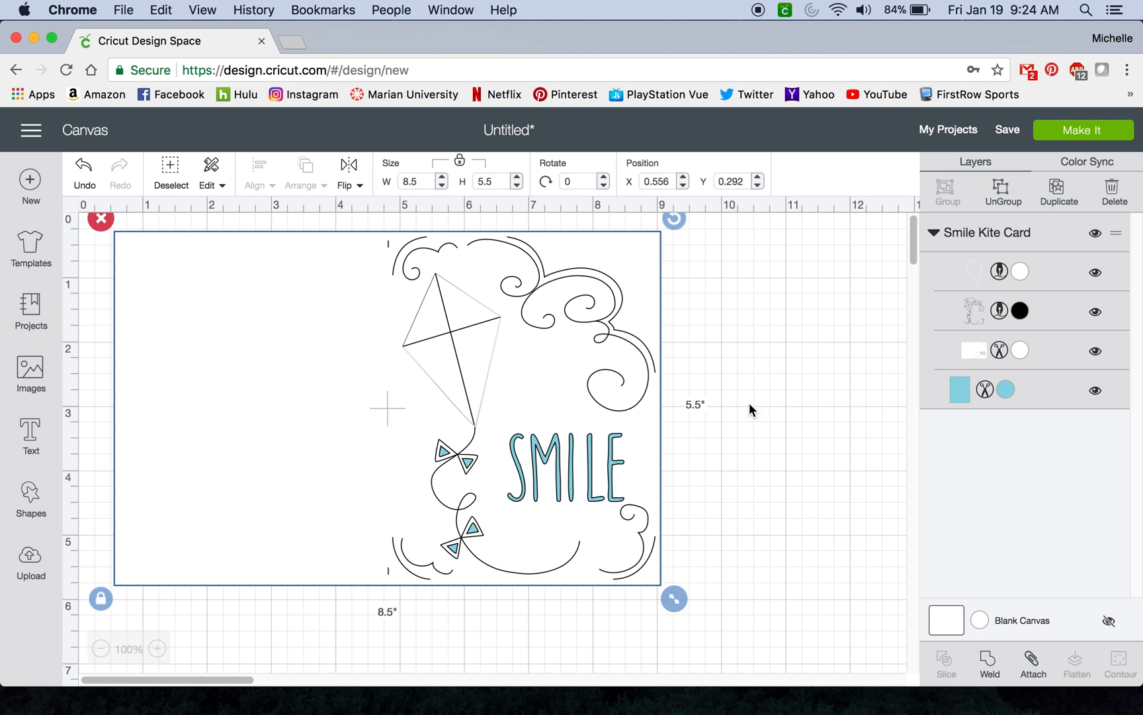
mouse_move(963, 336)
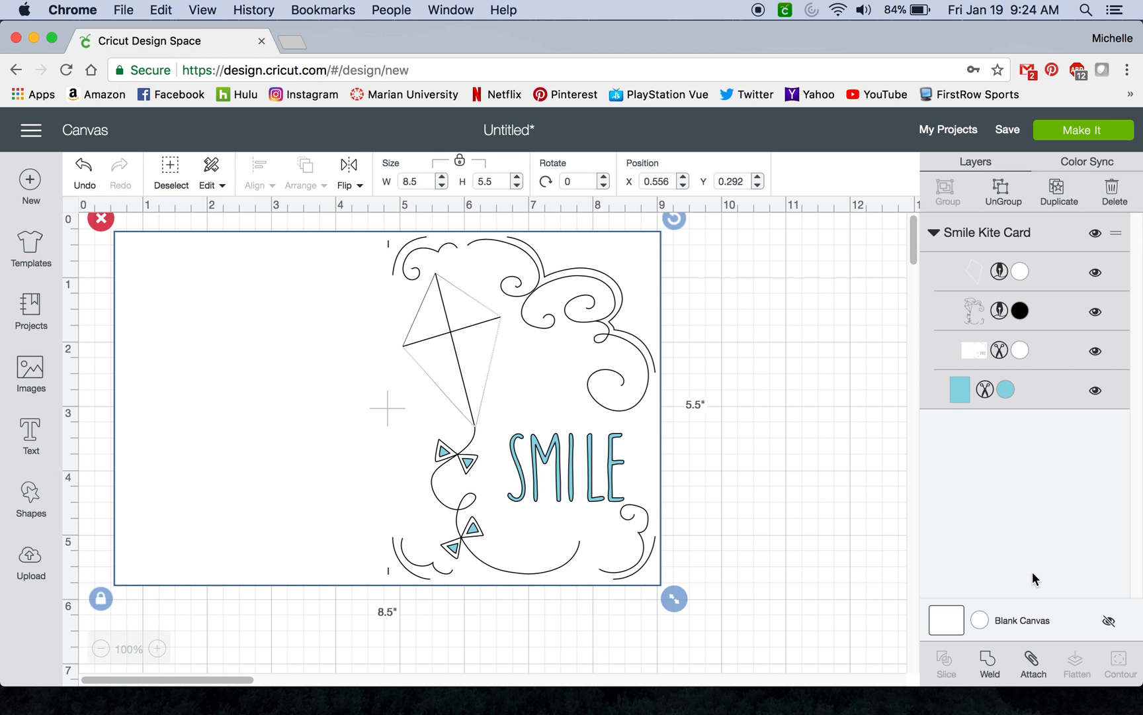
mouse_move(1086, 686)
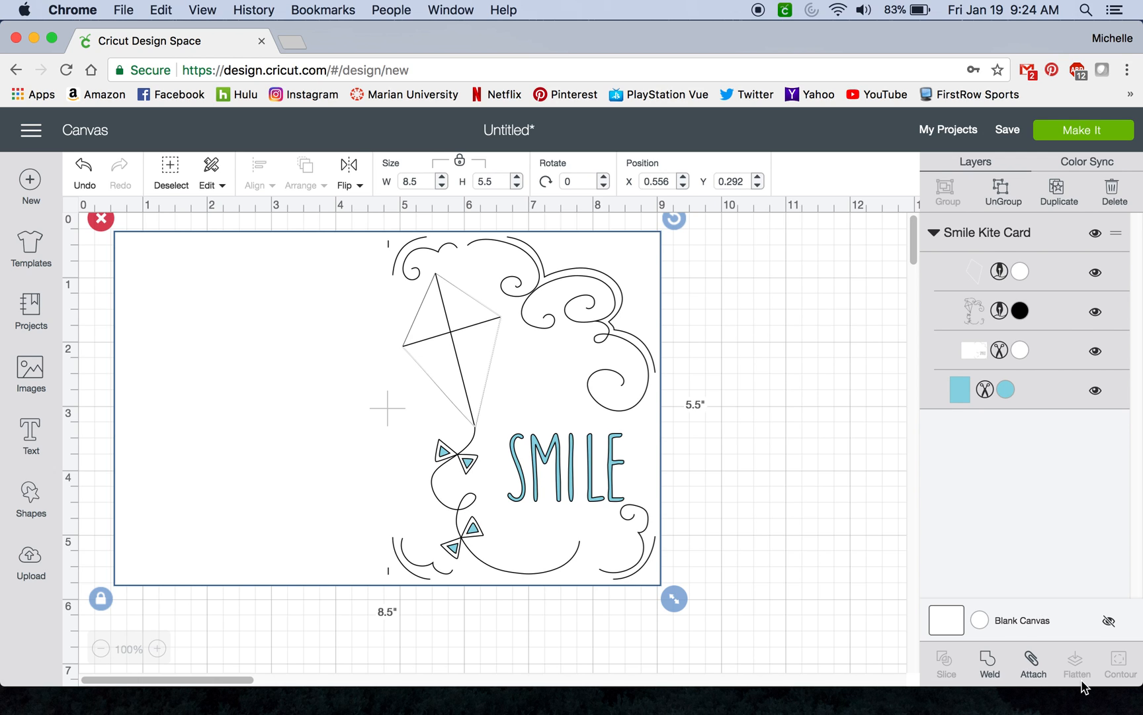
mouse_move(501, 391)
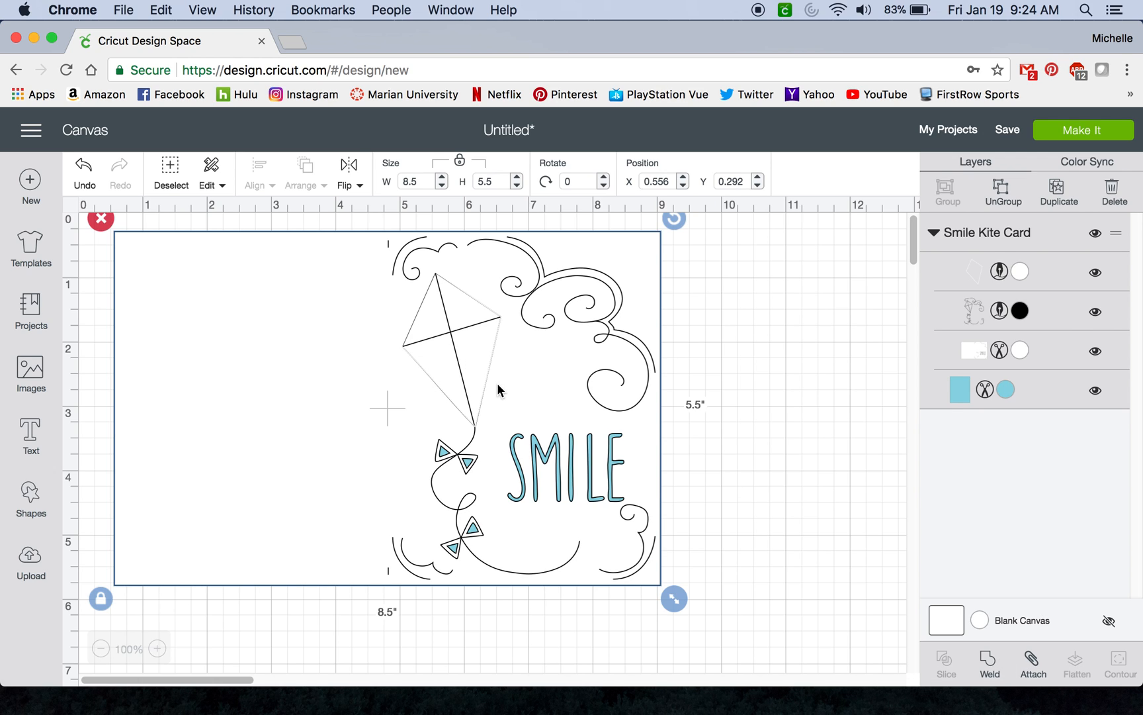
mouse_move(535, 336)
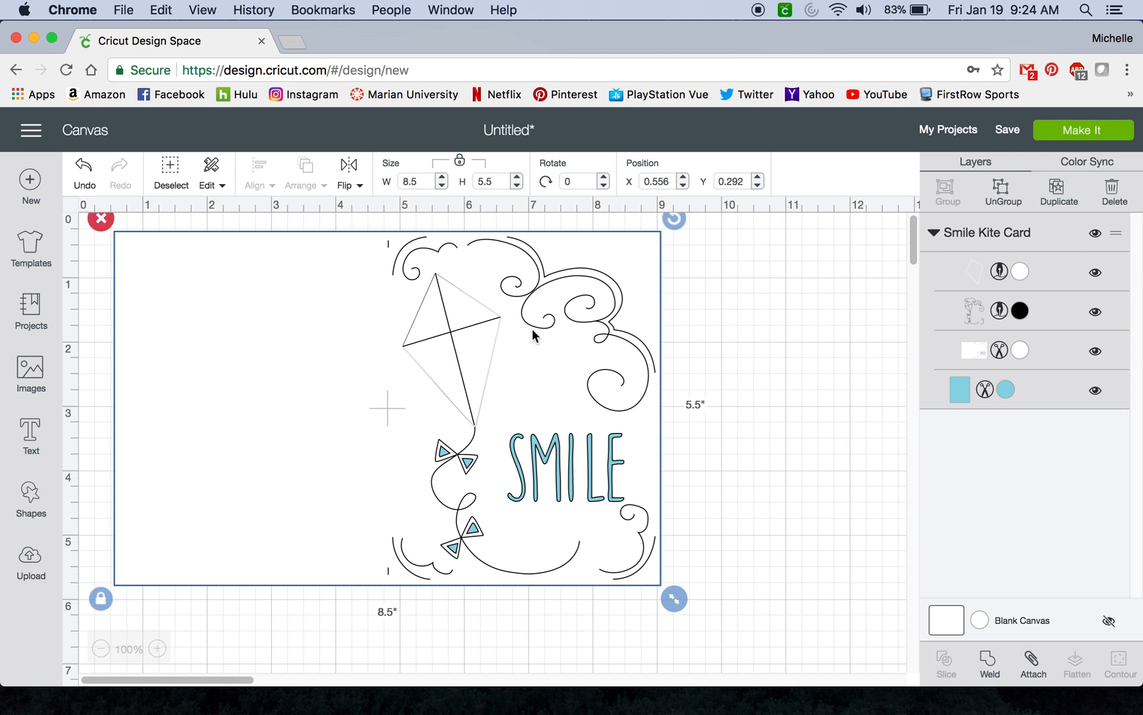
mouse_move(1005, 274)
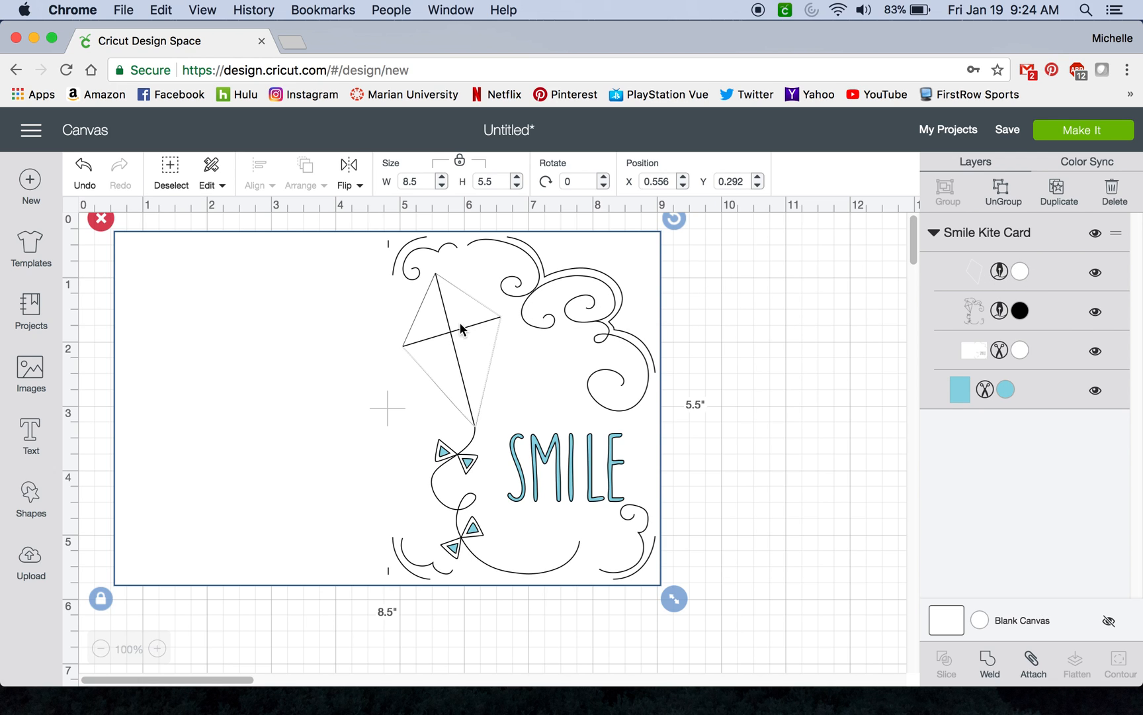
mouse_move(616, 398)
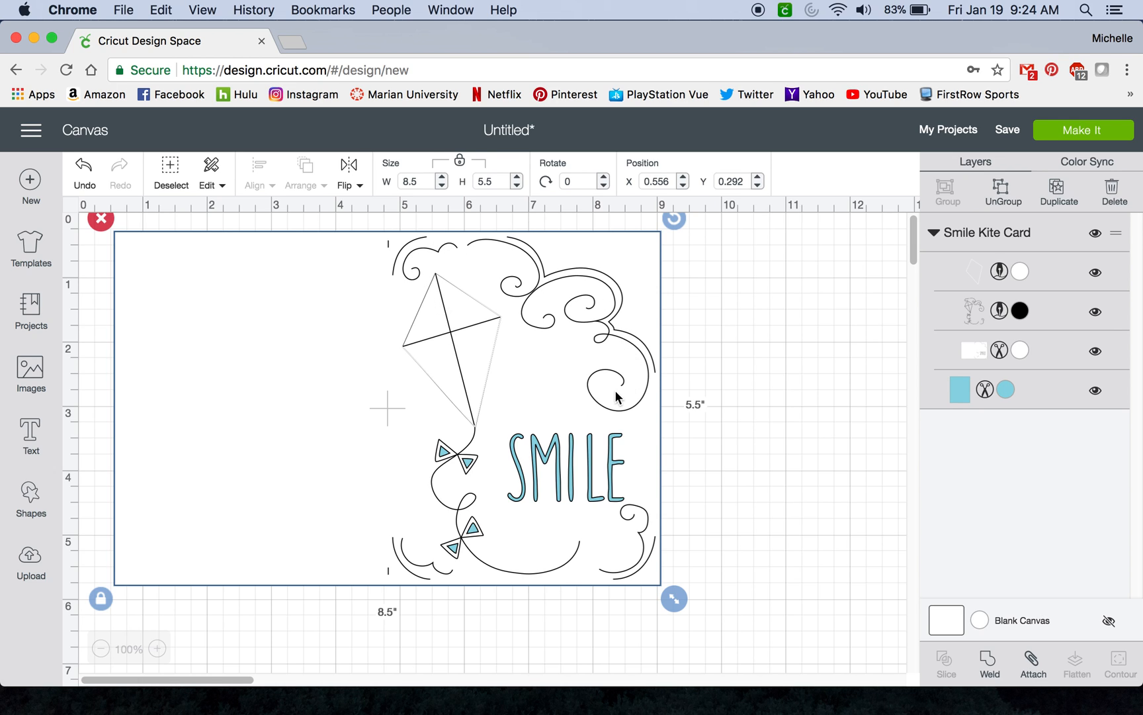
mouse_move(479, 474)
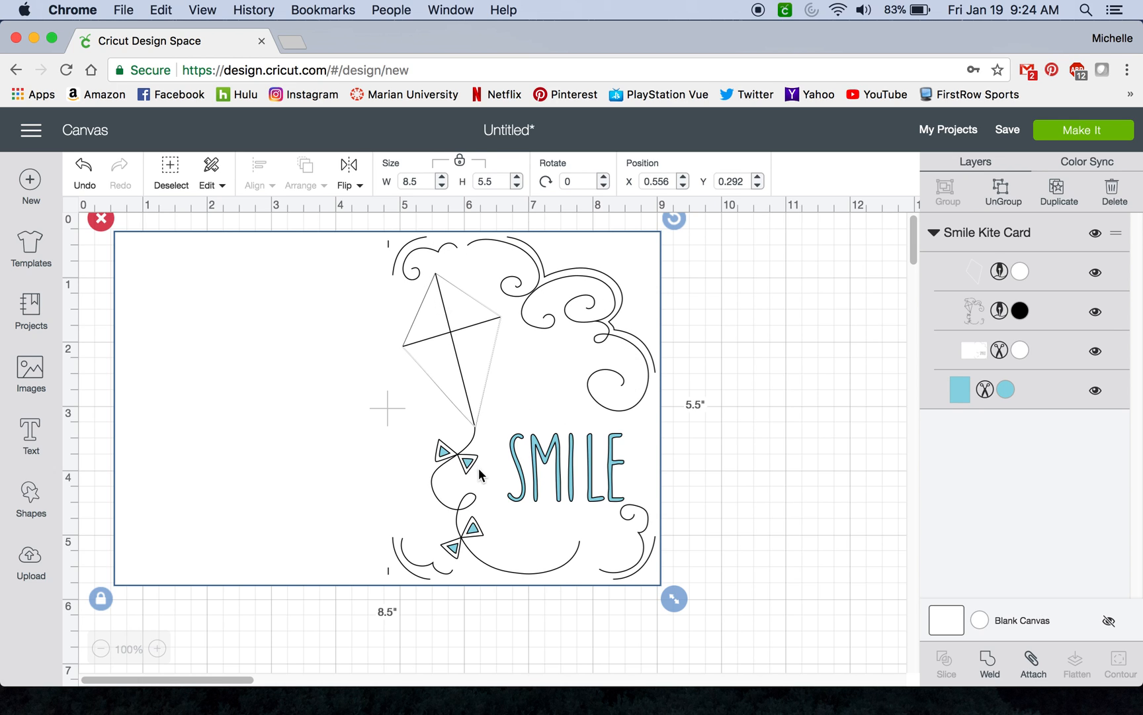
mouse_move(481, 410)
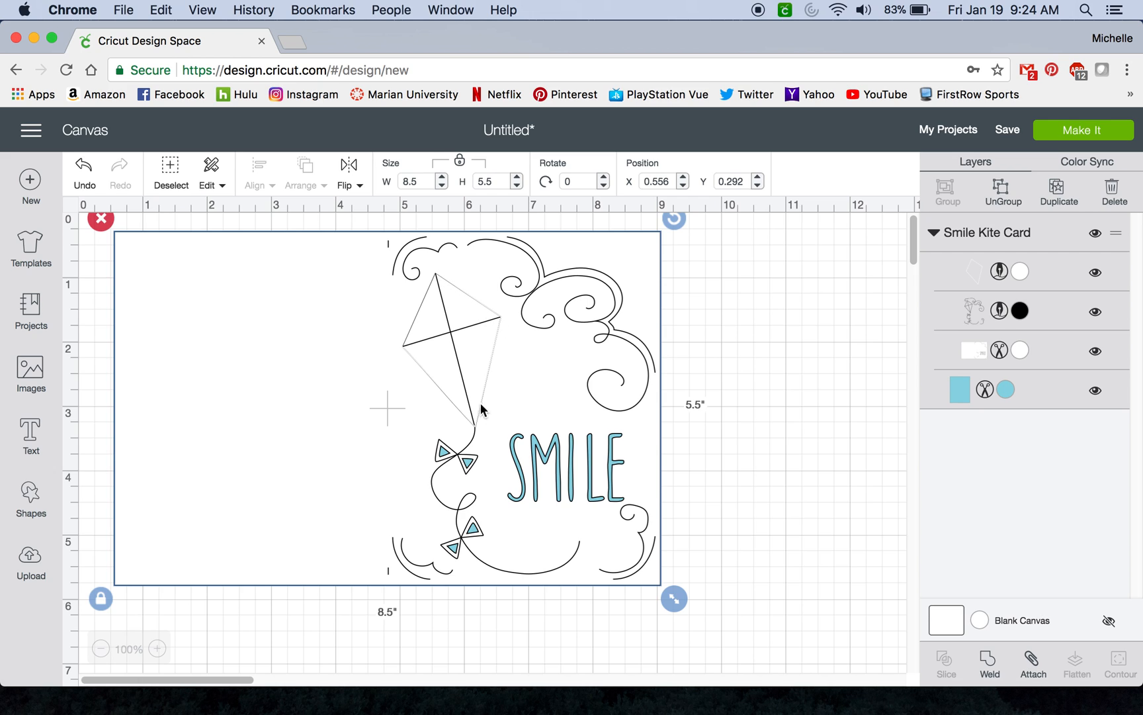
mouse_move(527, 327)
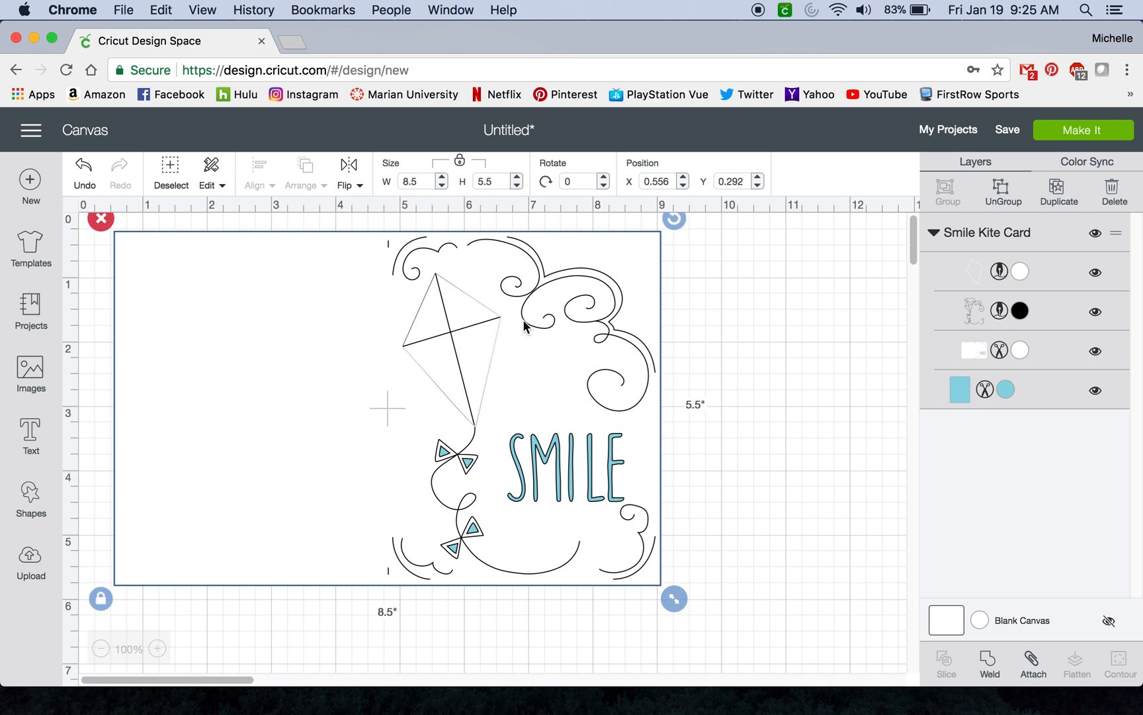
mouse_move(481, 417)
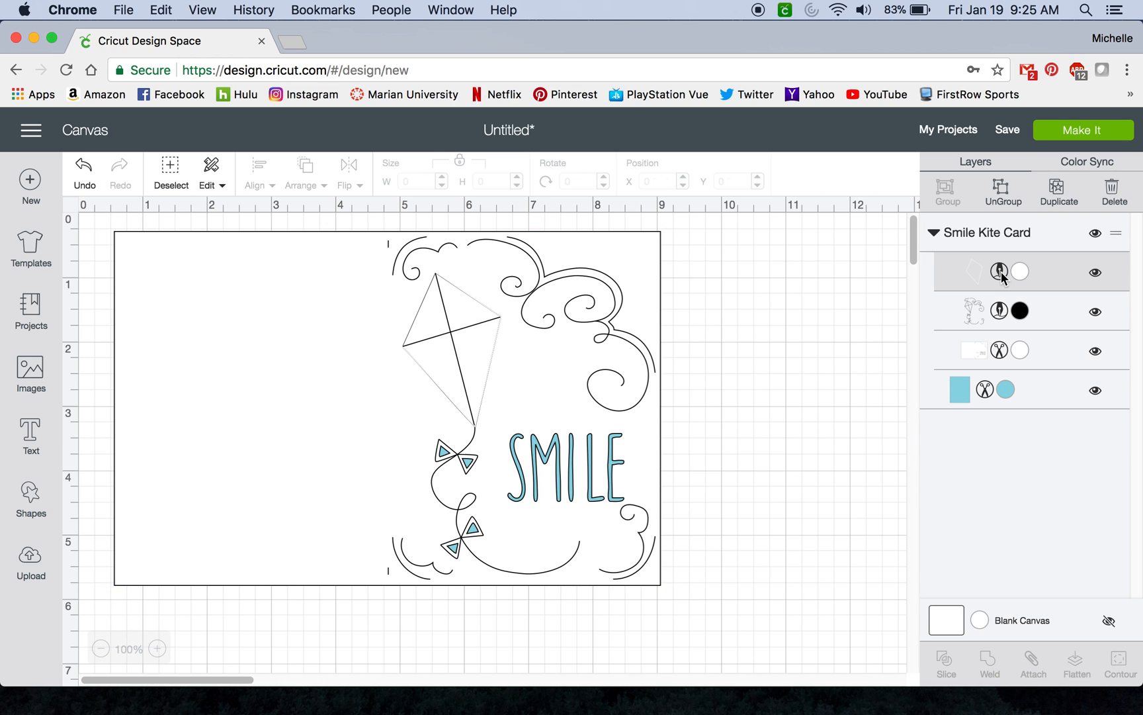
Change the kite outline and swirl layers from Write to Cut, then select all layers.
click(1019, 271)
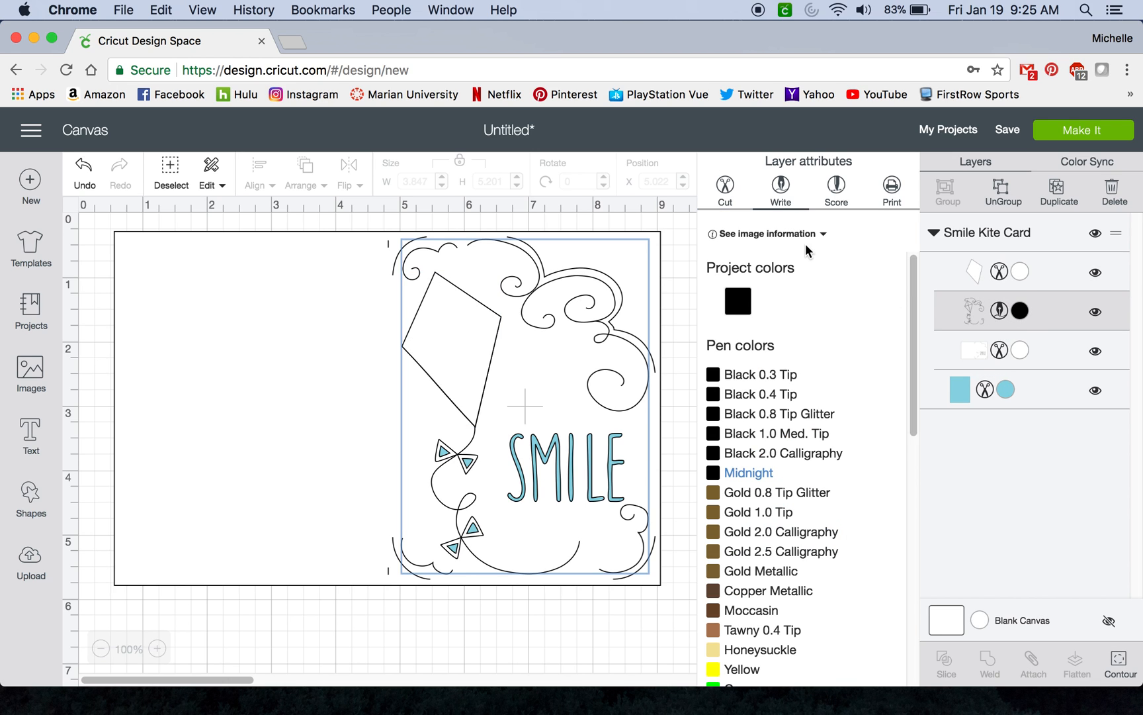
click(724, 188)
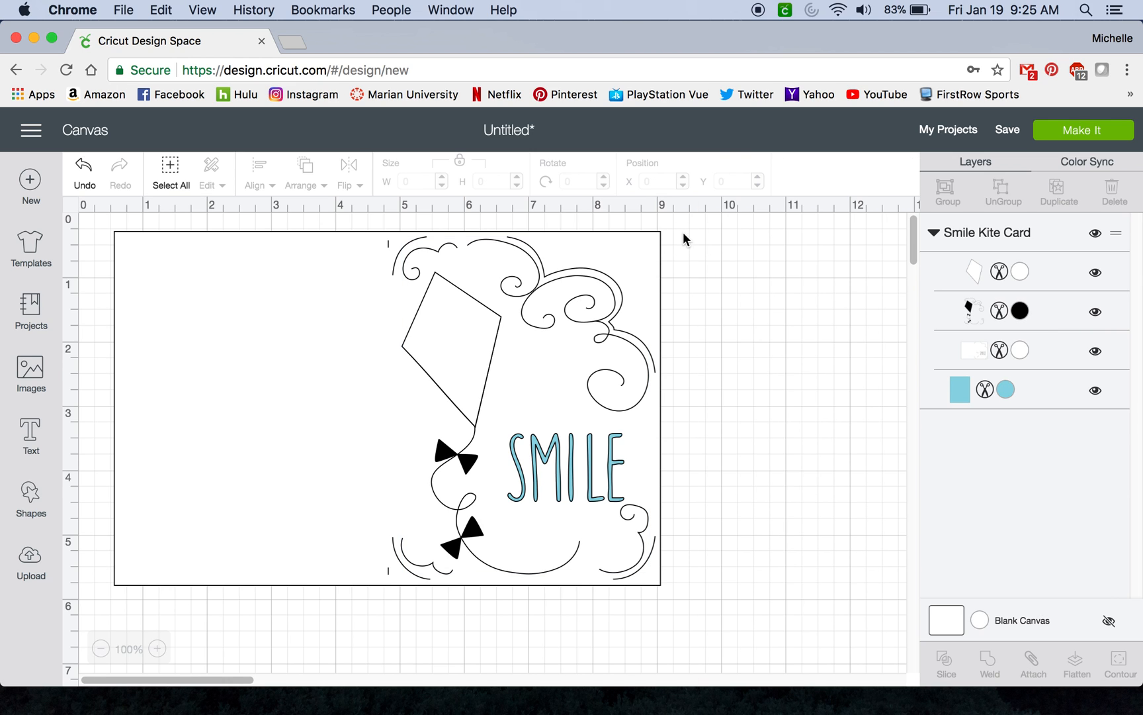
mouse_move(213, 221)
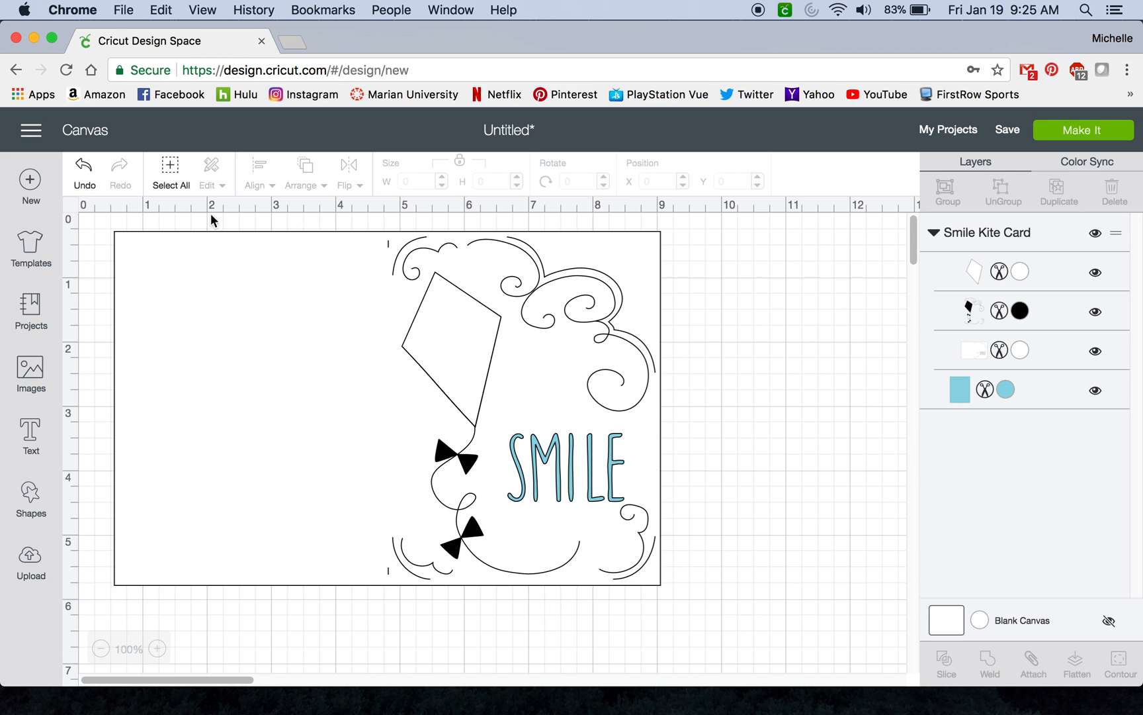
click(169, 173)
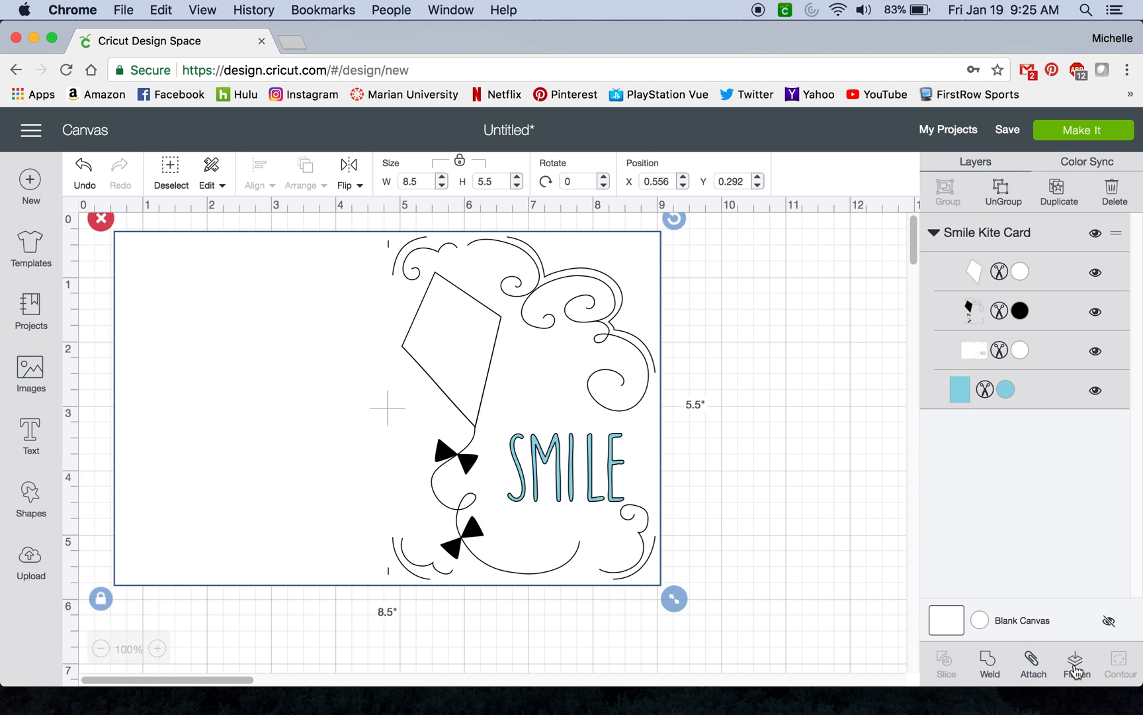
Flatten all selected Smile Kite Card layers into a single printable layer.
click(1075, 663)
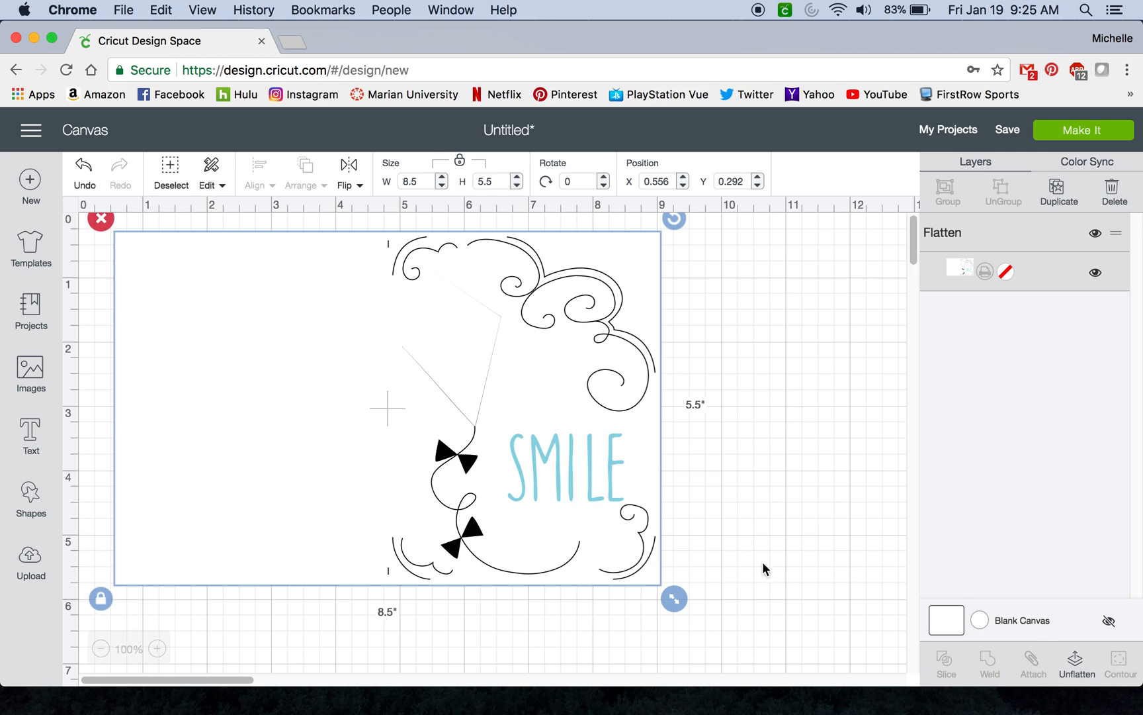
mouse_move(562, 450)
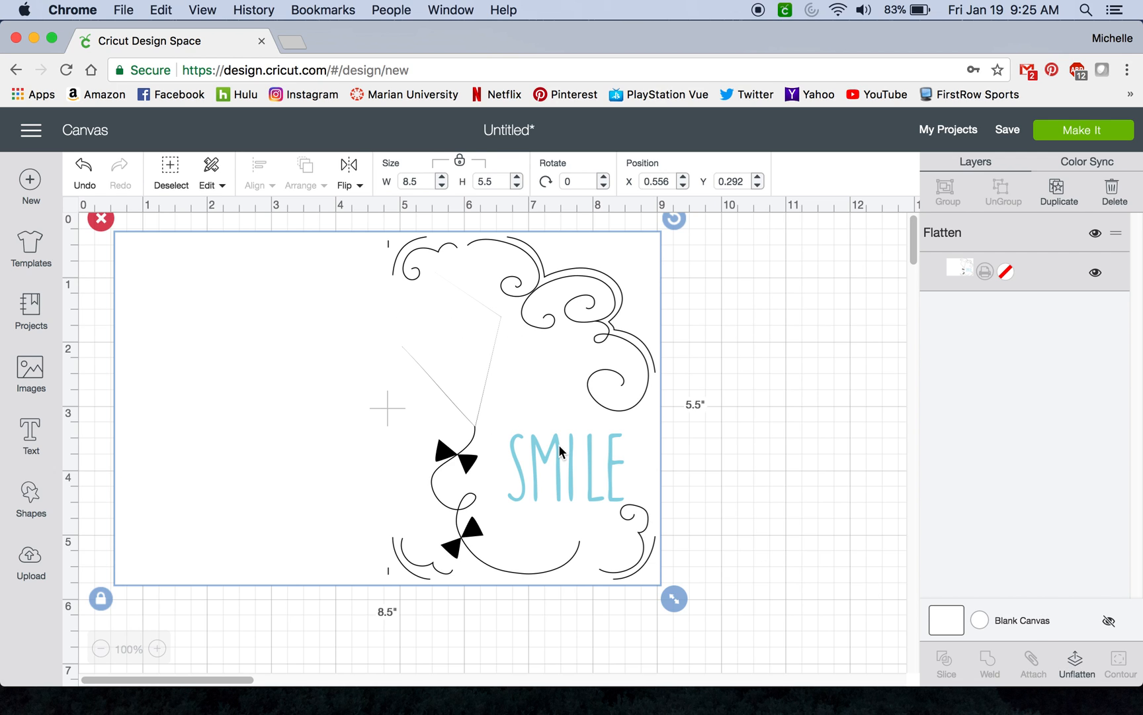
mouse_move(603, 467)
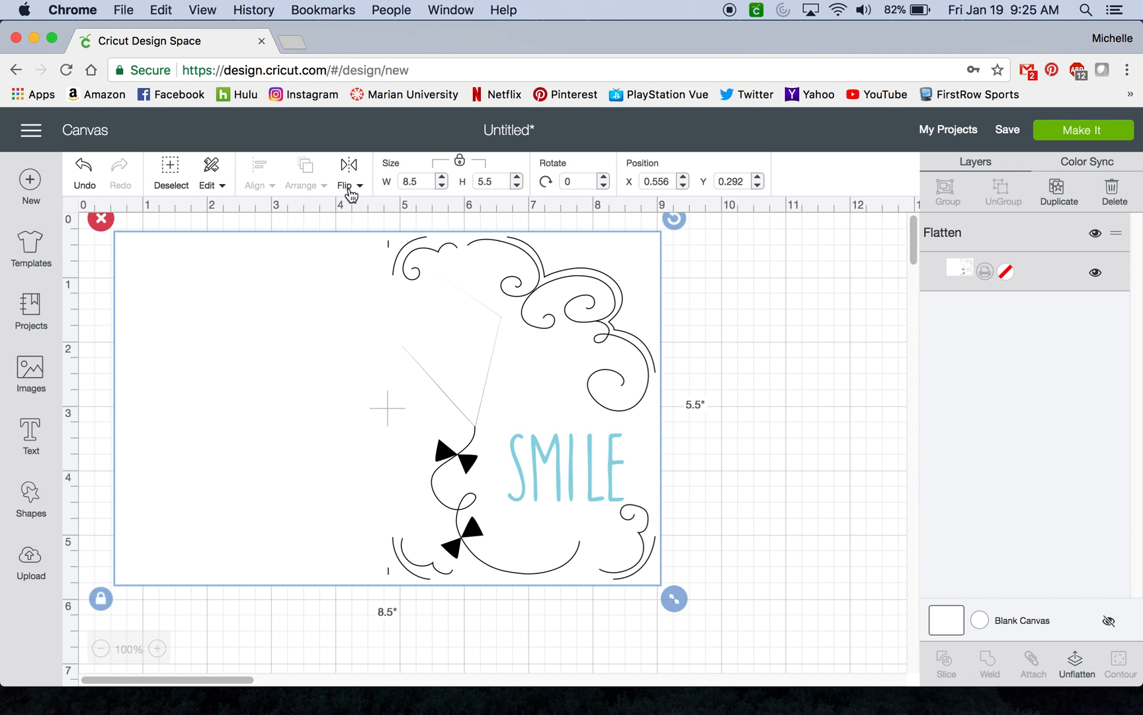
mouse_move(407, 595)
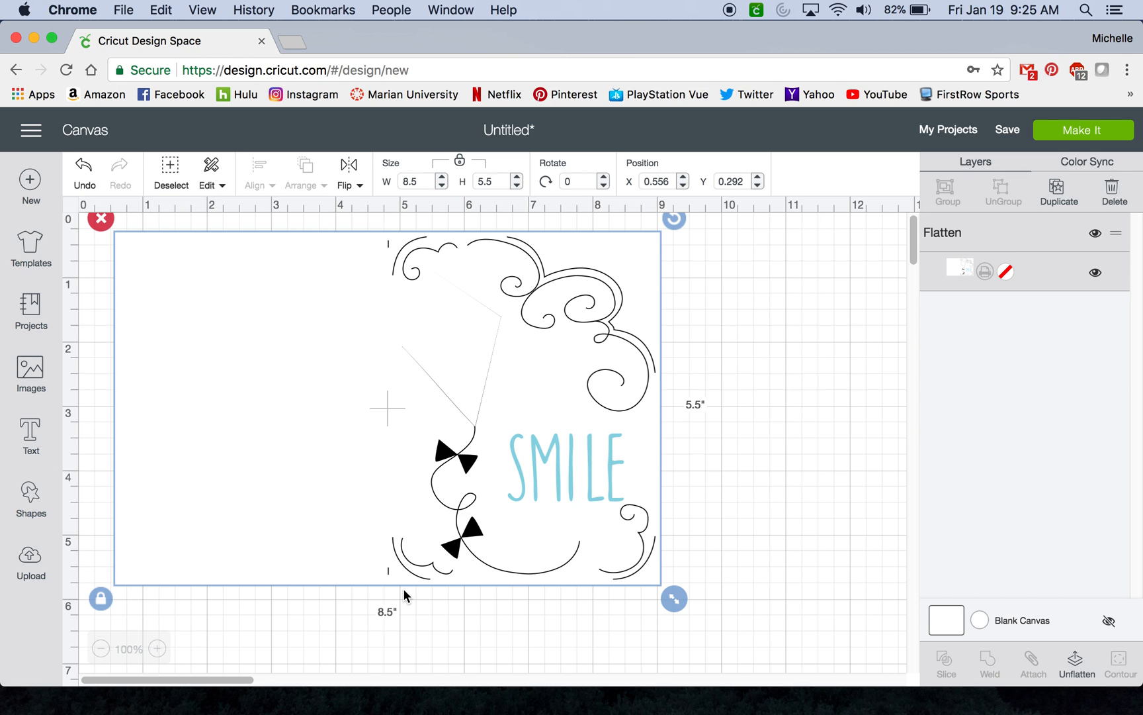
mouse_move(1034, 678)
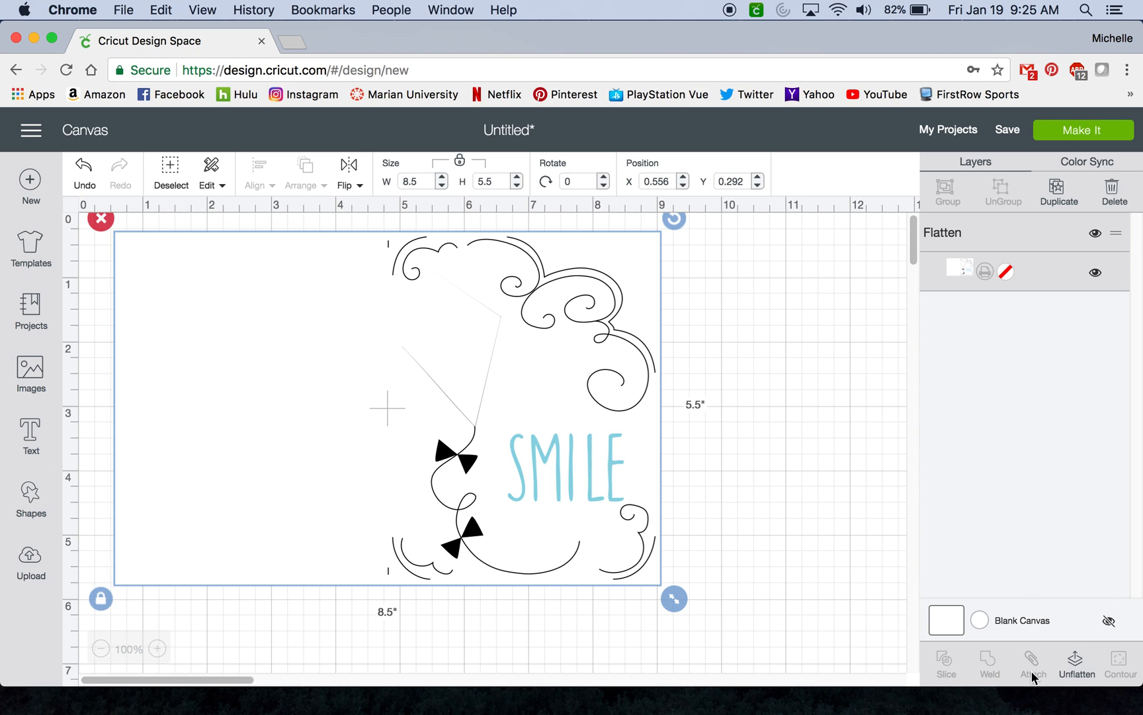
mouse_move(730, 346)
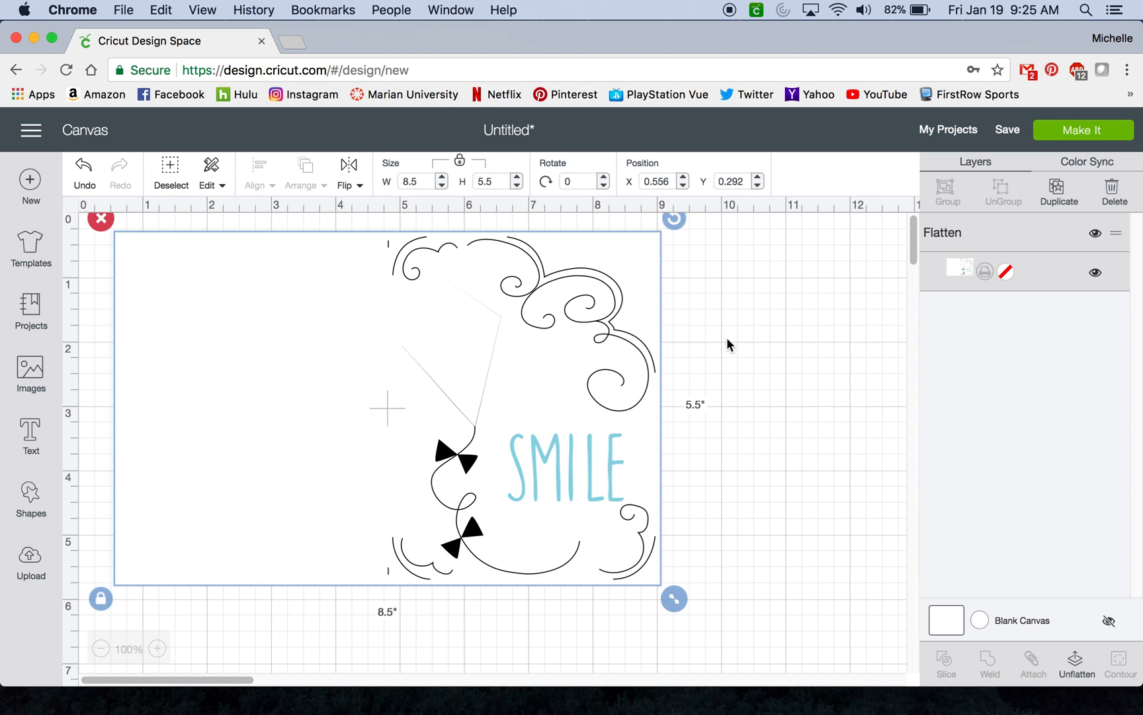
mouse_move(736, 356)
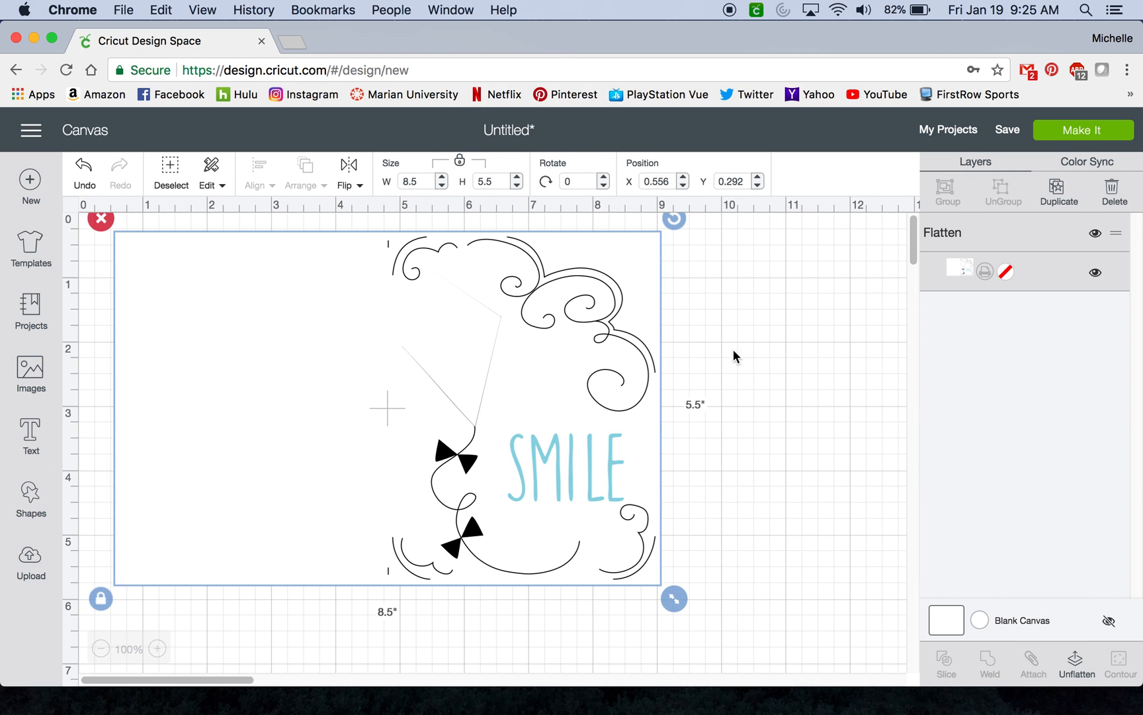
mouse_move(745, 402)
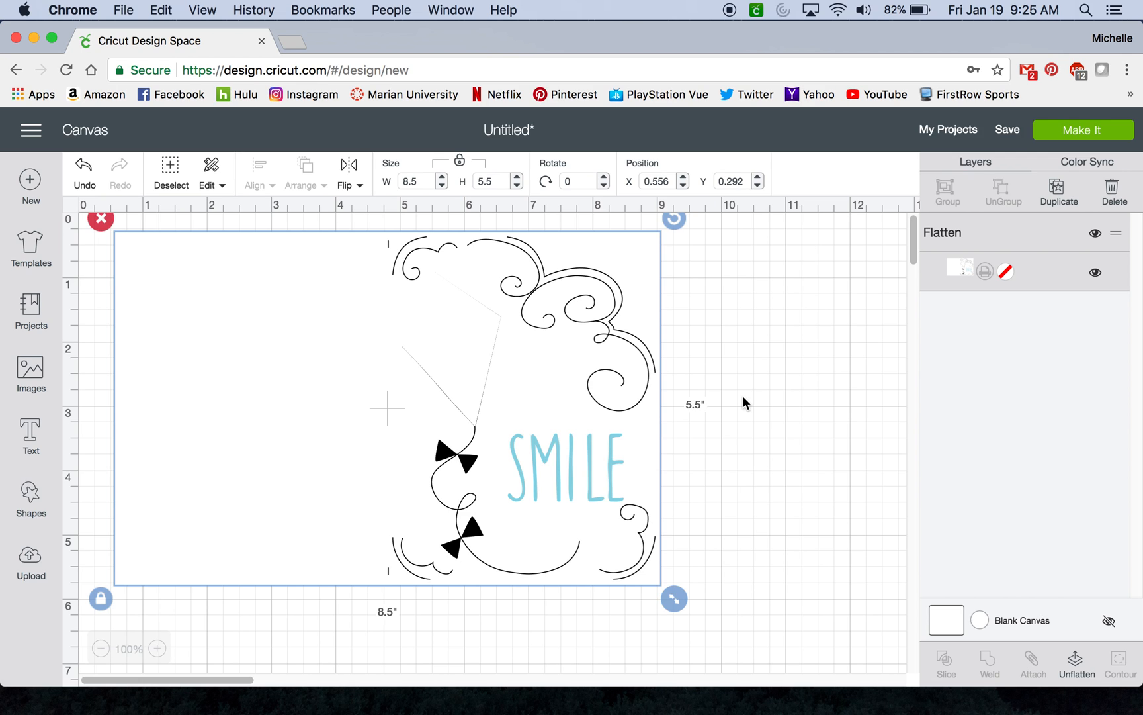